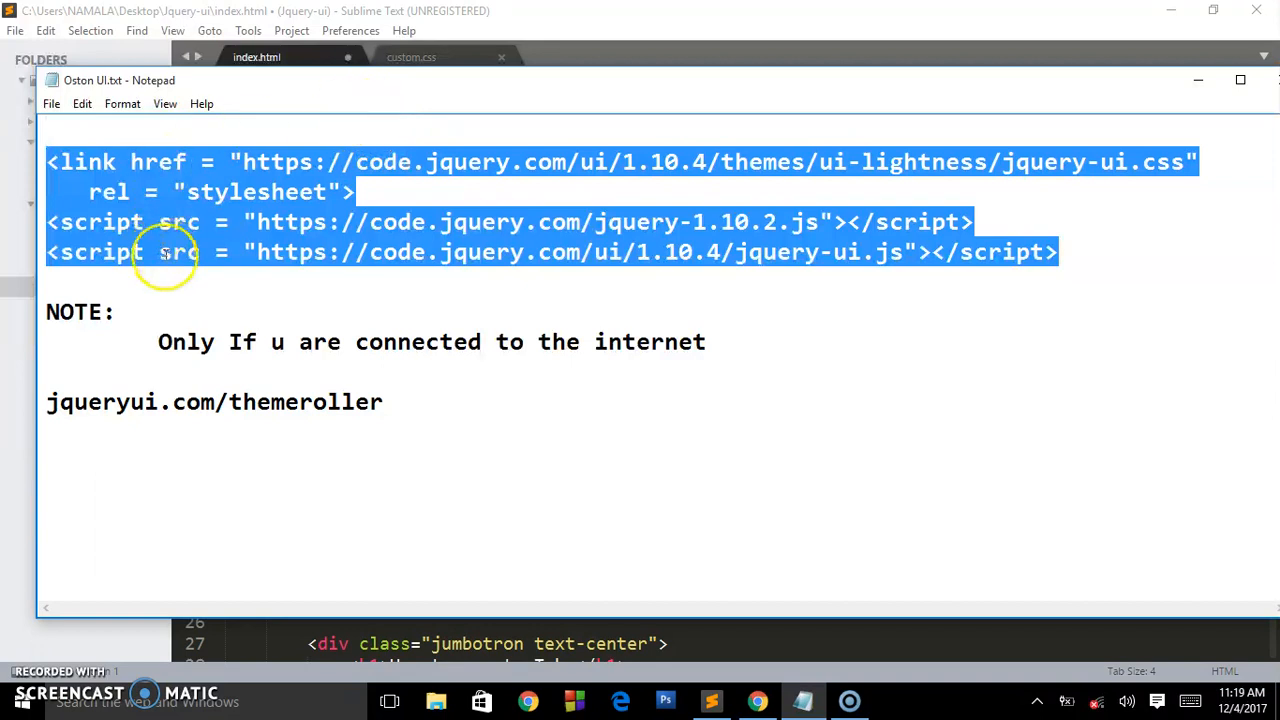
{"action": "mouse_move", "coordinate": [603, 367]}
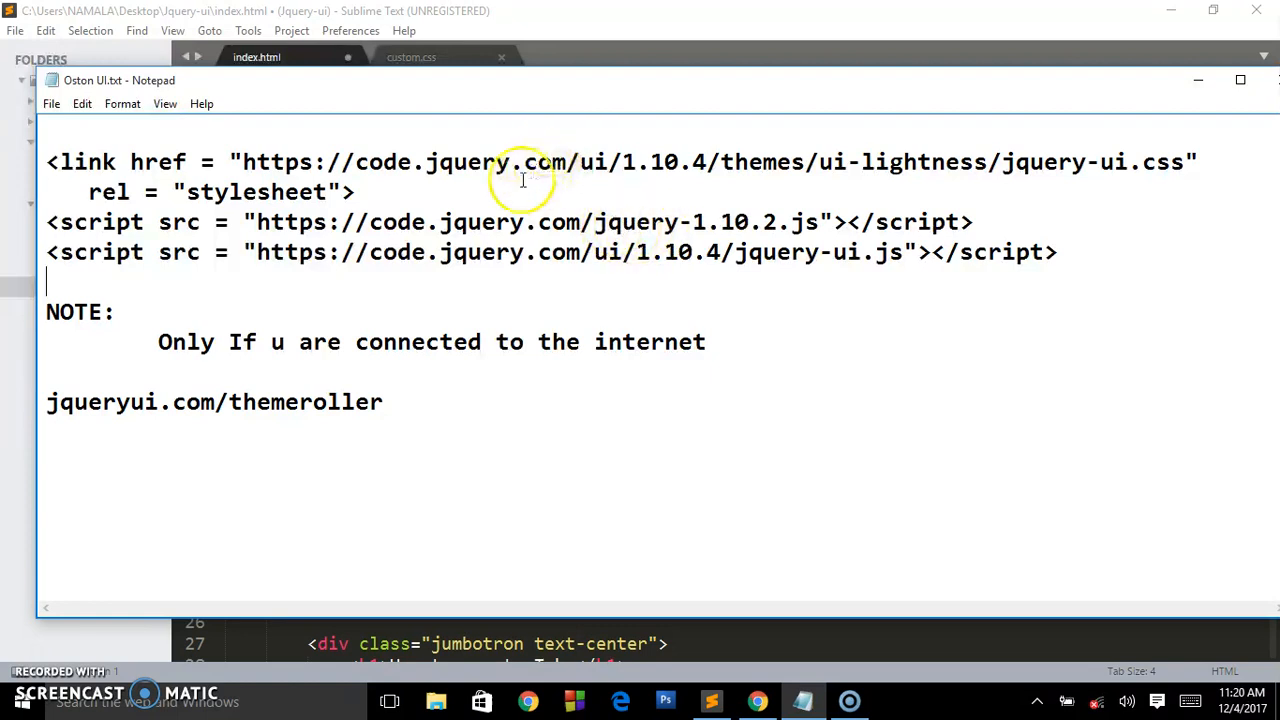
{"action": "mouse_move", "coordinate": [977, 157]}
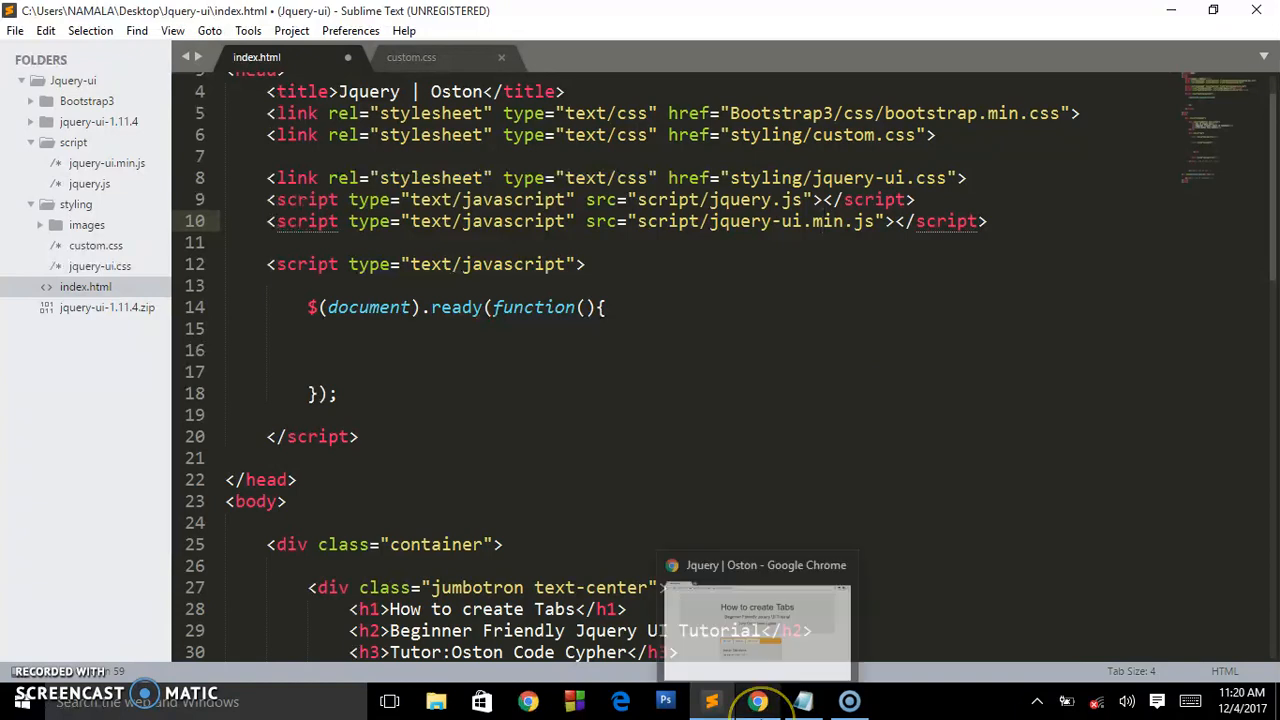
In Chrome, switch between Tab one, Tab two and Tab three, then reload the demo page
{"action": "left_click", "coordinate": [757, 700]}
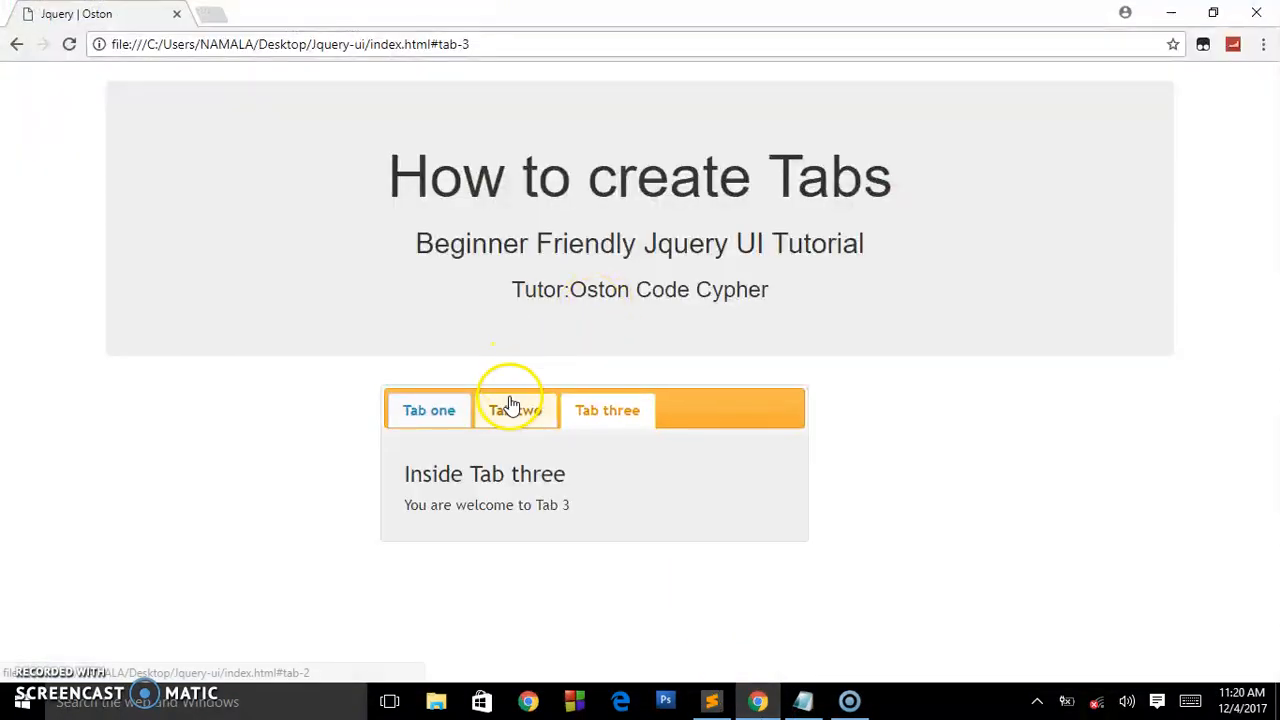
{"action": "left_click", "coordinate": [428, 410]}
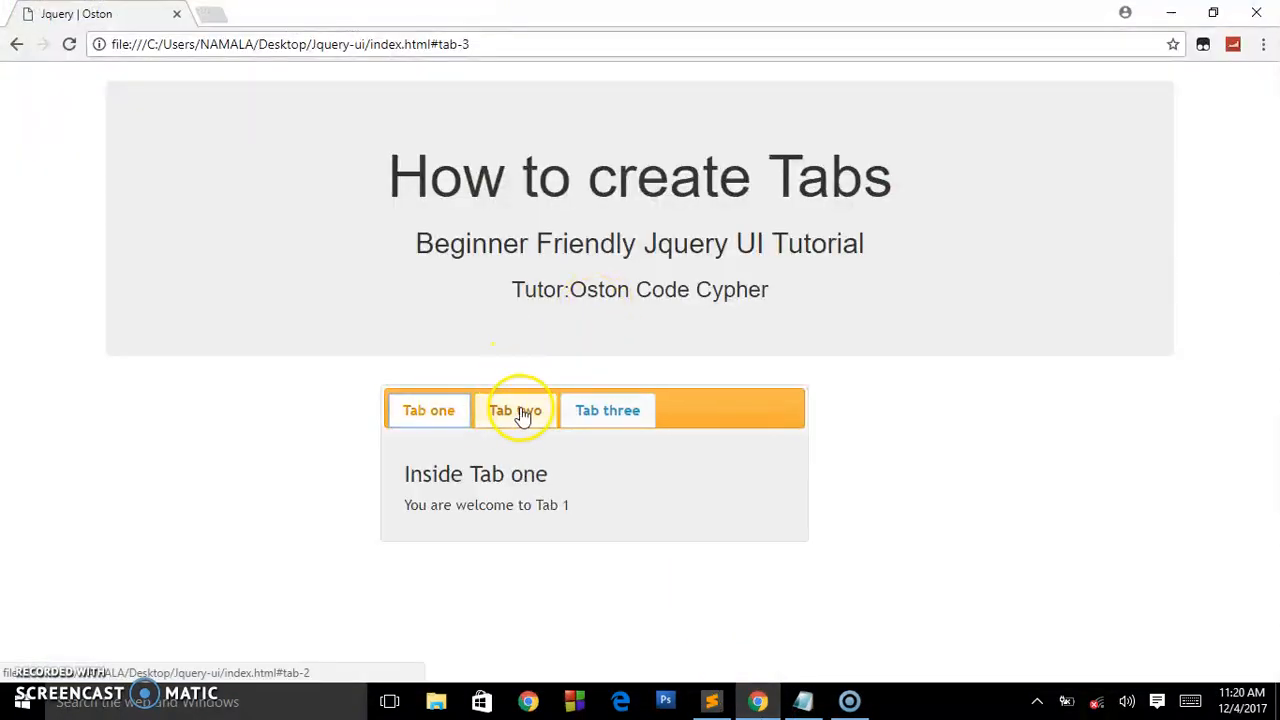
{"action": "left_click", "coordinate": [607, 410]}
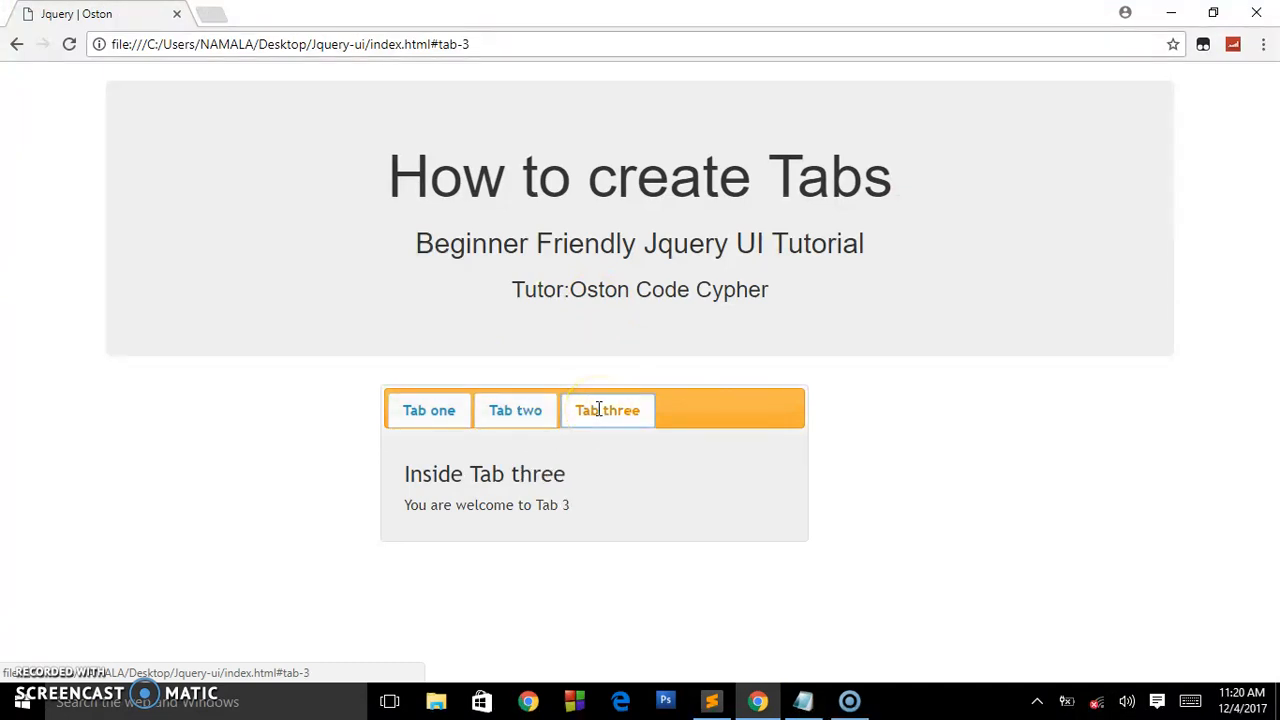
{"action": "left_click", "coordinate": [515, 410]}
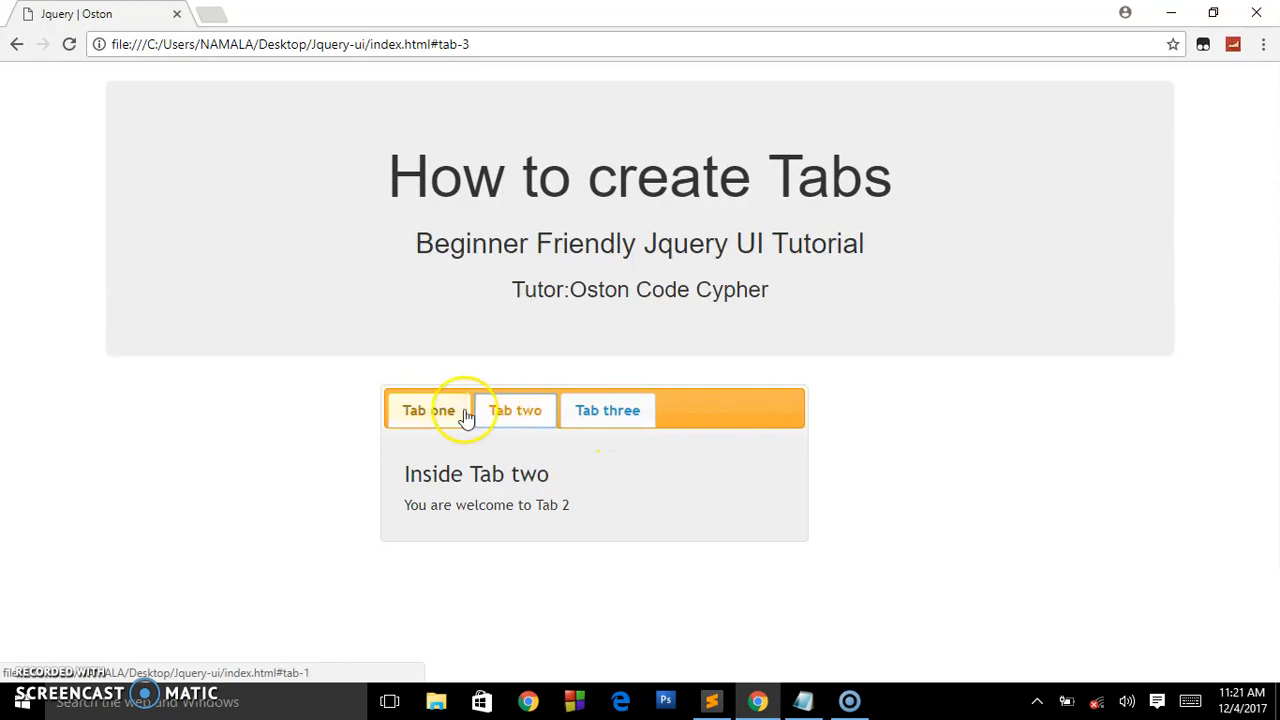
{"action": "left_click", "coordinate": [428, 410]}
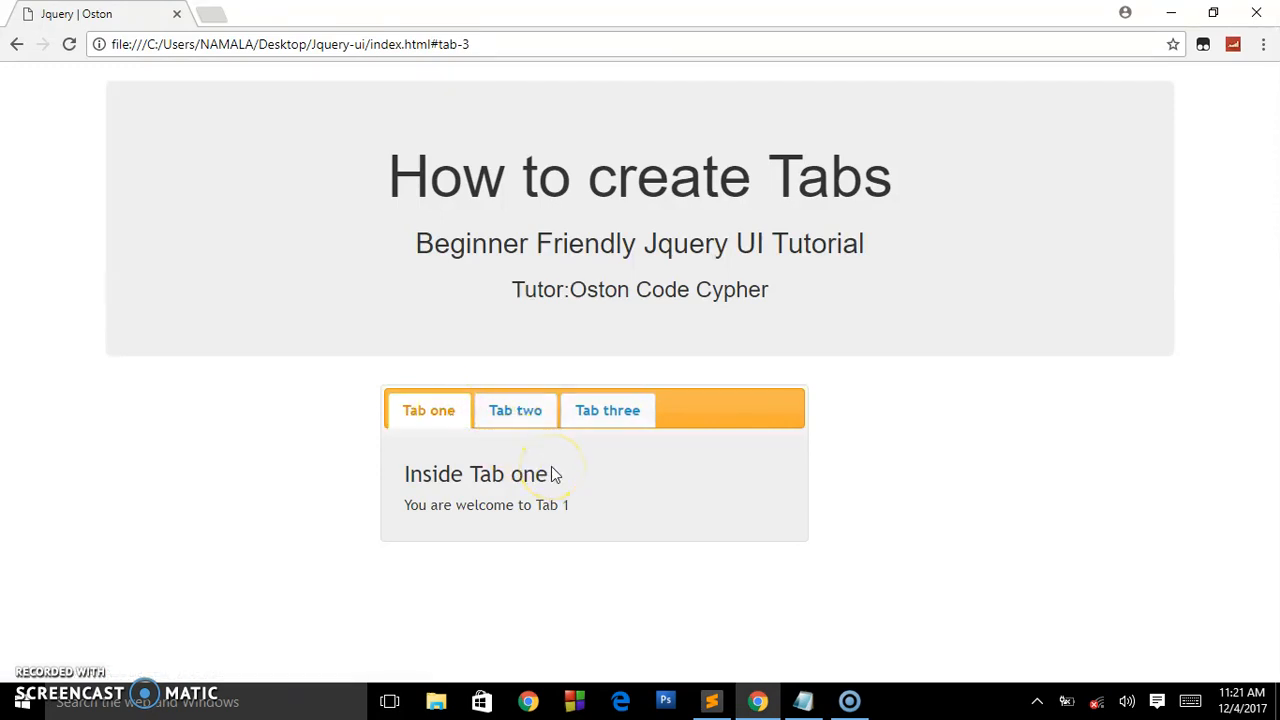
{"action": "left_click", "coordinate": [607, 410]}
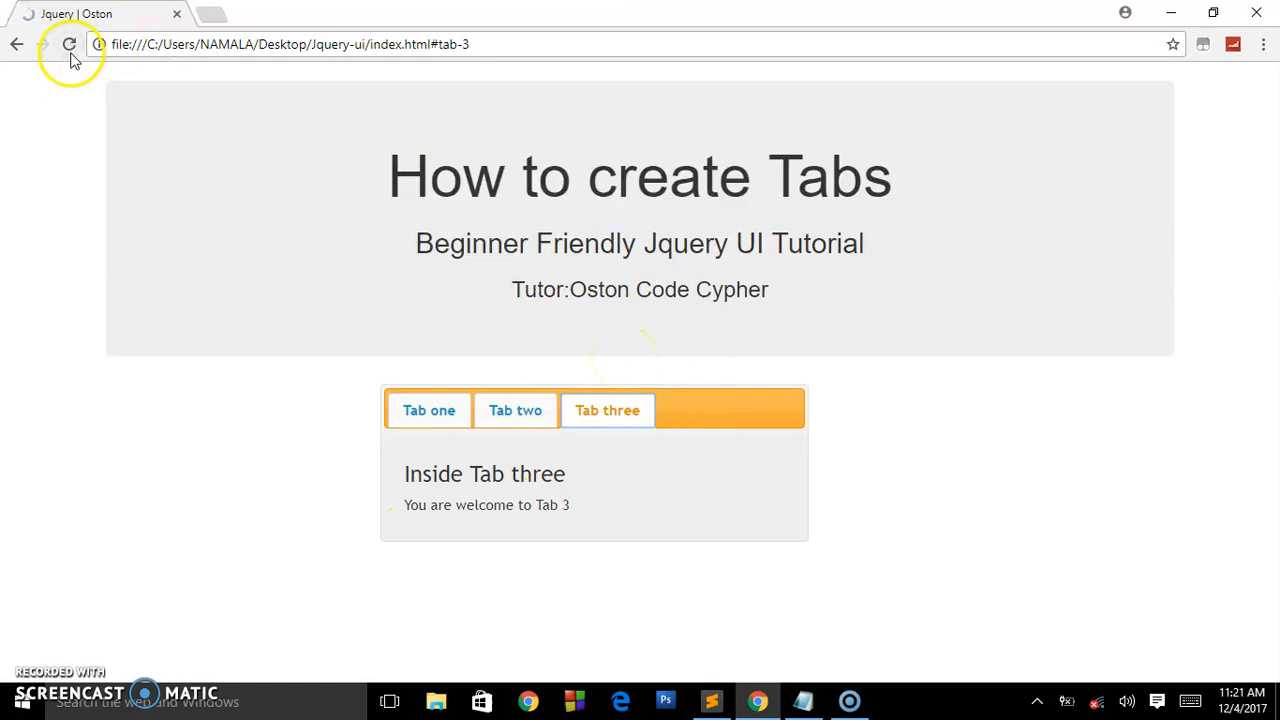
{"action": "left_click", "coordinate": [69, 44]}
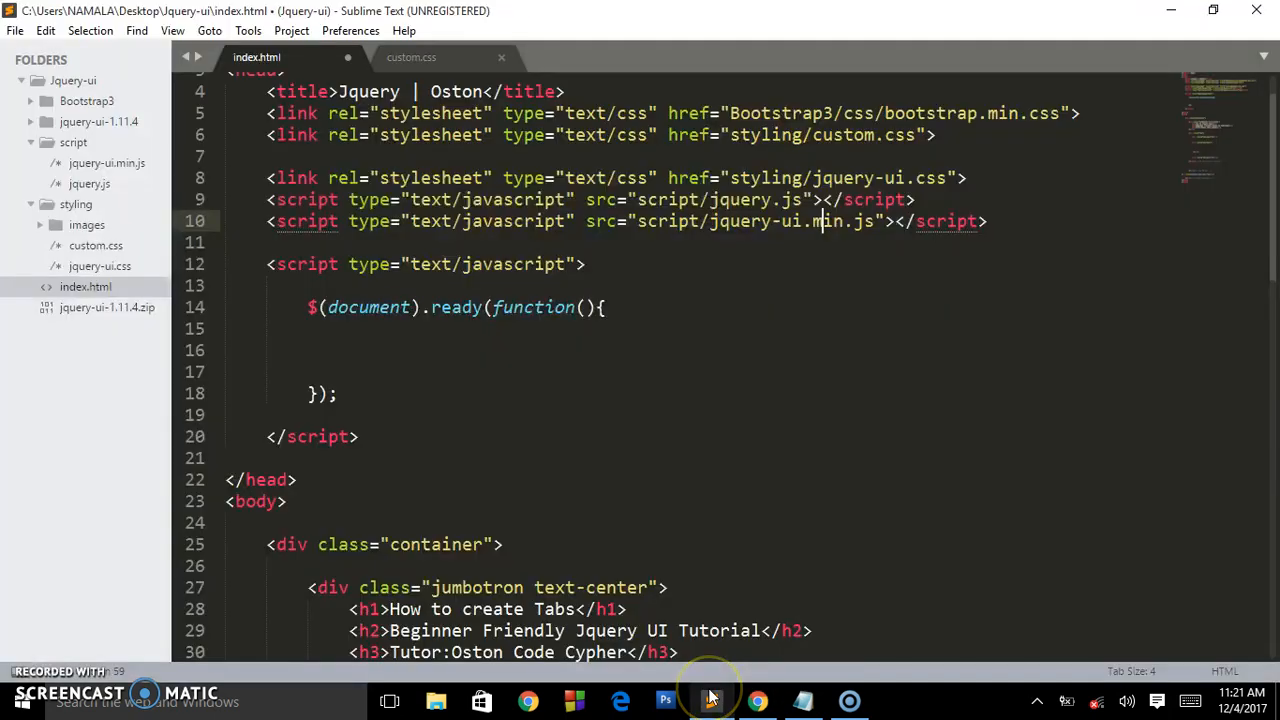
Scroll the reloaded header-only page, then return to index.html in Sublime Text
{"action": "scroll", "scroll_direction": "down", "scroll_amount": 3}
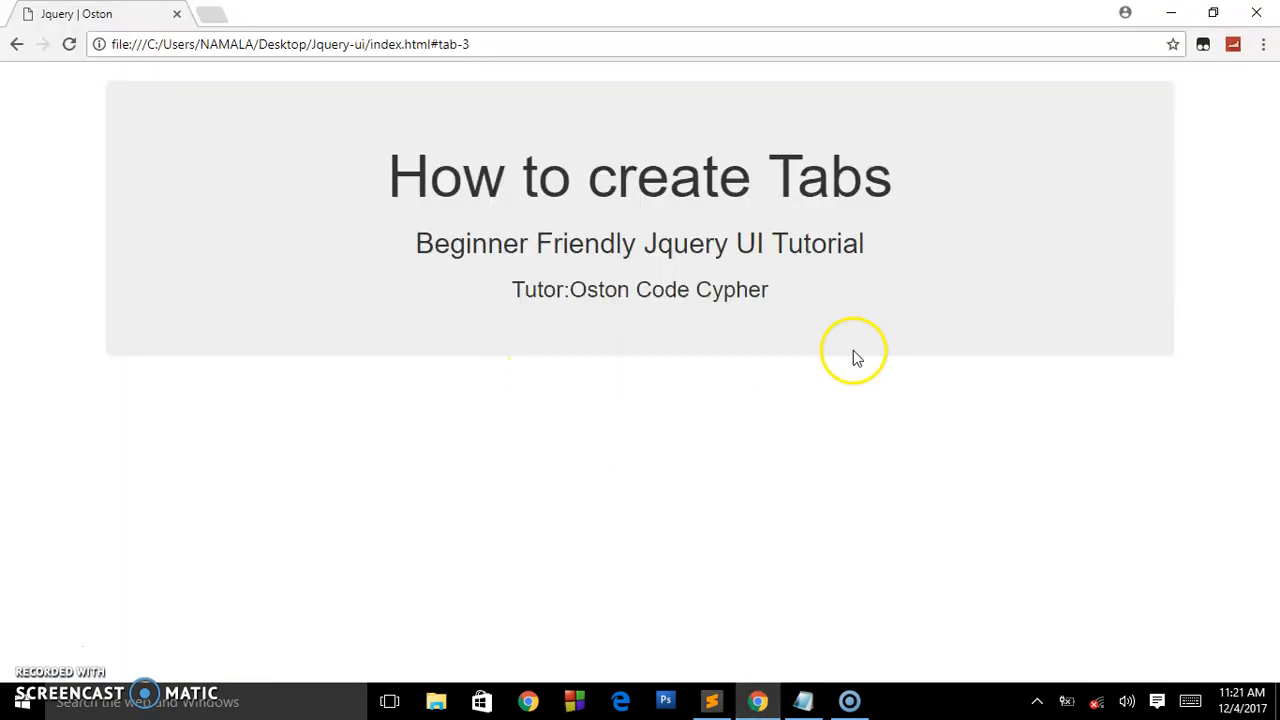
{"action": "mouse_move", "coordinate": [765, 325]}
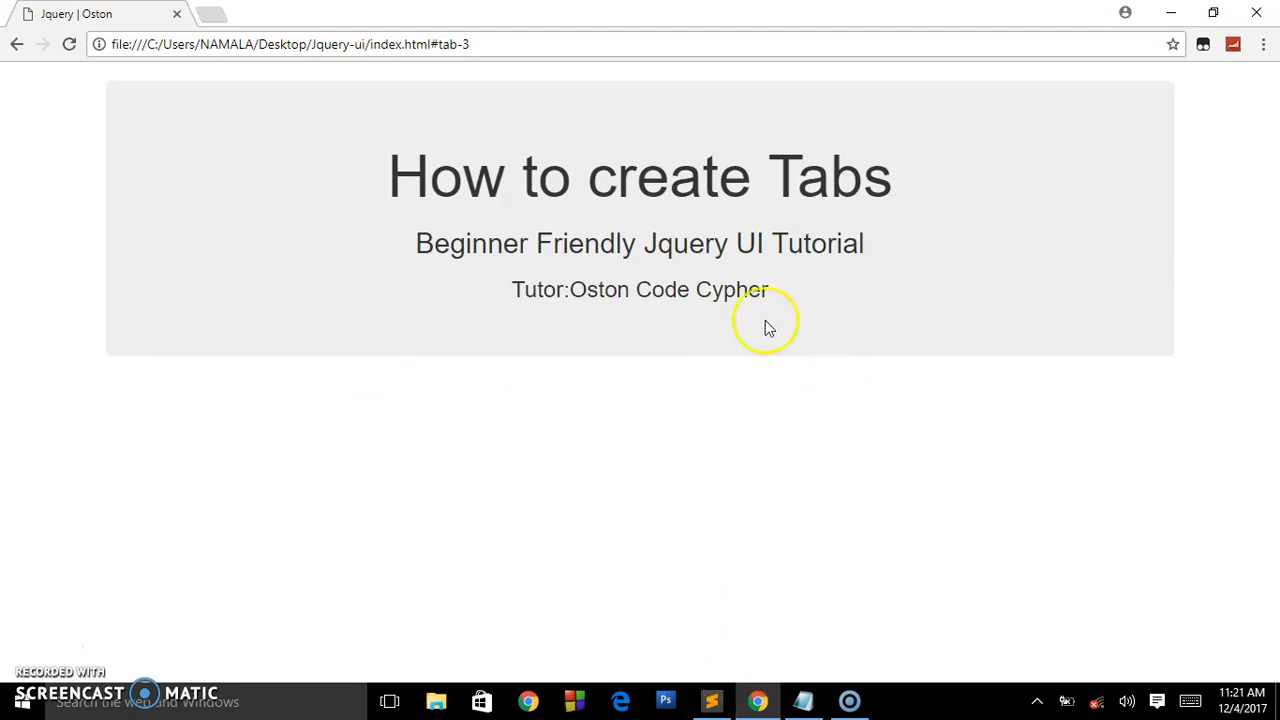
{"action": "mouse_move", "coordinate": [715, 600]}
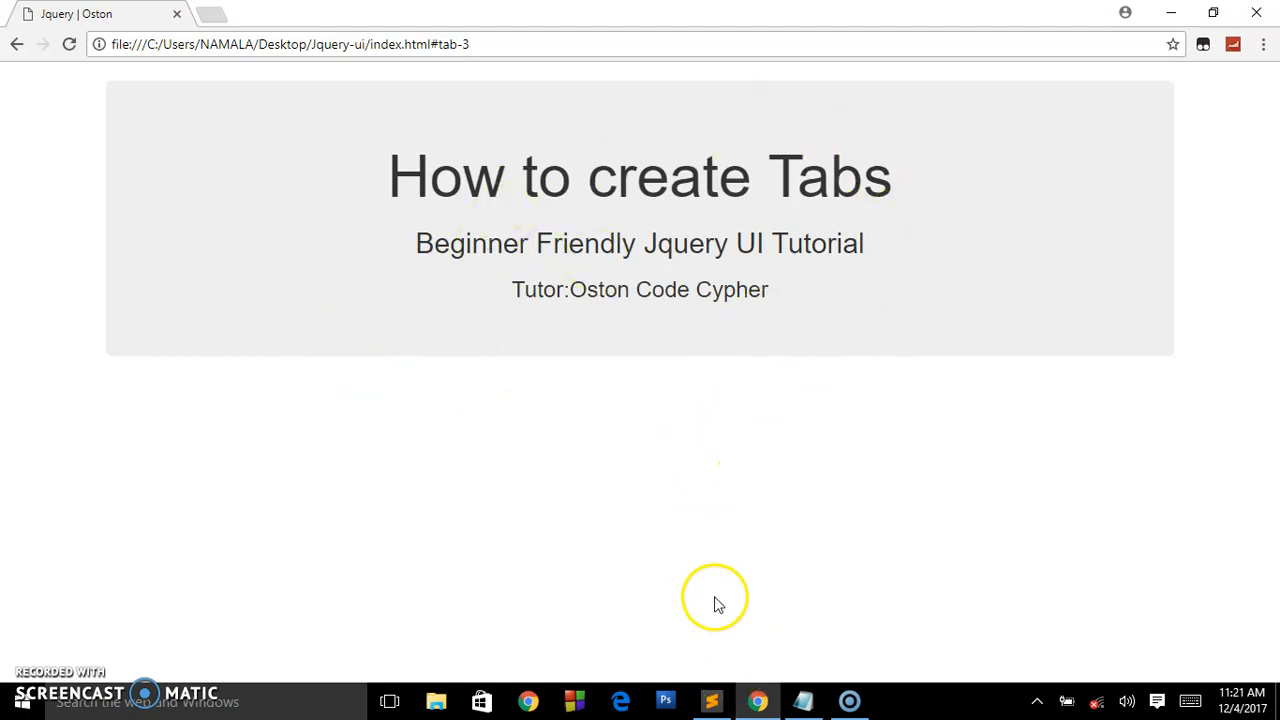
{"action": "left_click", "coordinate": [711, 701]}
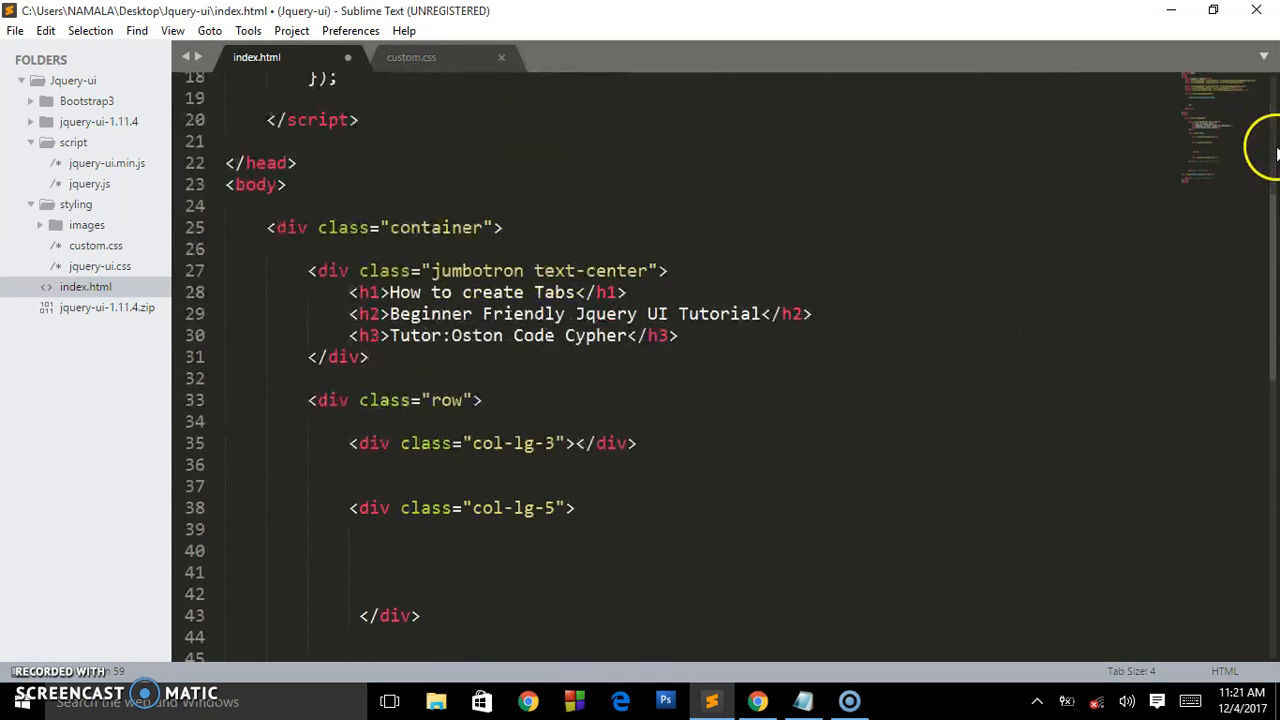
Scroll to the middle column and place the cursor inside the col-lg-5 div
{"action": "scroll", "scroll_direction": "down", "scroll_amount": 3}
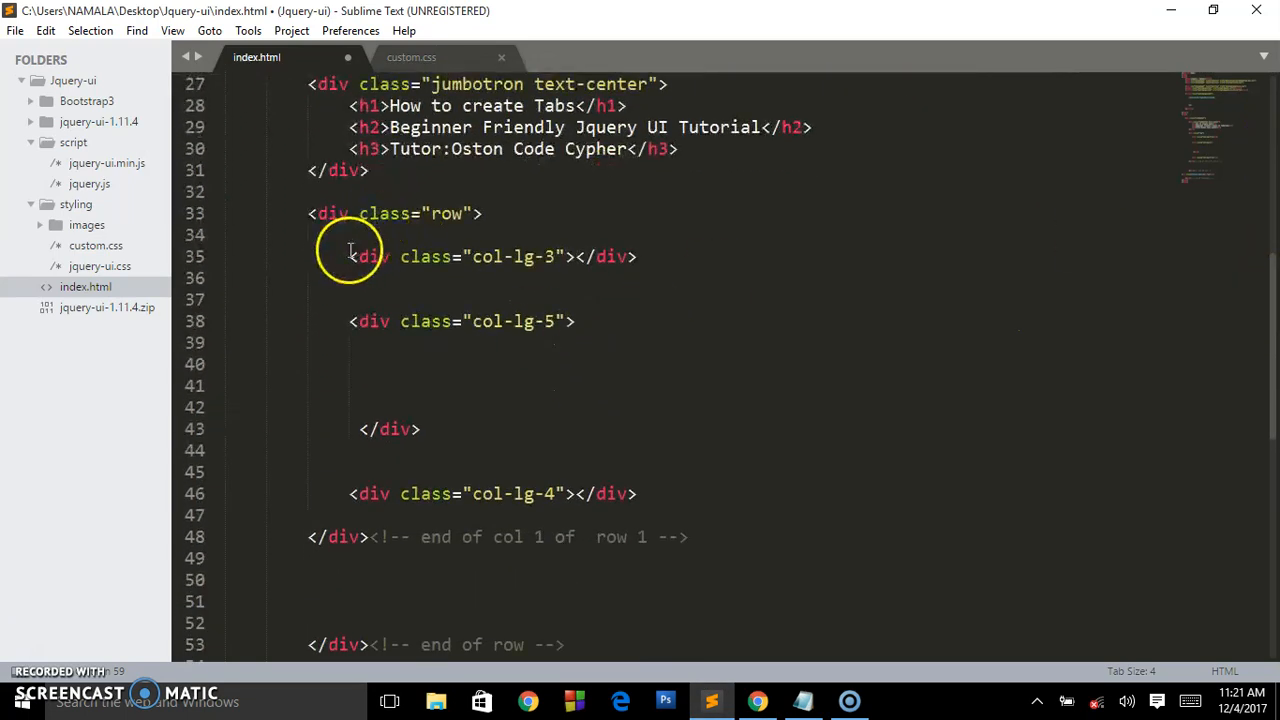
{"action": "left_click_drag", "start_coordinate": [349, 256], "coordinate": [635, 256]}
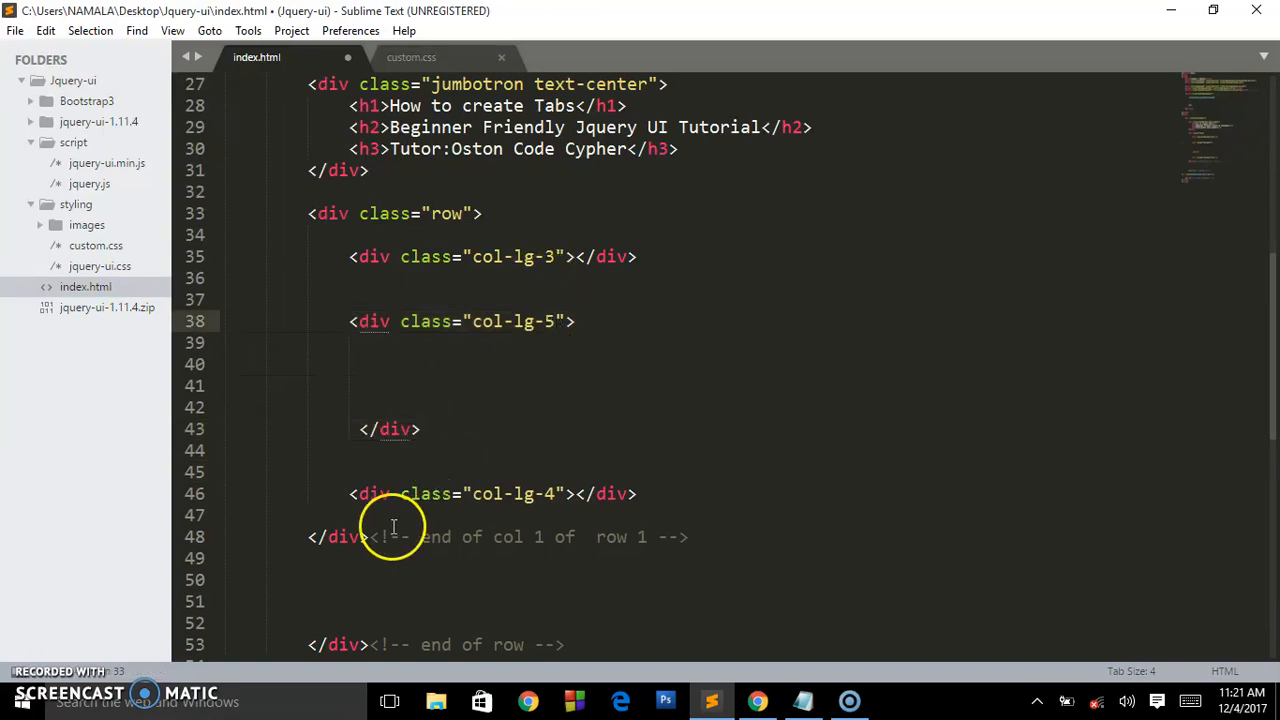
{"action": "left_click", "coordinate": [638, 493]}
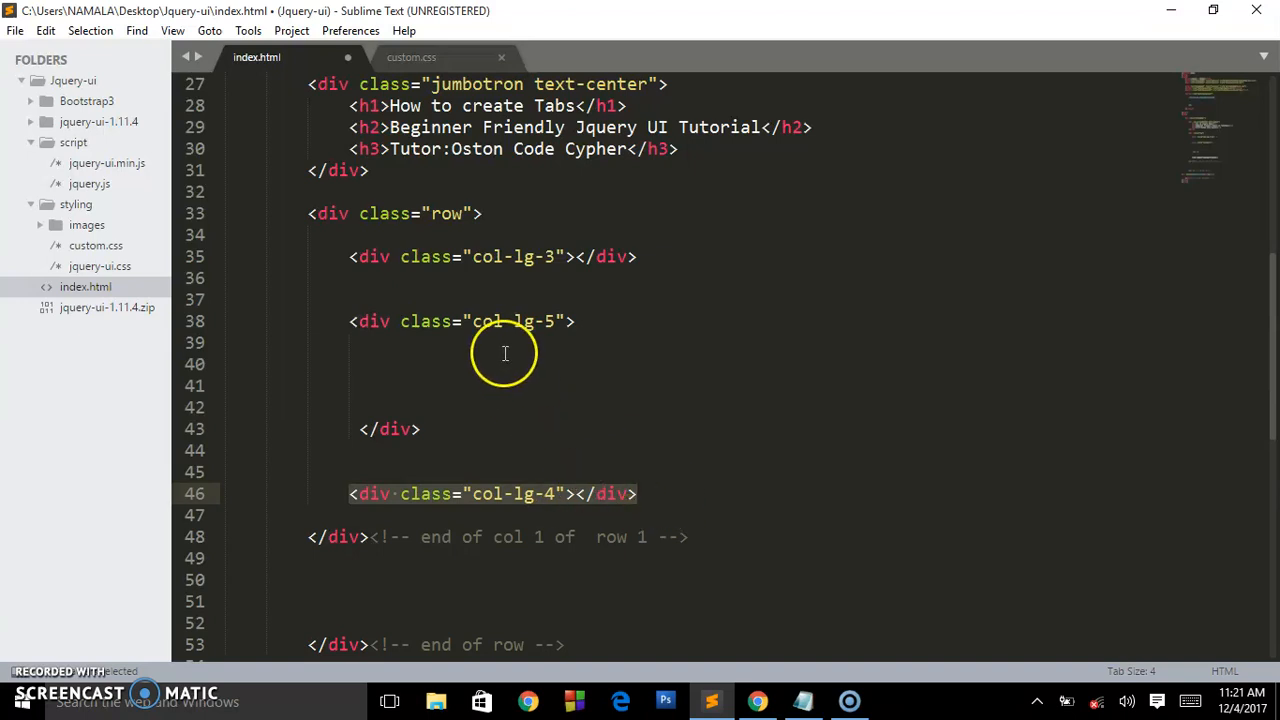
{"action": "left_click", "coordinate": [504, 343]}
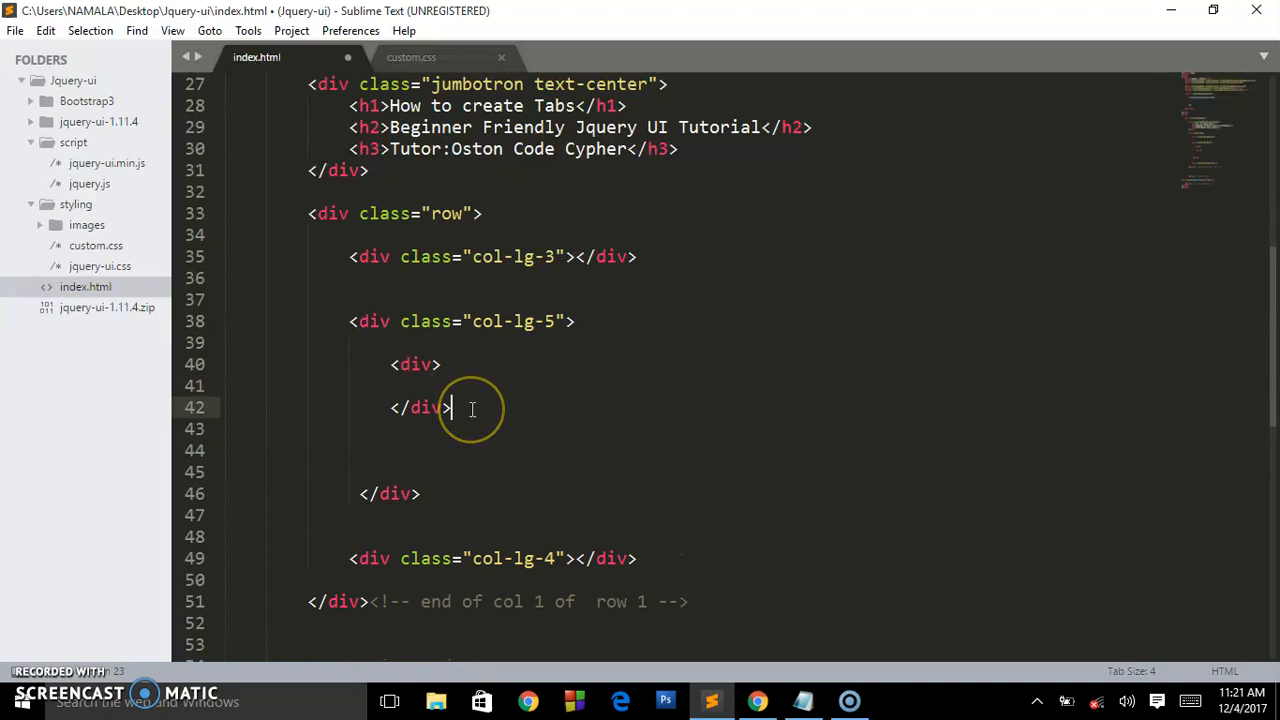
Type <div id="tab"></div><!-- end of parent tab div --> with blank lines inside
{"action": "type", "text": "<!-- end"}
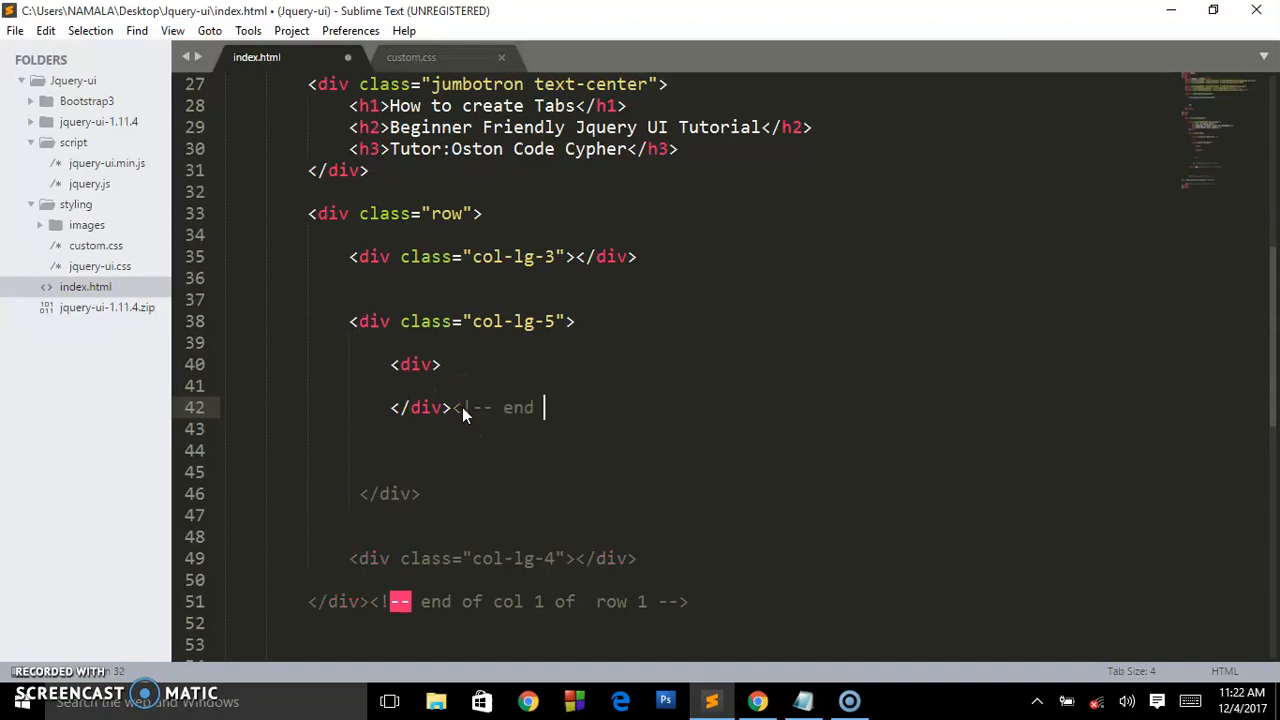
{"action": "type", "text": "of par"}
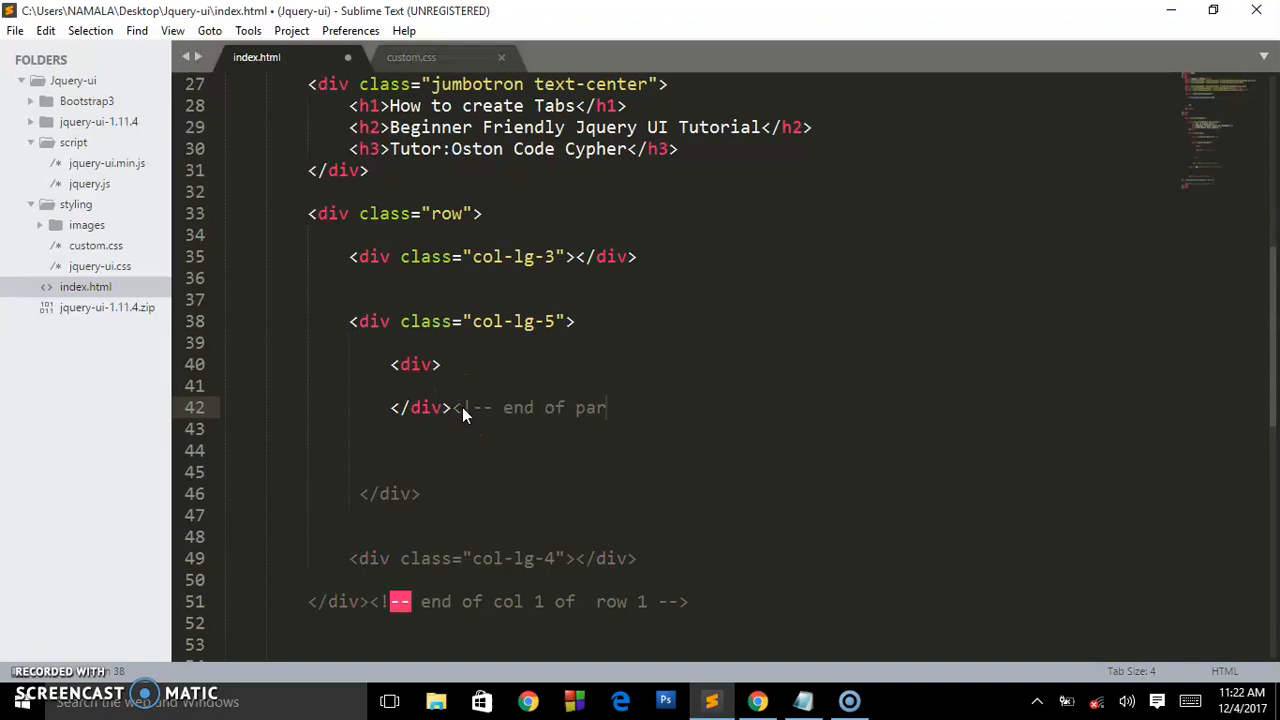
{"action": "type", "text": "en"}
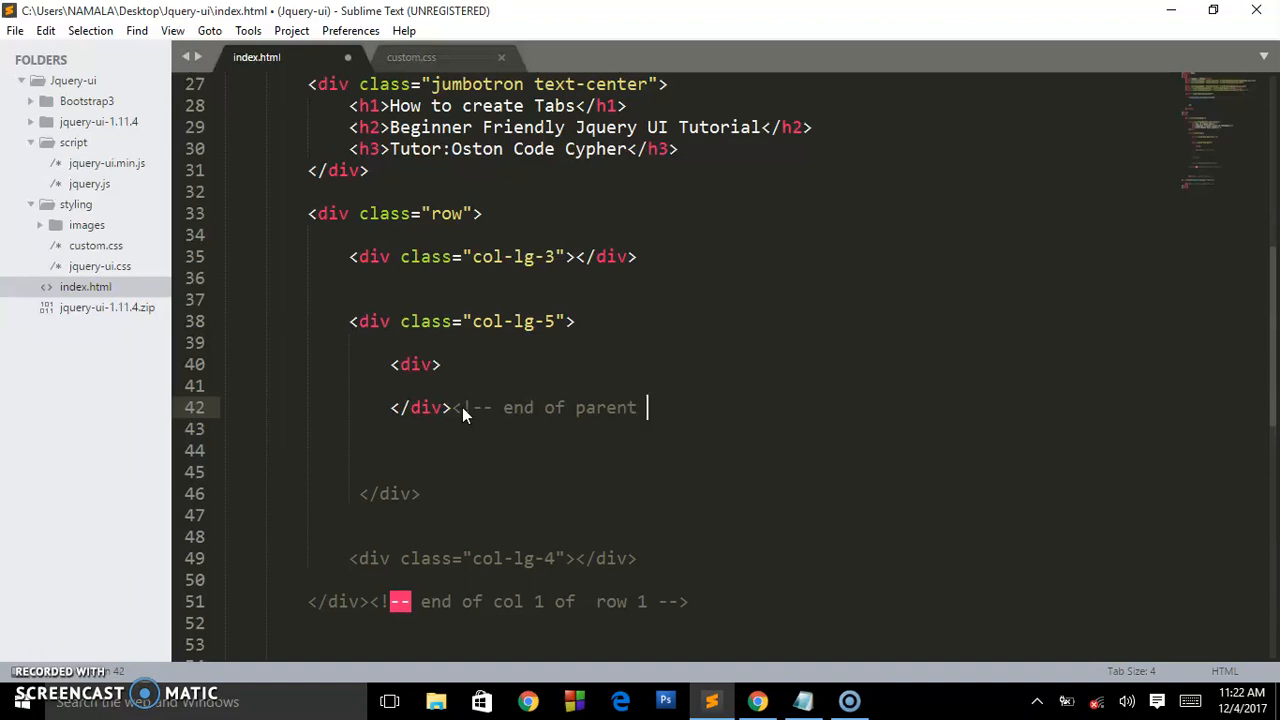
{"action": "type", "text": "tab d"}
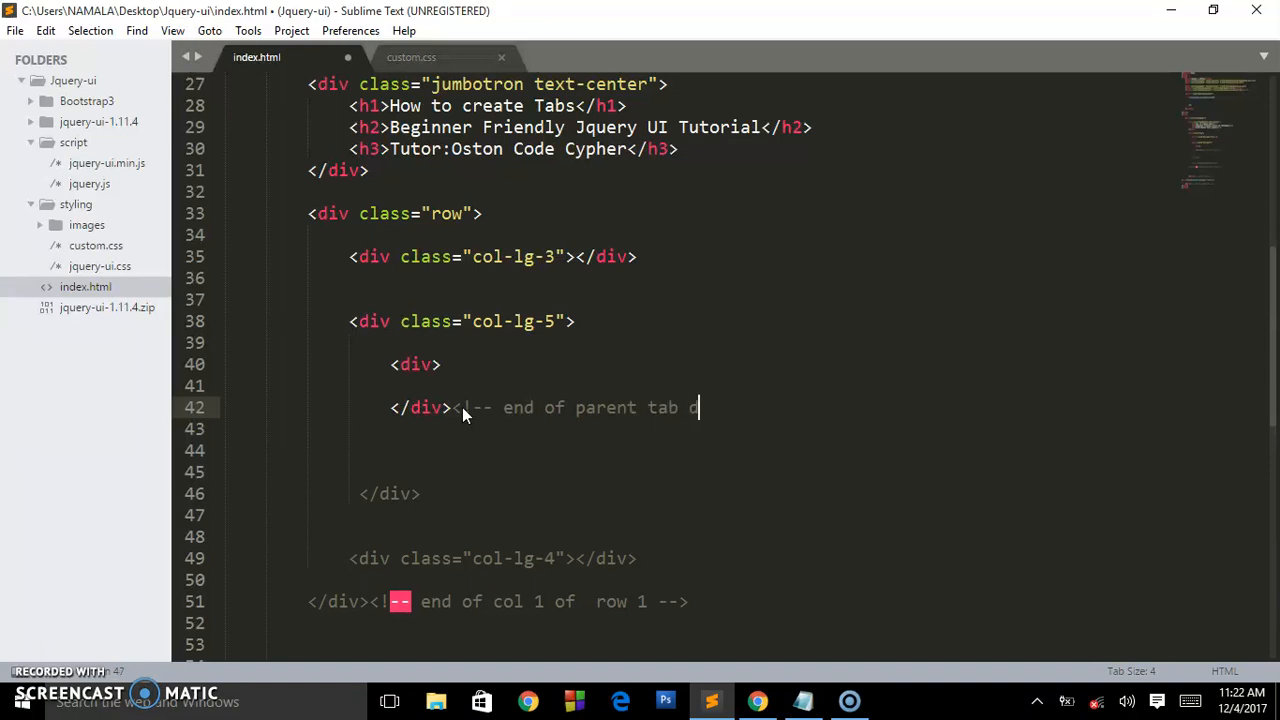
{"action": "type", "text": "iv -->"}
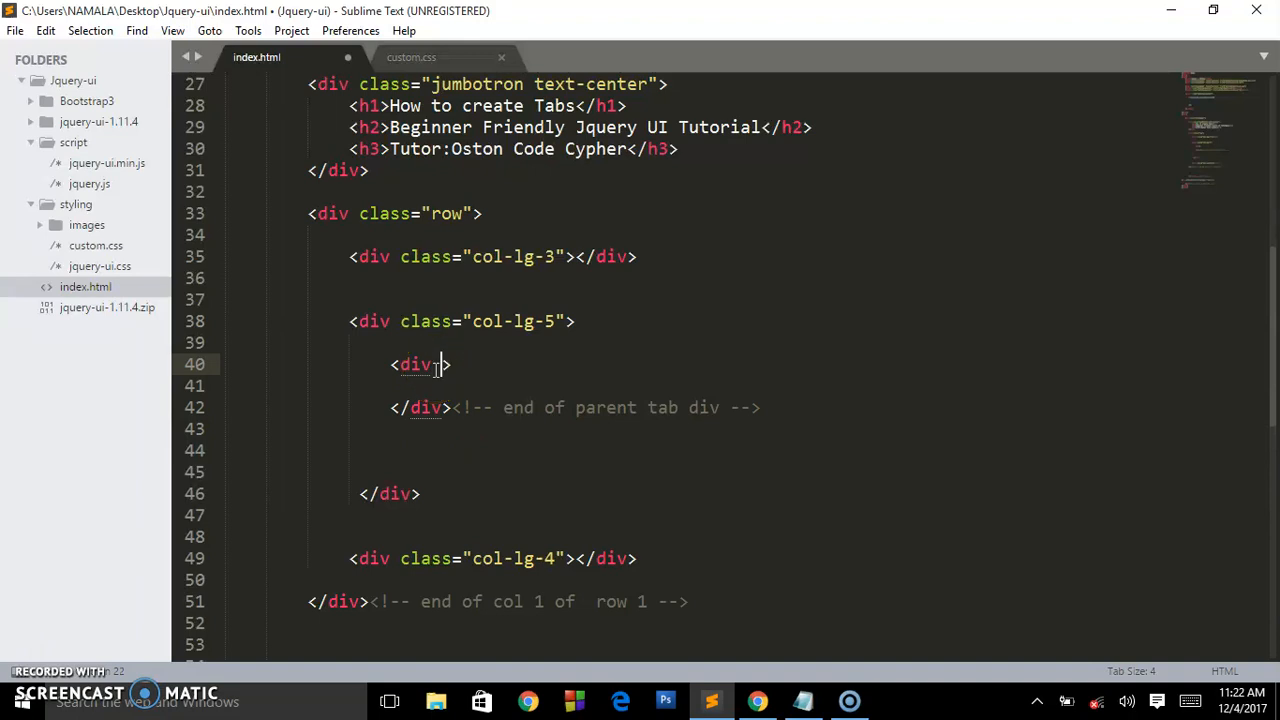
{"action": "type", "text": "id=\"t"}
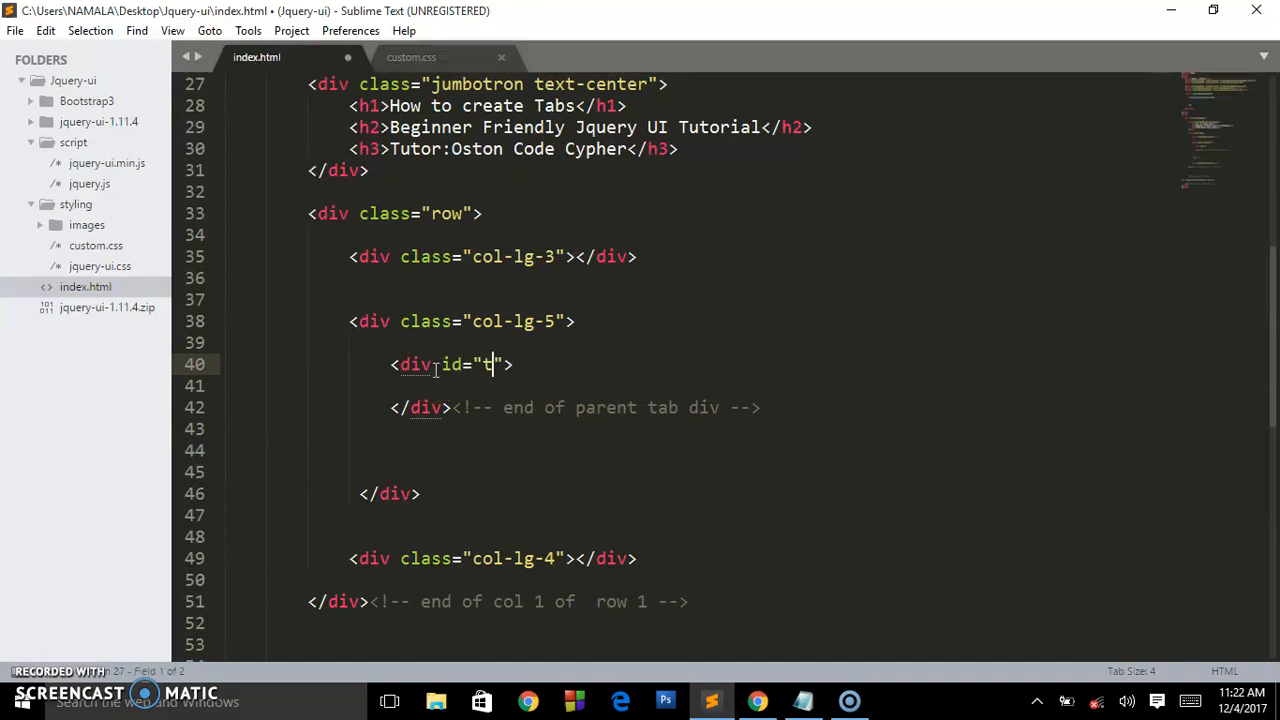
{"action": "type", "text": "ab"}
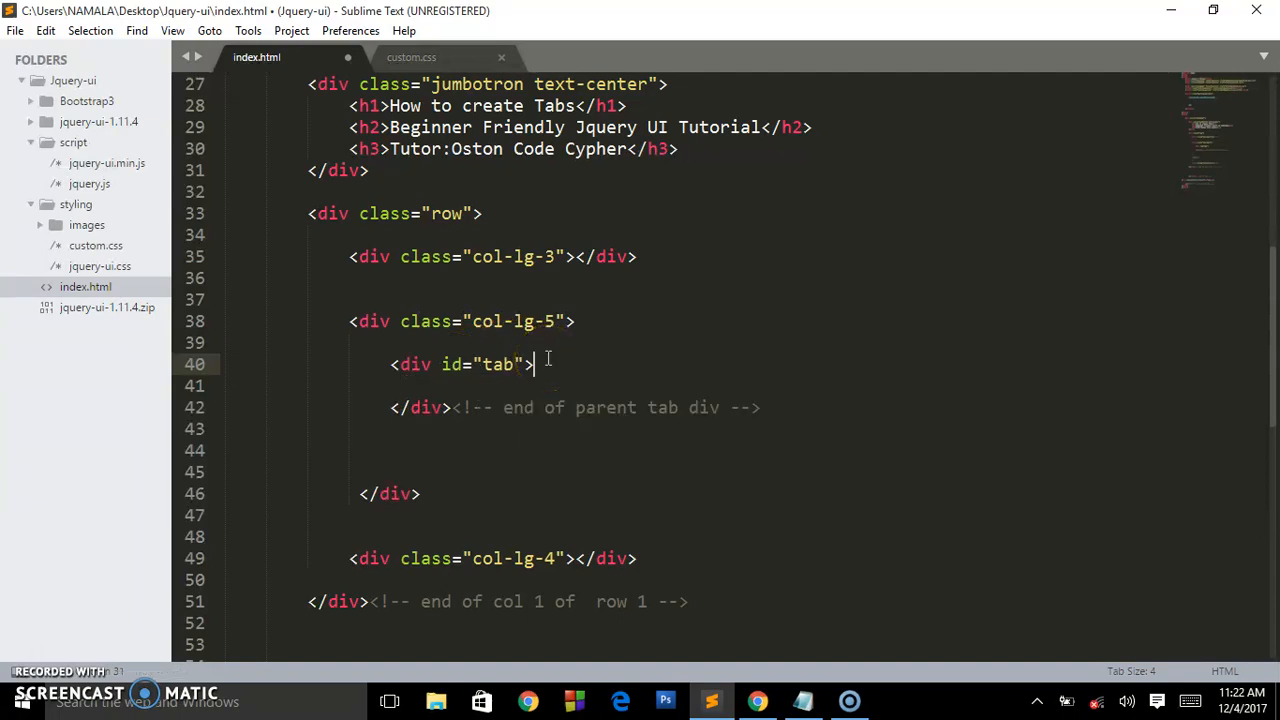
{"action": "key", "text": "Enter"}
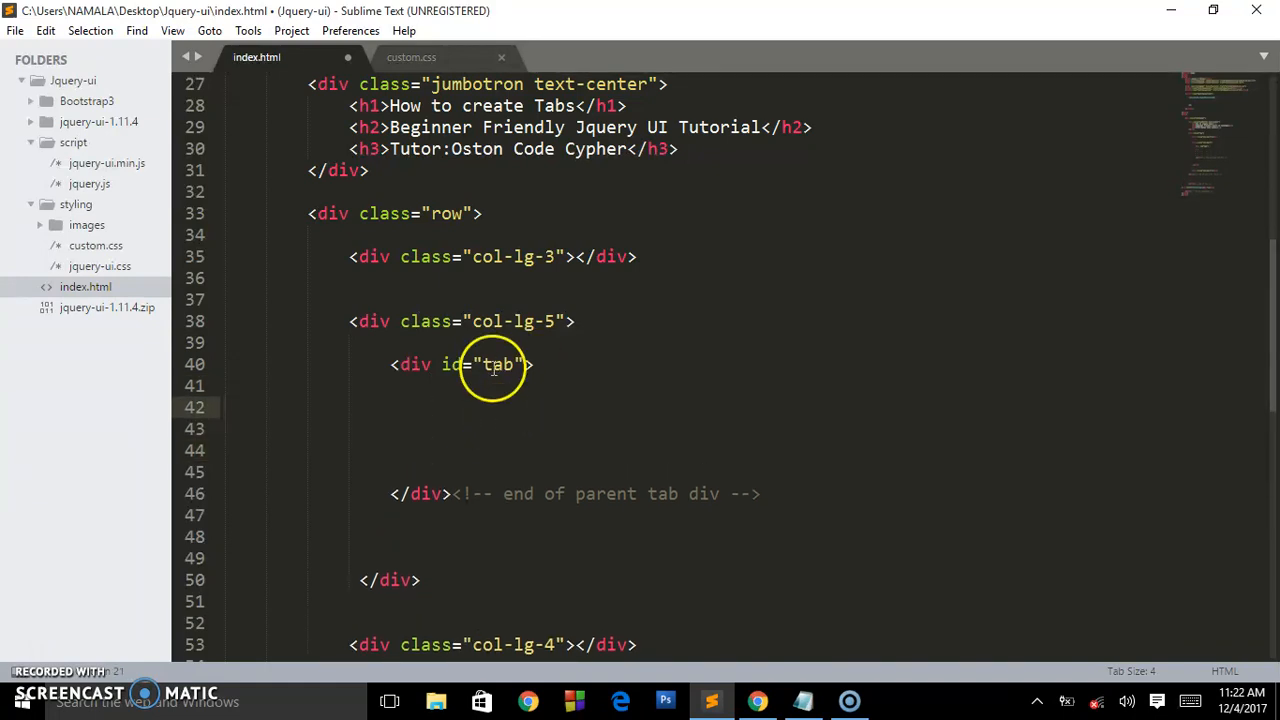
{"action": "left_click", "coordinate": [447, 493]}
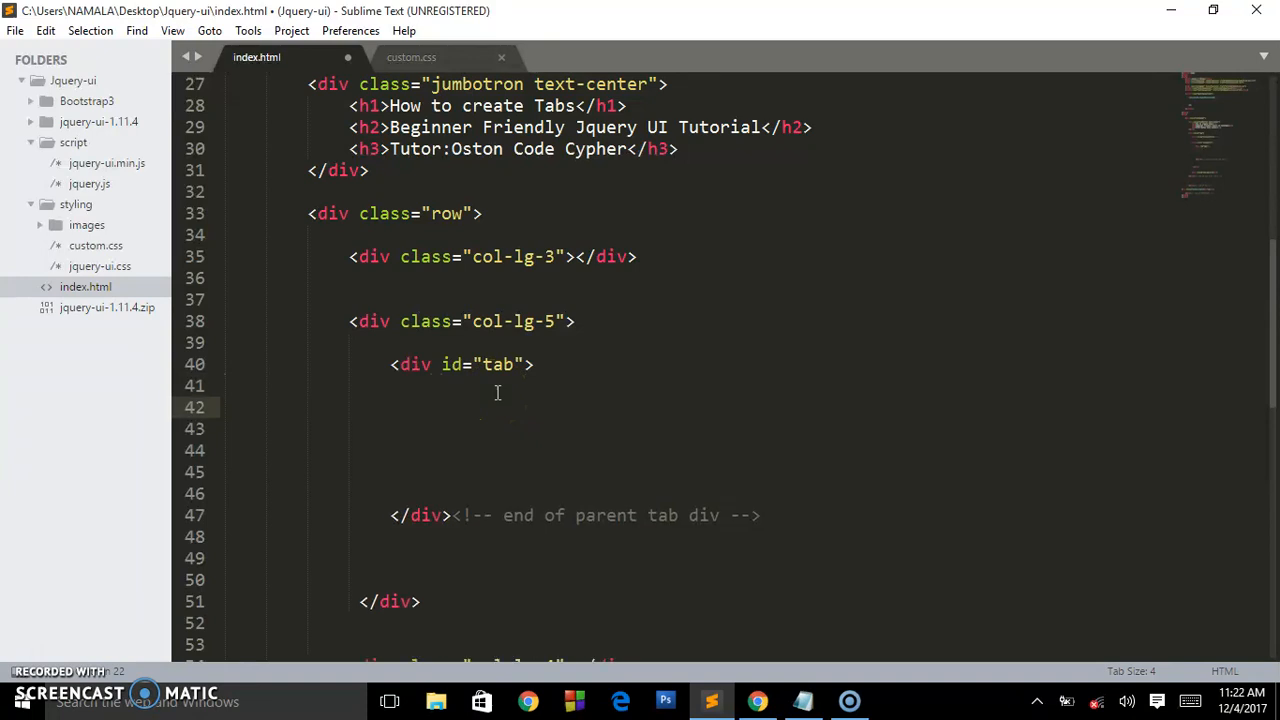
Add a <ul> with linked list items Tab one, Tab two and Tab three
{"action": "type", "text": "<ul"}
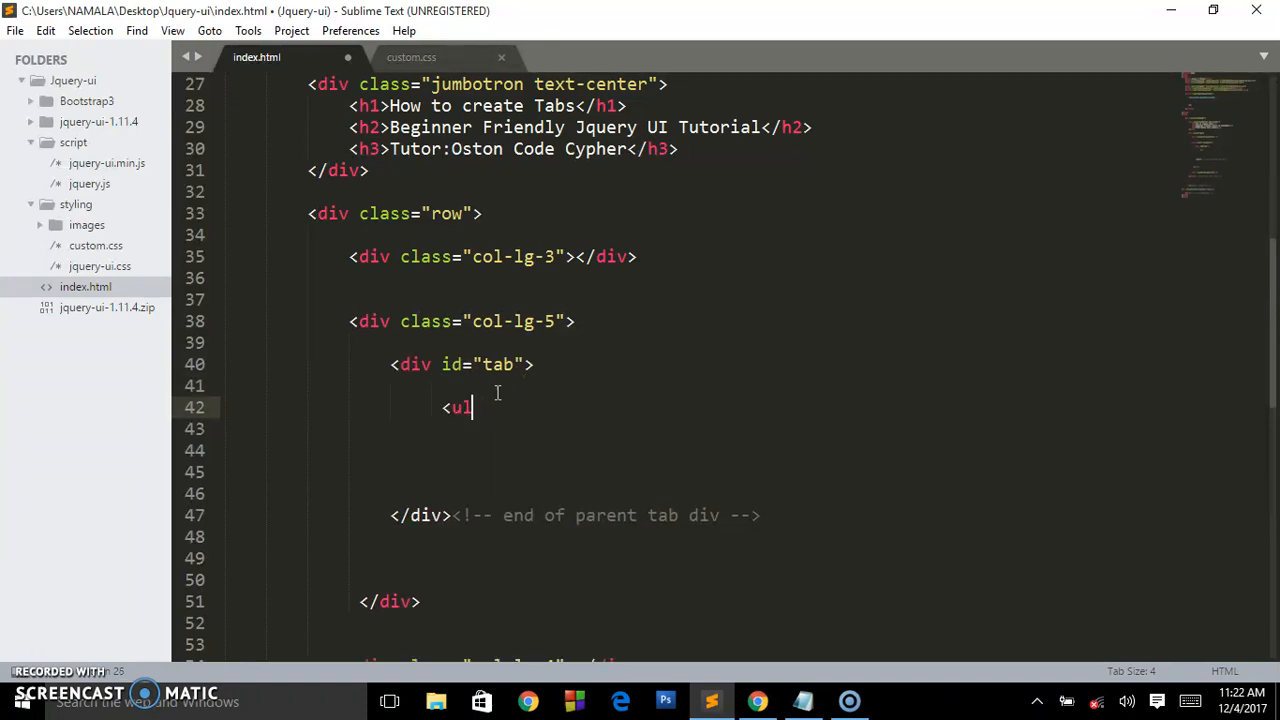
{"action": "key", "text": "backspace"}
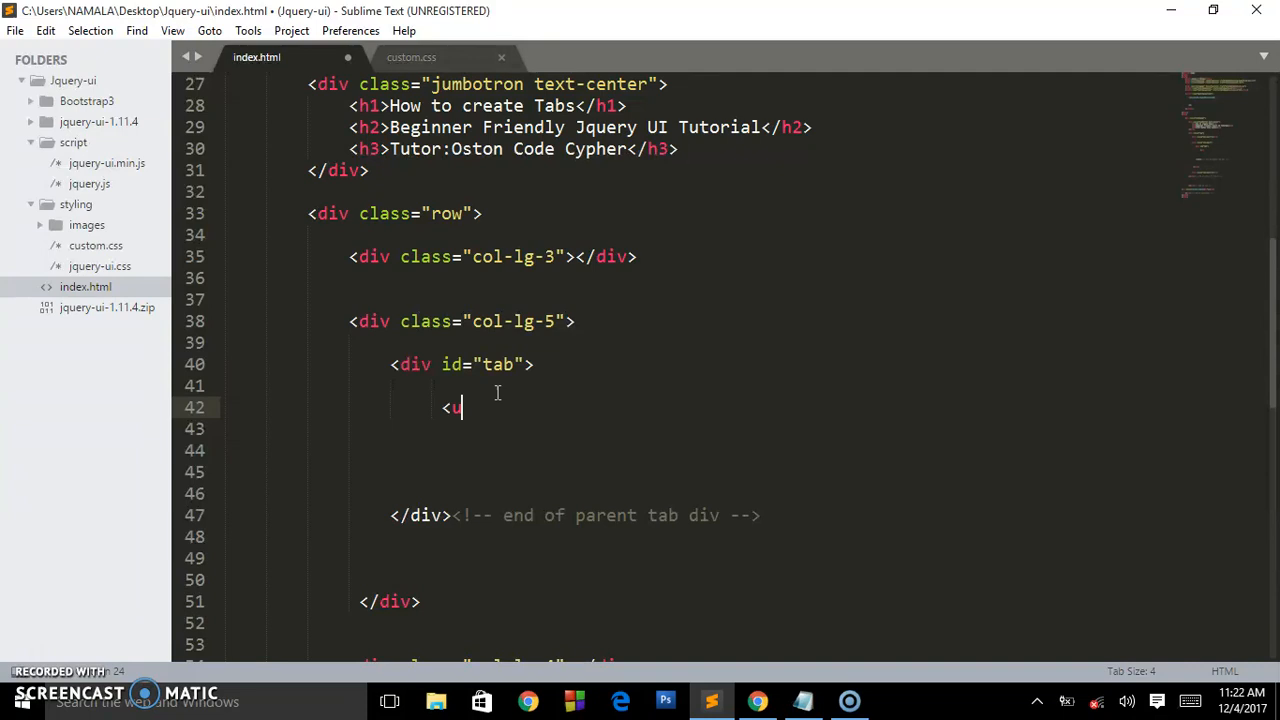
{"action": "type", "text": "l"}
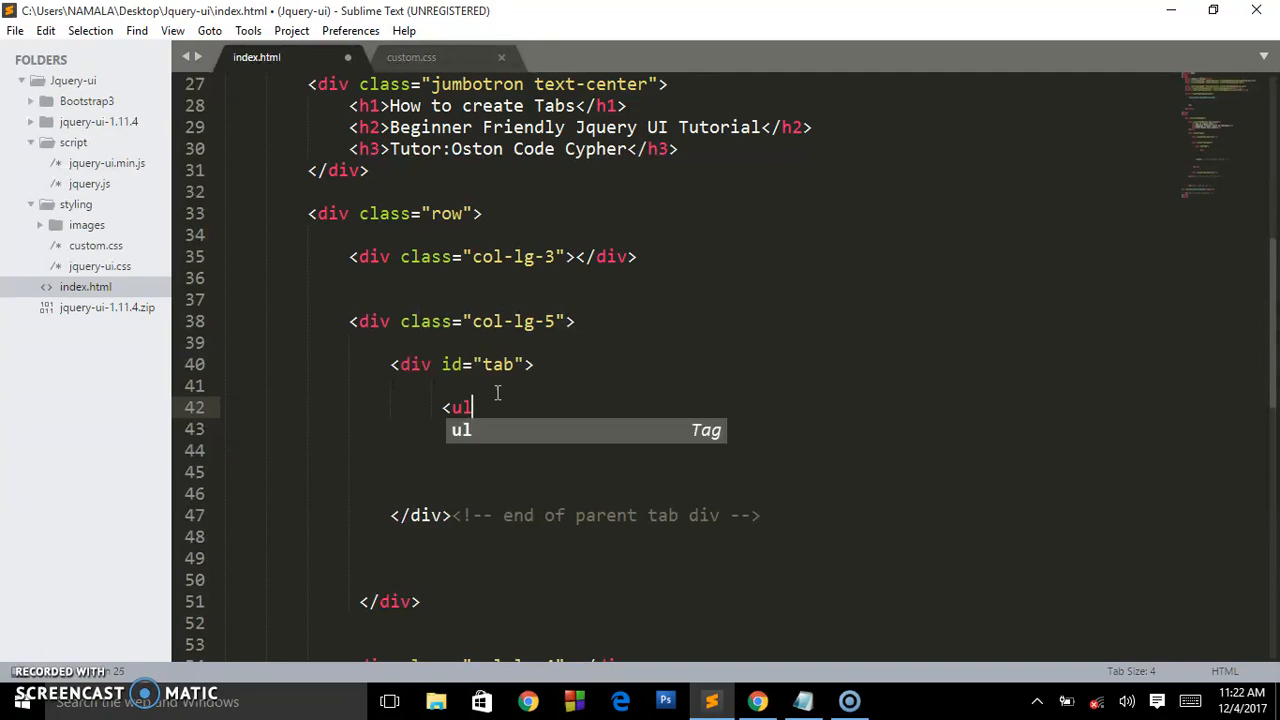
{"action": "key", "text": "Tab"}
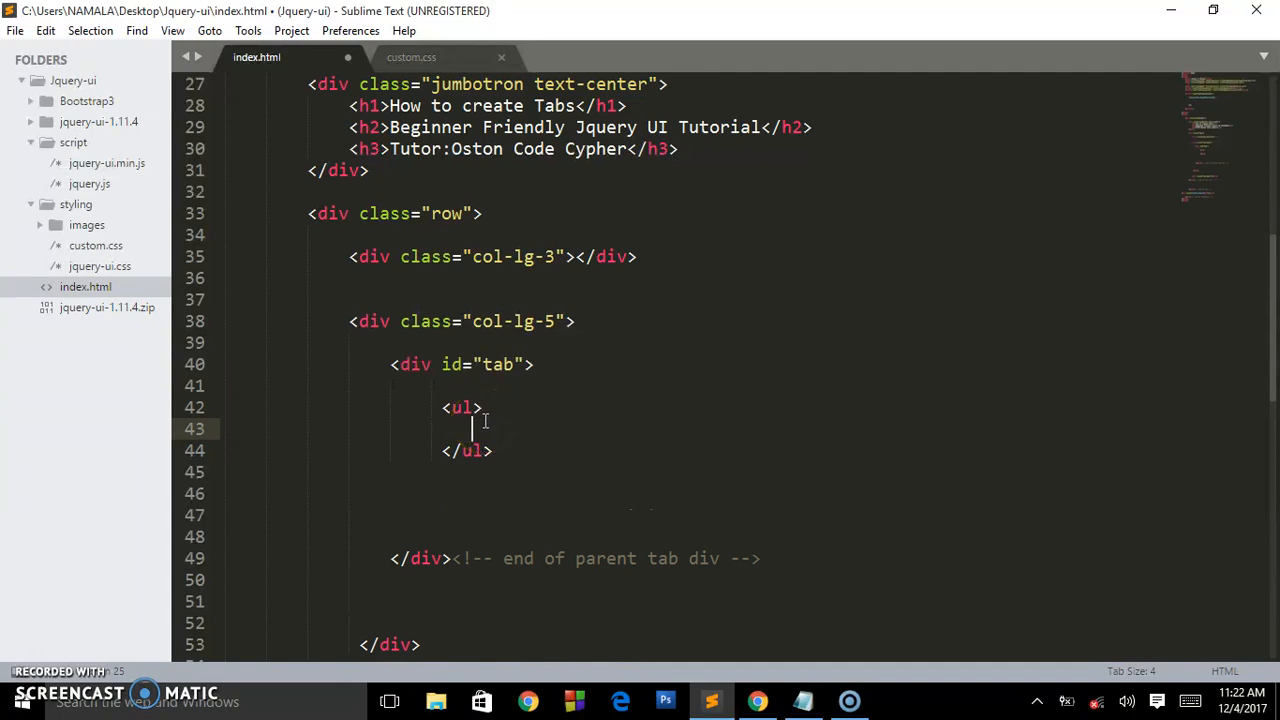
{"action": "type", "text": "<li><a href=\"\"></li>"}
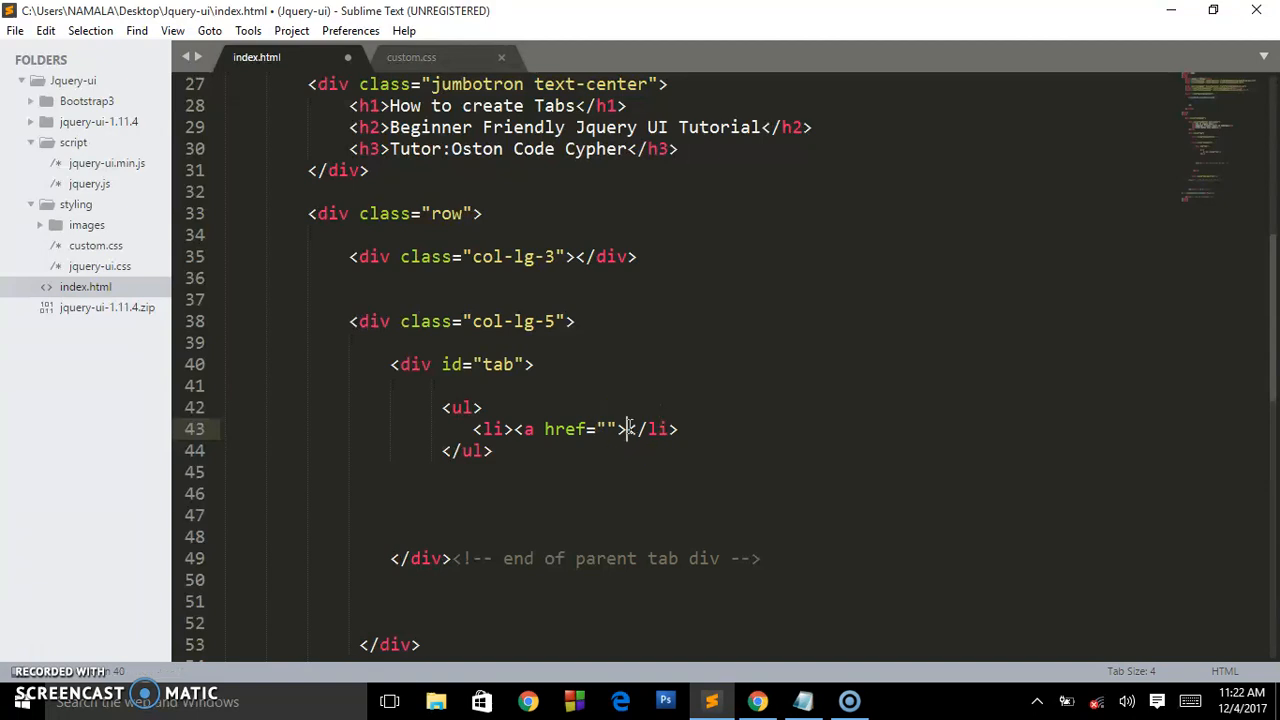
{"action": "type", "text": "Tab one</a>"}
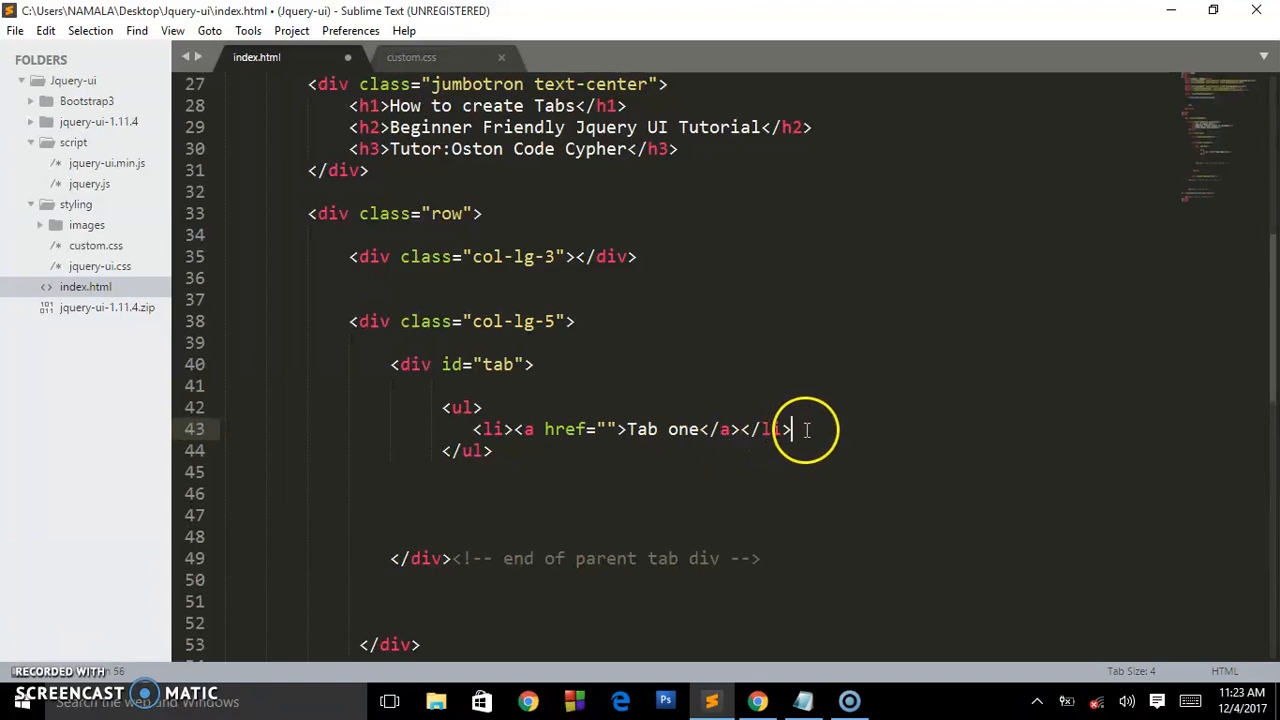
{"action": "left_click_drag", "start_coordinate": [790, 429], "coordinate": [470, 429]}
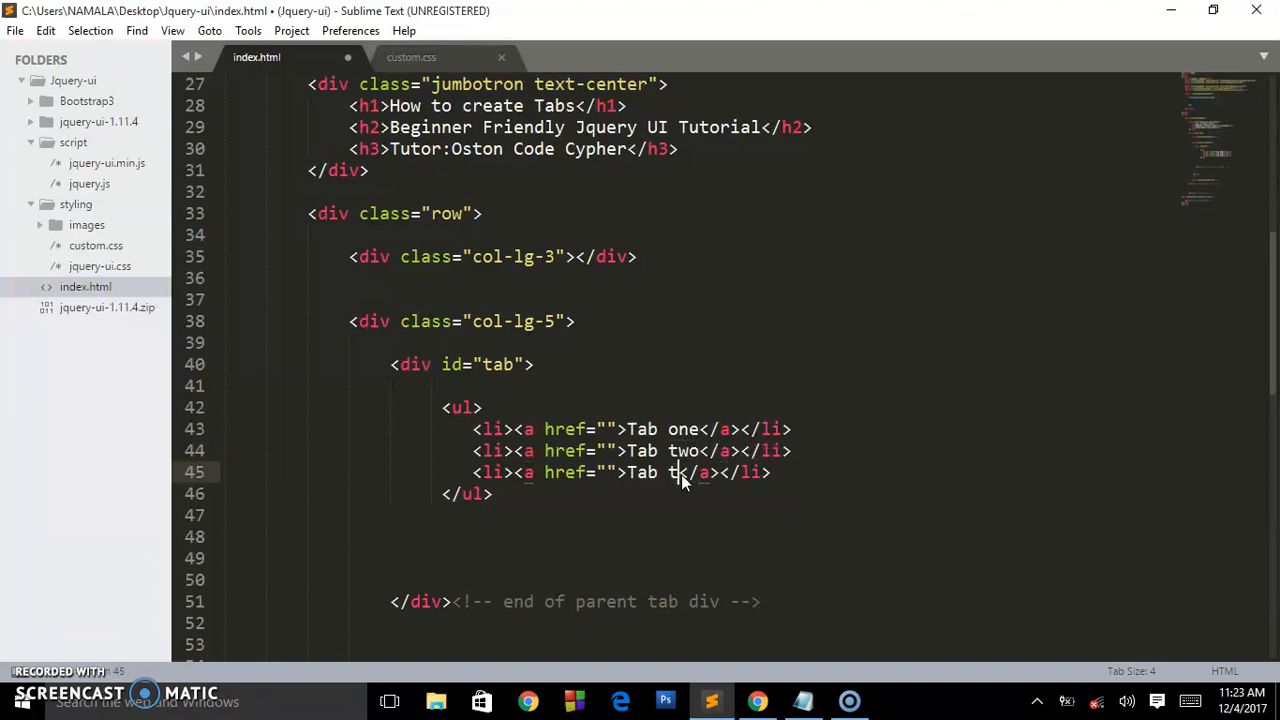
{"action": "type", "text": "hree"}
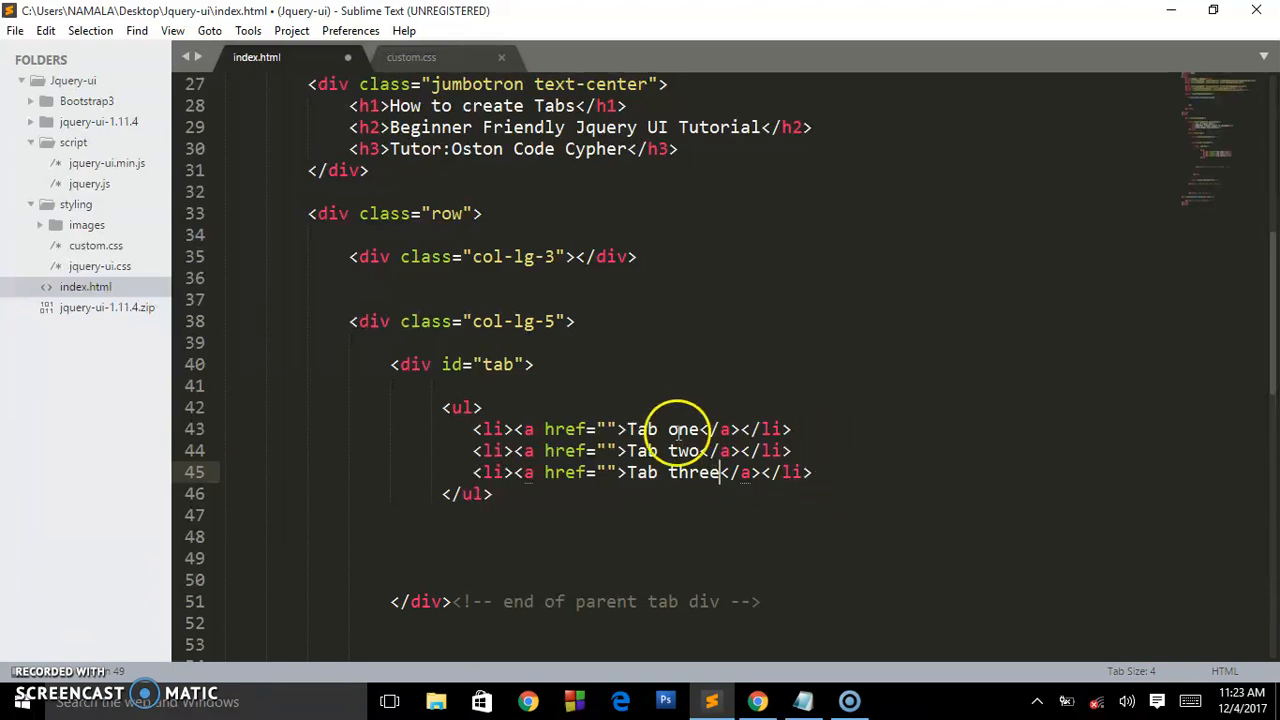
{"action": "mouse_move", "coordinate": [790, 685]}
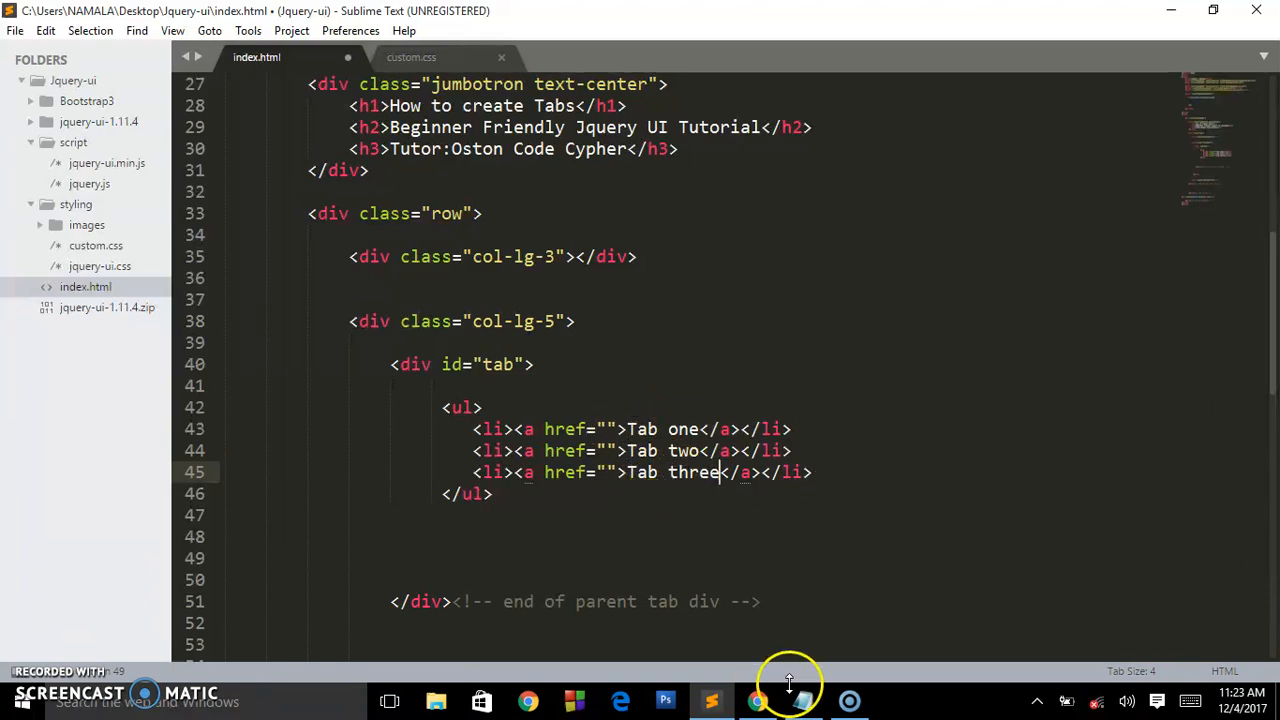
Reload Chrome to check the bulleted Tab links, then return to Sublime Text
{"action": "left_click", "coordinate": [757, 700]}
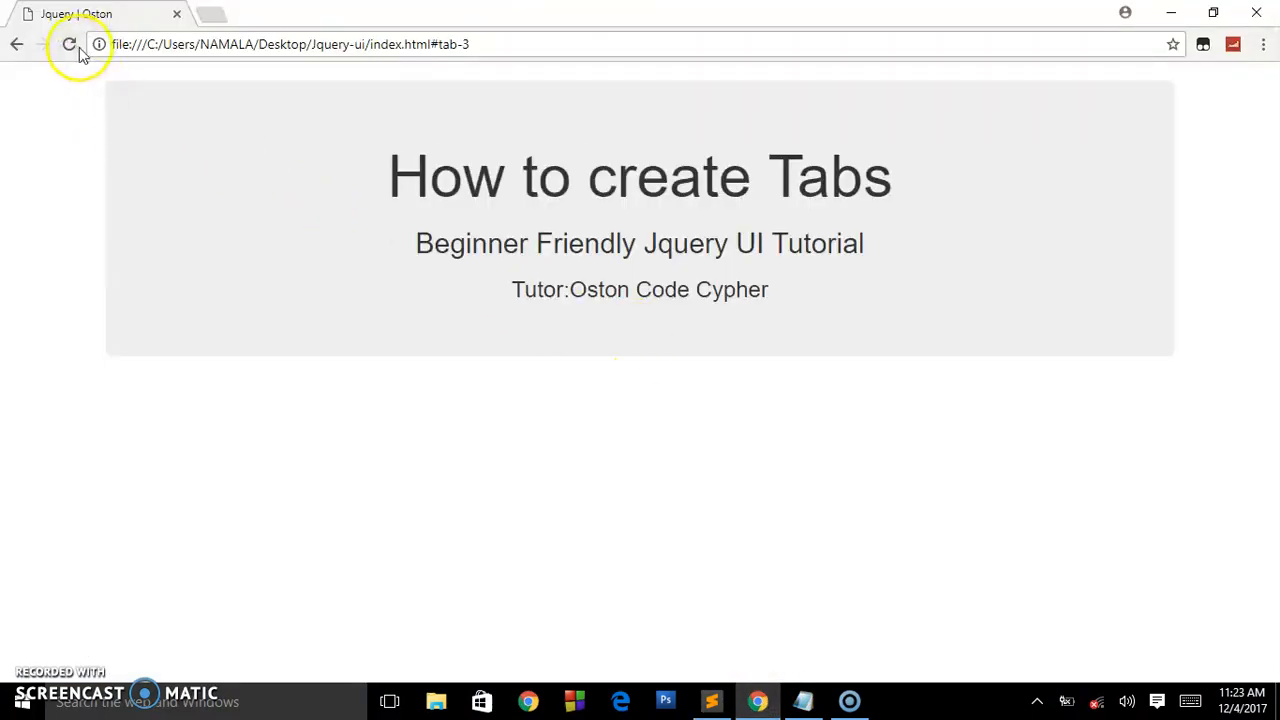
{"action": "left_click", "coordinate": [69, 44]}
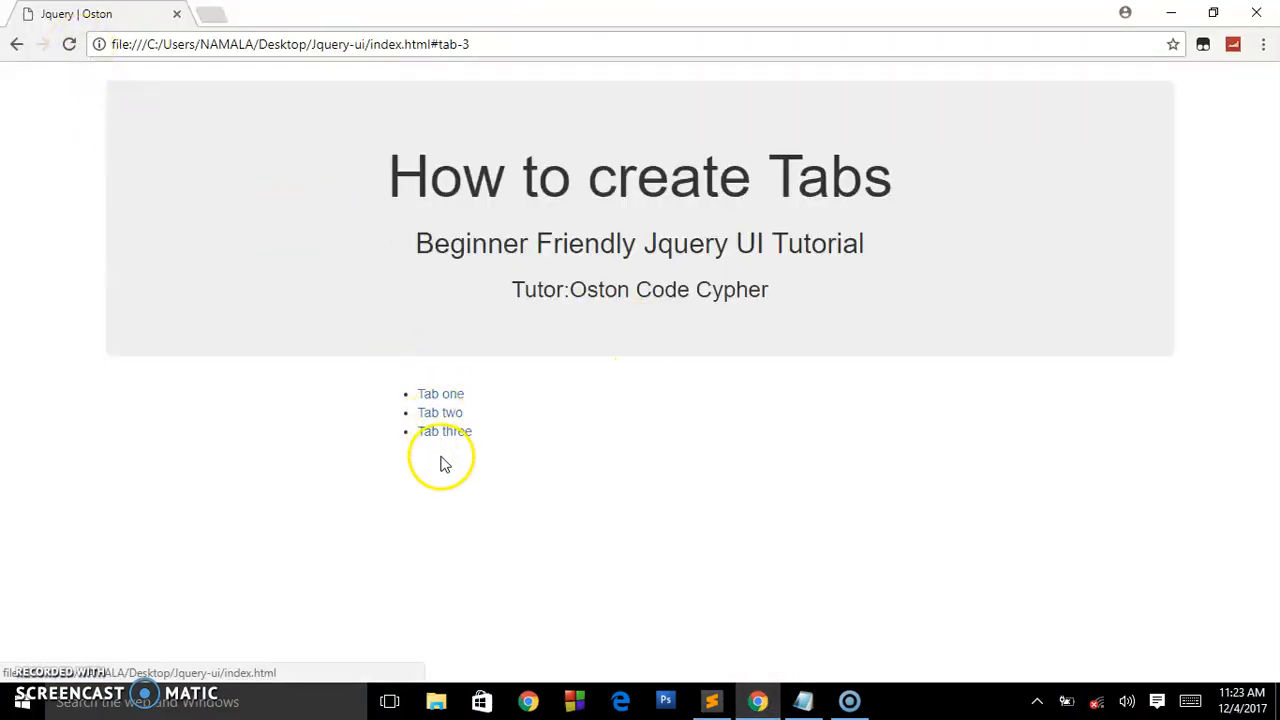
{"action": "mouse_move", "coordinate": [728, 623]}
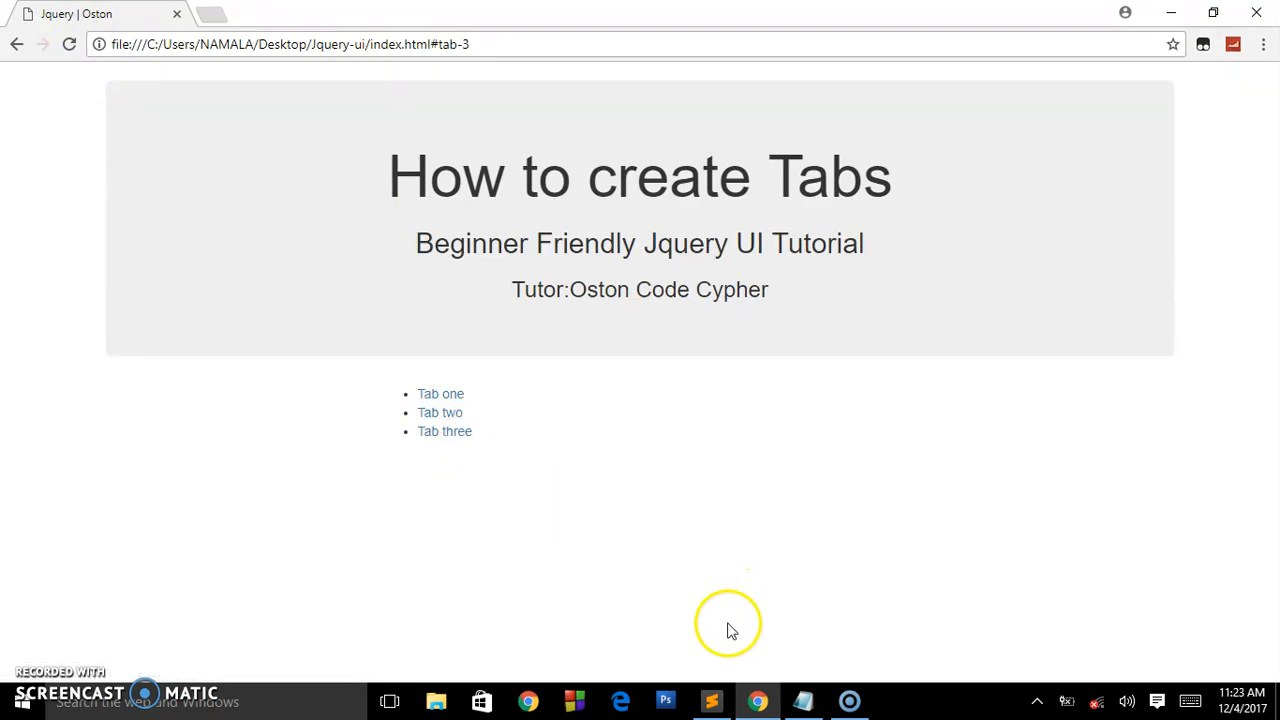
{"action": "left_click", "coordinate": [711, 700]}
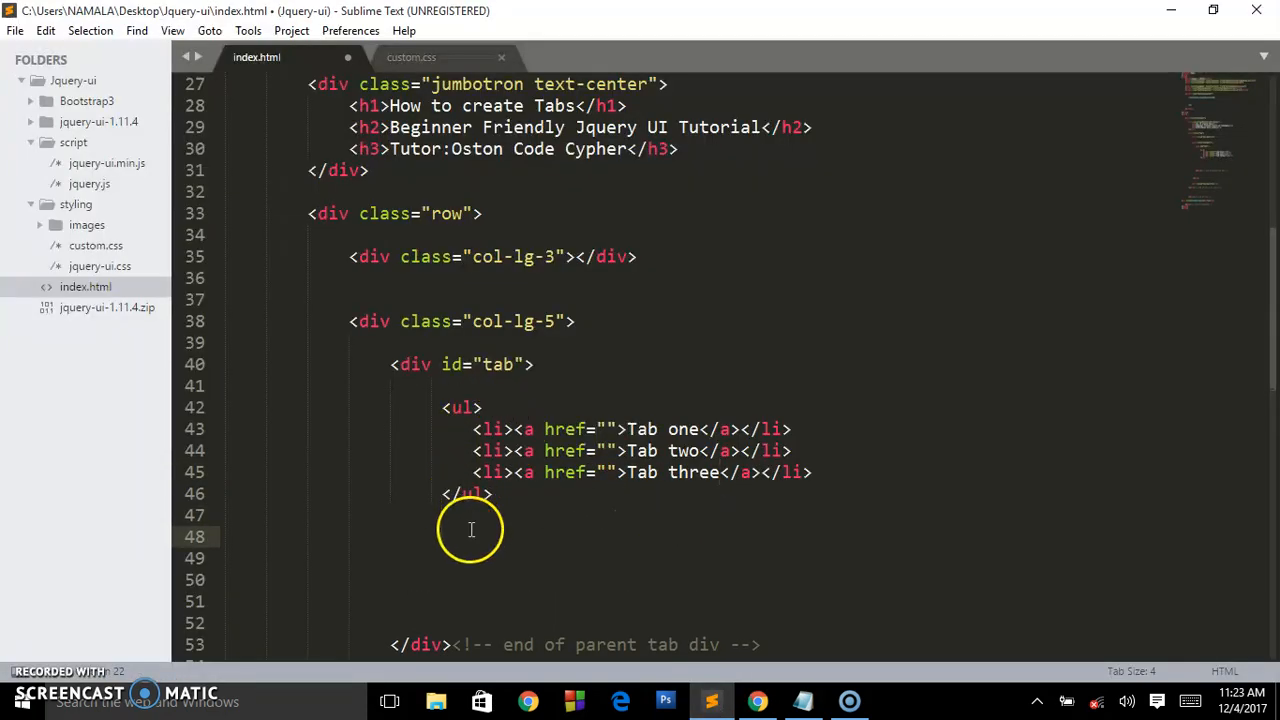
Create the tab-1 div below </ul> and point the Tab one link to #tab-1
{"action": "type", "text": ",di"}
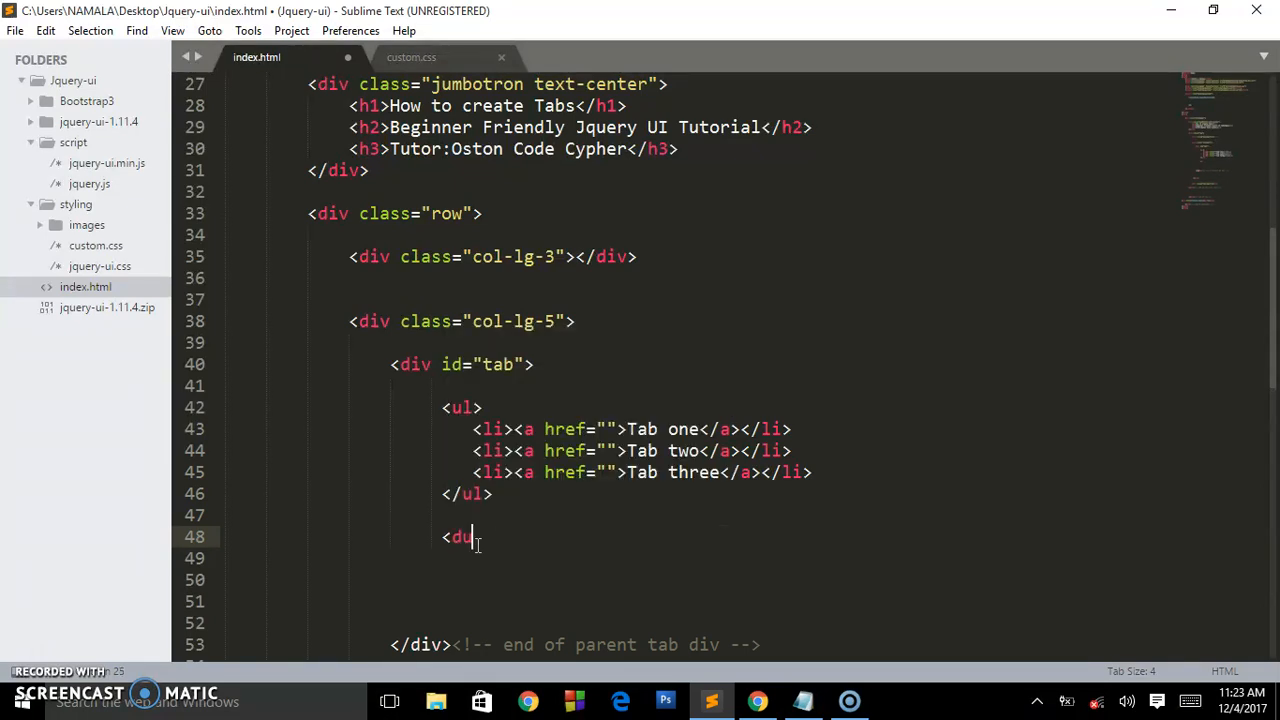
{"action": "key", "text": "Backspace"}
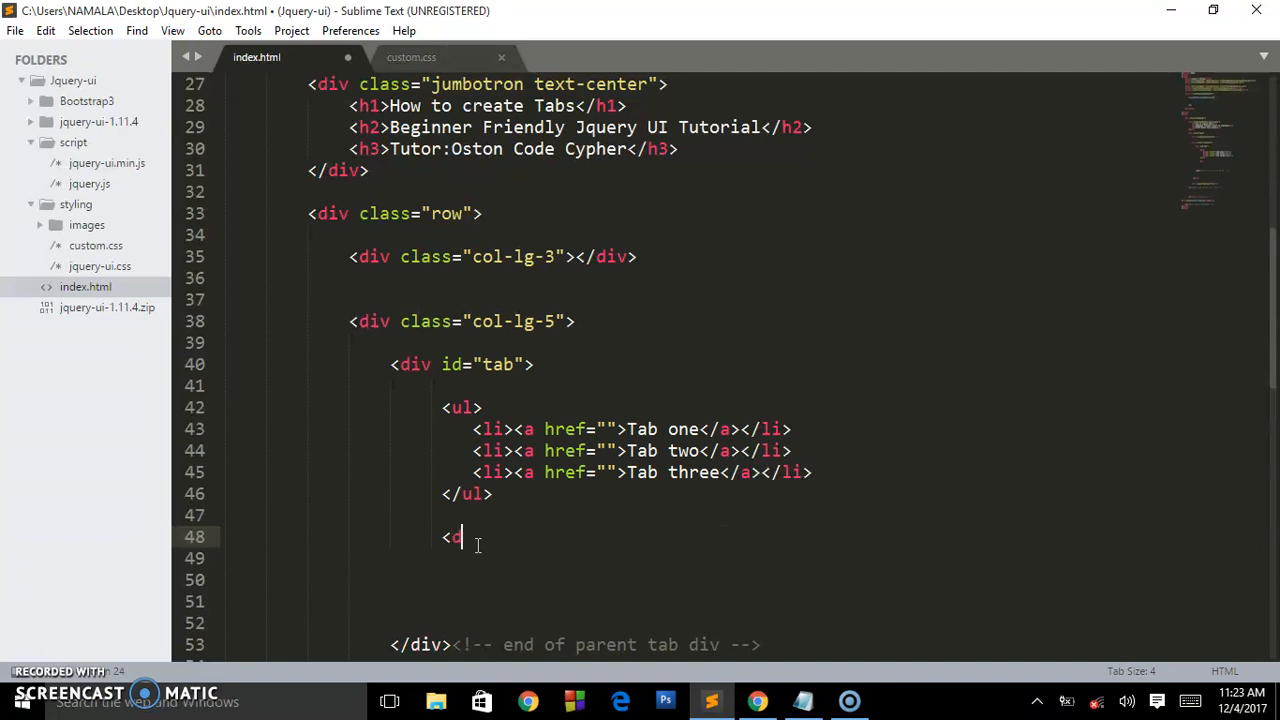
{"action": "type", "text": "div>"}
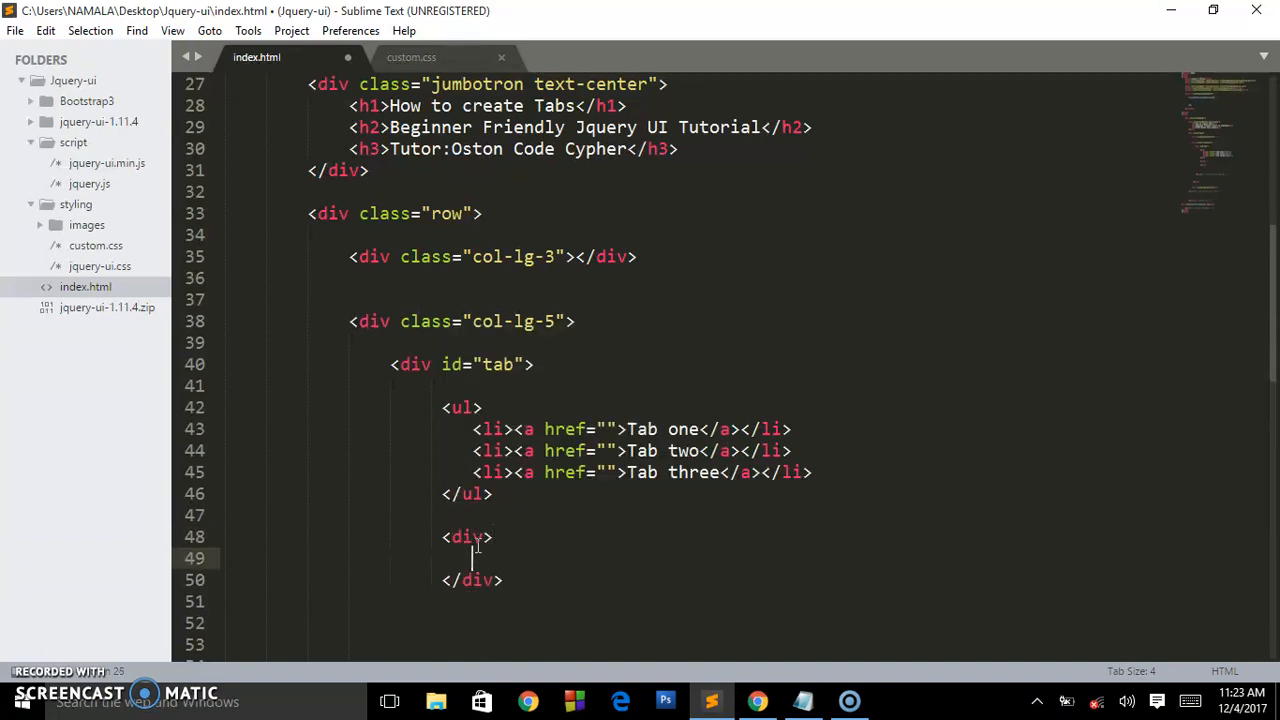
{"action": "type", "text": "id=\""}
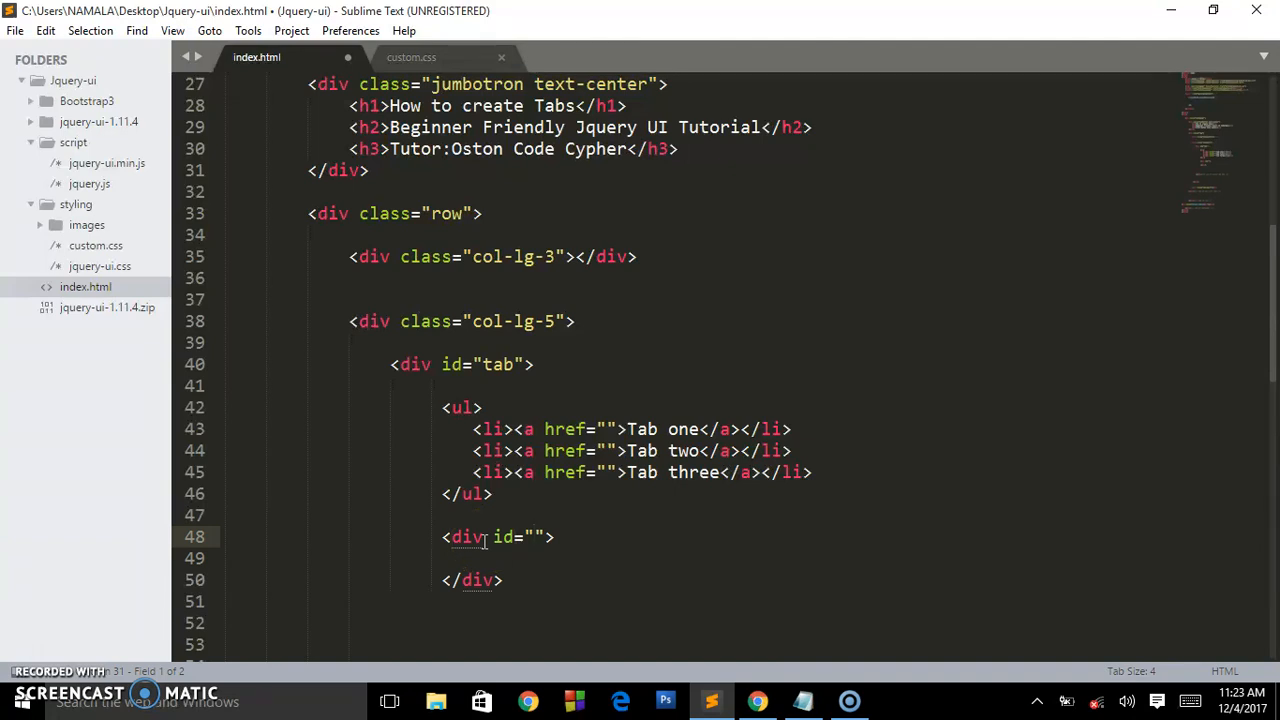
{"action": "type", "text": "tab-1"}
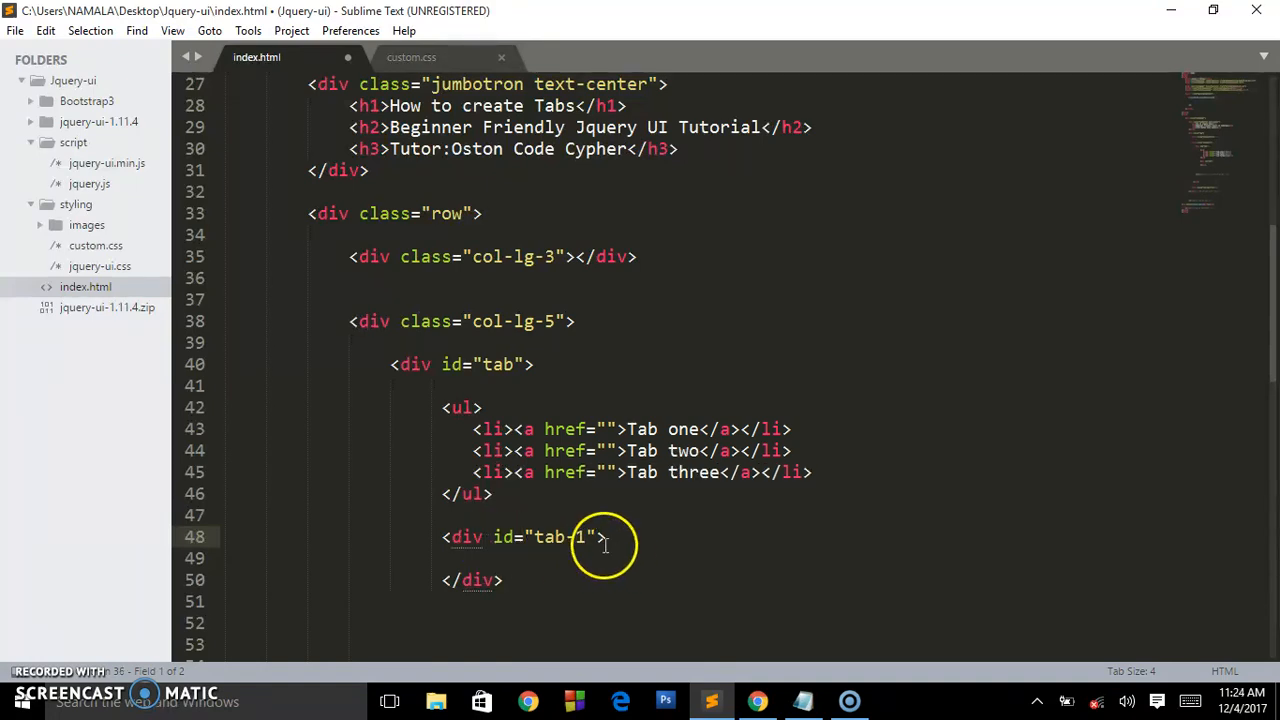
{"action": "mouse_move", "coordinate": [588, 485]}
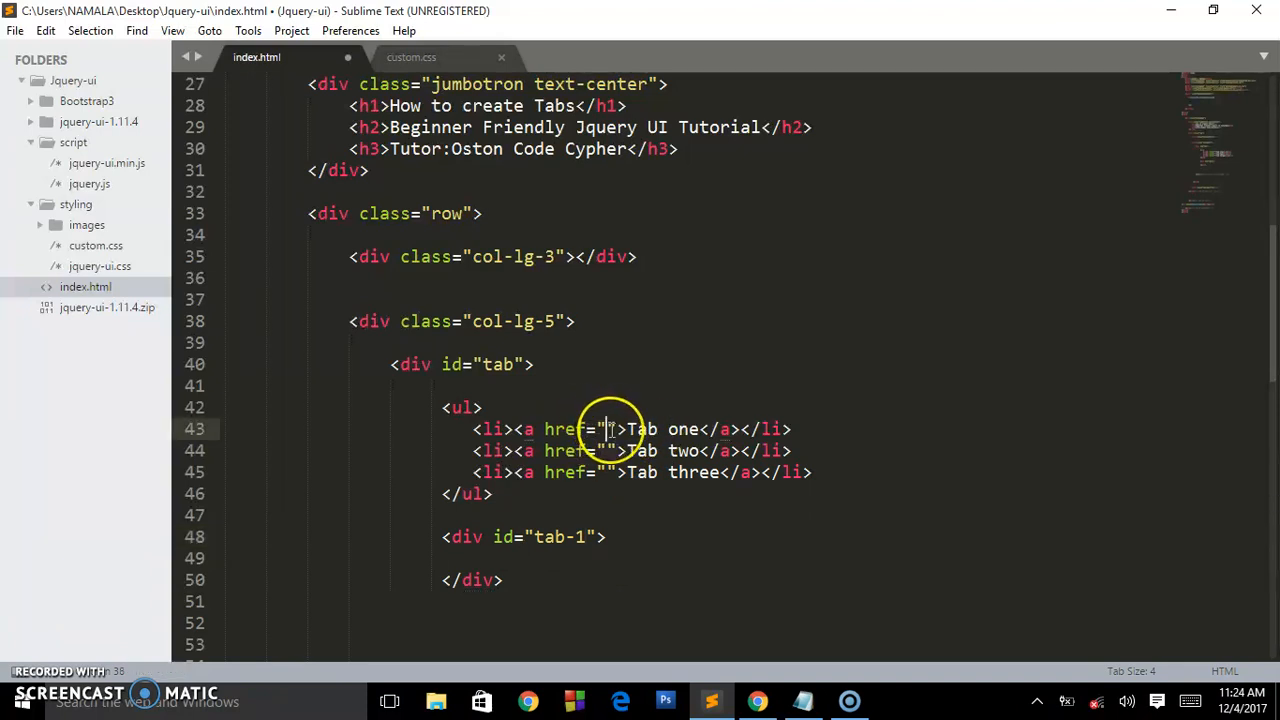
{"action": "type", "text": "#"}
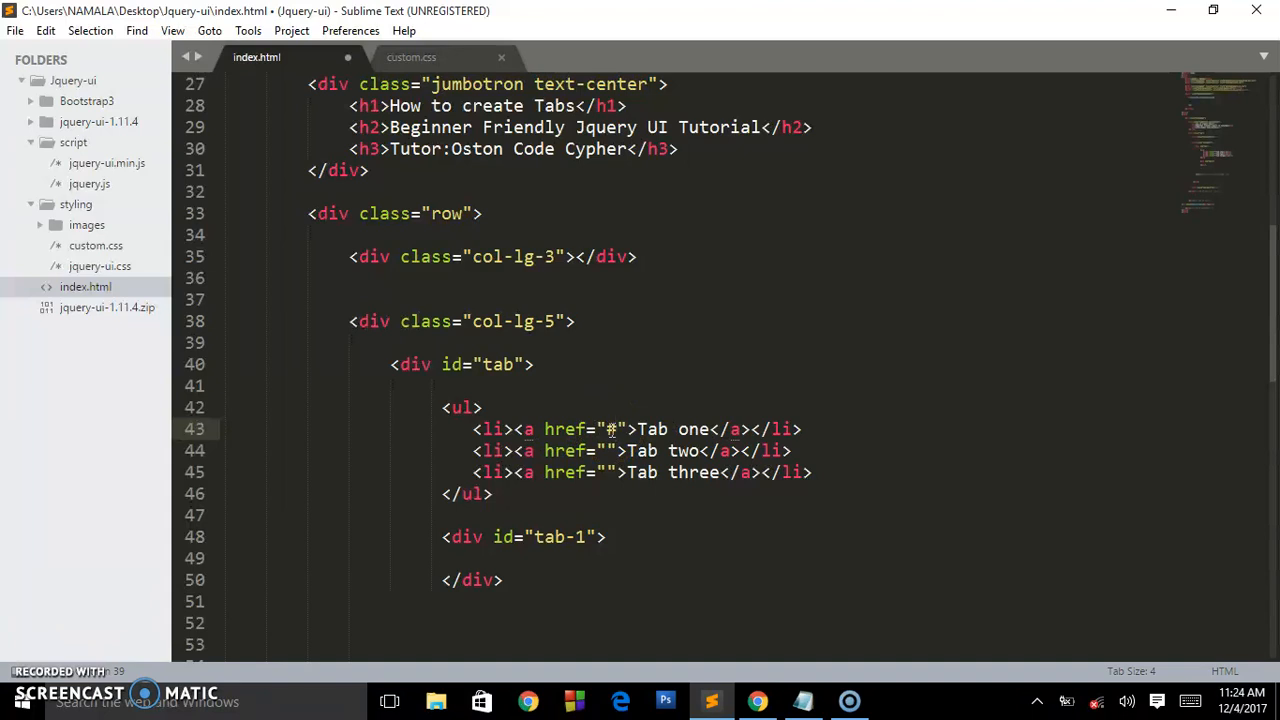
{"action": "type", "text": "tab-1"}
{"action": "left_click", "coordinate": [703, 558]}
{"action": "type", "text": "<"}
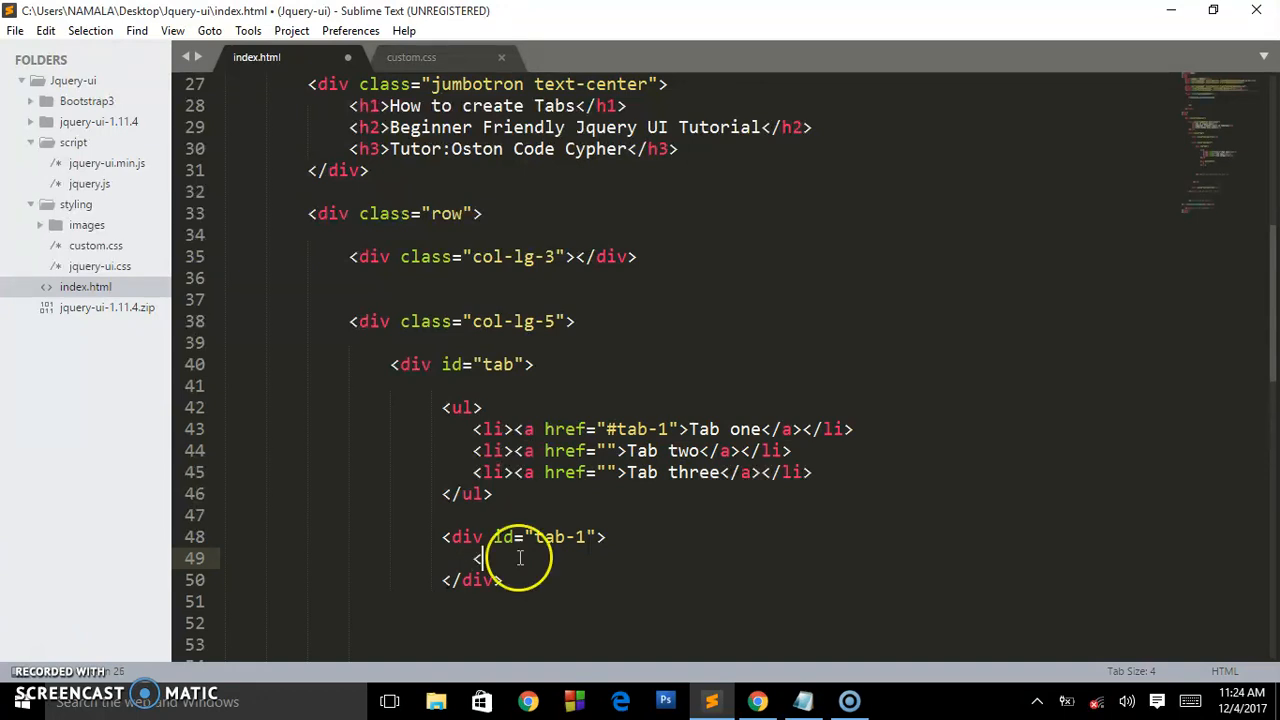
Add heading 'Inside tab one' and paragraph 'Welcome to tab 1' to the tab-1 panel
{"action": "type", "text": "h3></h3>"}
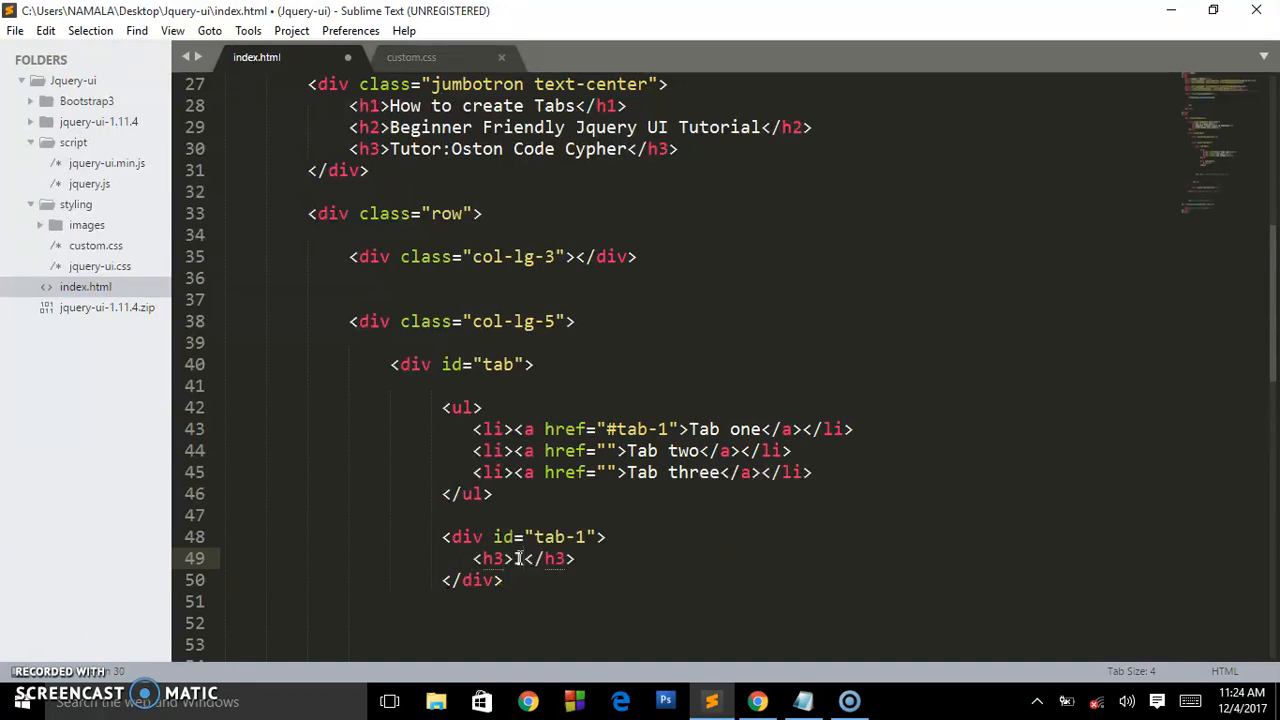
{"action": "type", "text": "Inside tab one"}
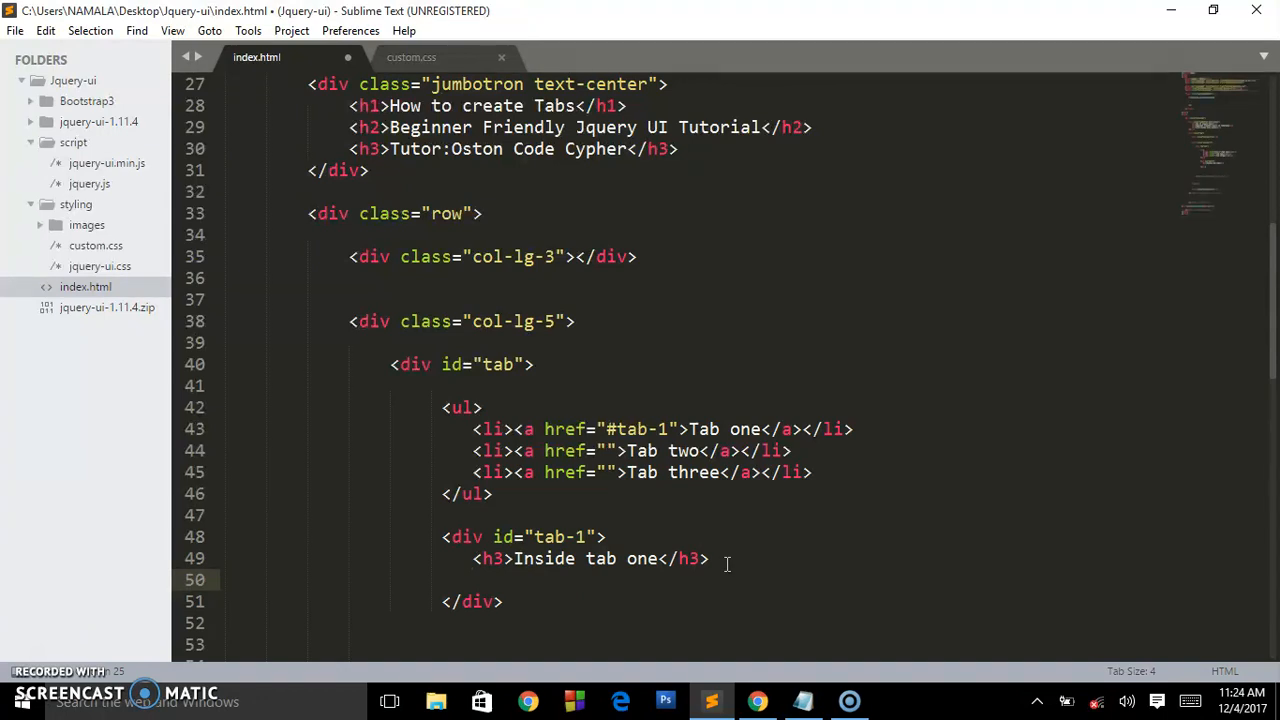
{"action": "type", "text": "<p></p>"}
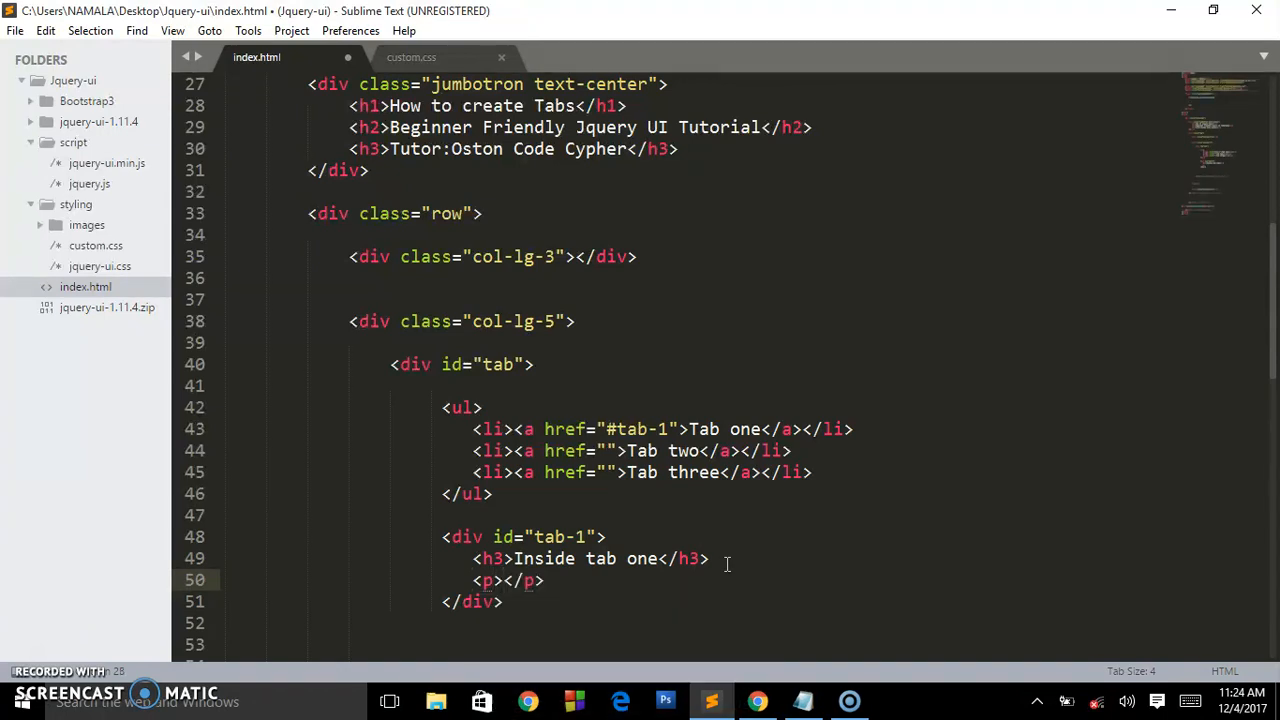
{"action": "type", "text": "Welcome t"}
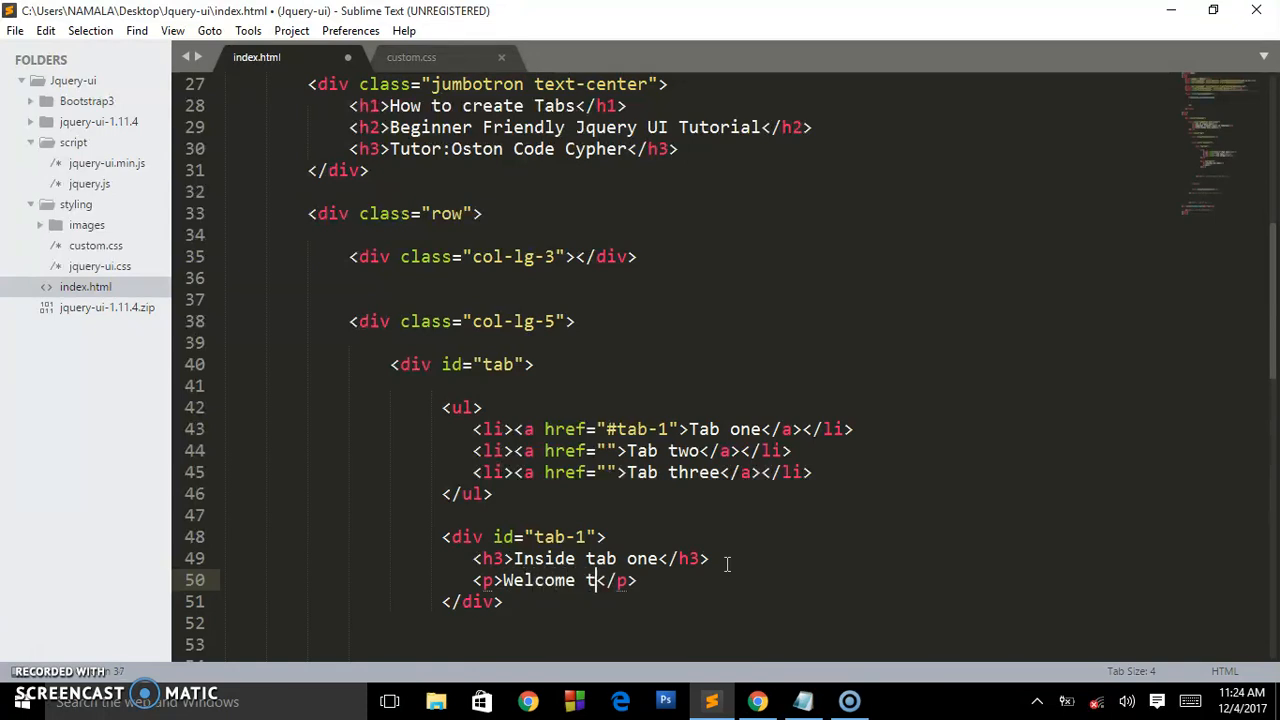
{"action": "type", "text": "o tab 1"}
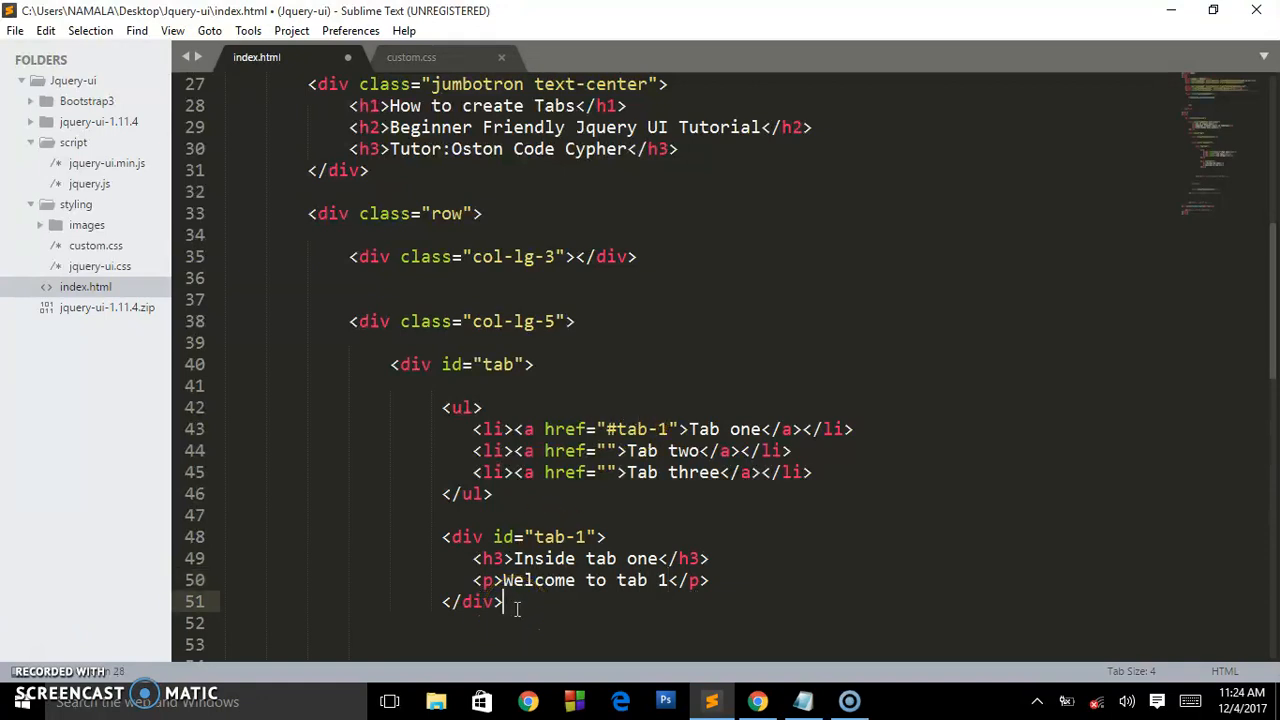
{"action": "key", "text": "enter"}
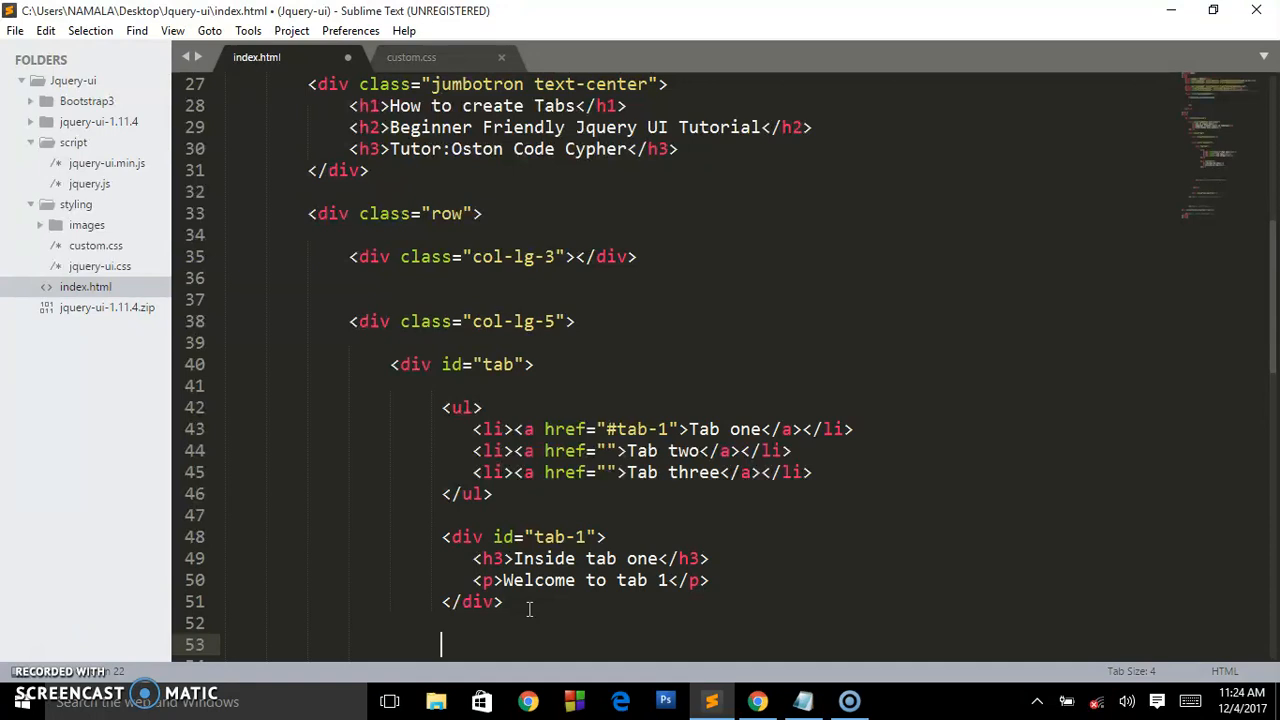
Build the tab-2 div with 'Inside tab two' and 'Welcome to tab 2', linked via #tab-2
{"action": "type", "text": "<div id=\"\">"}
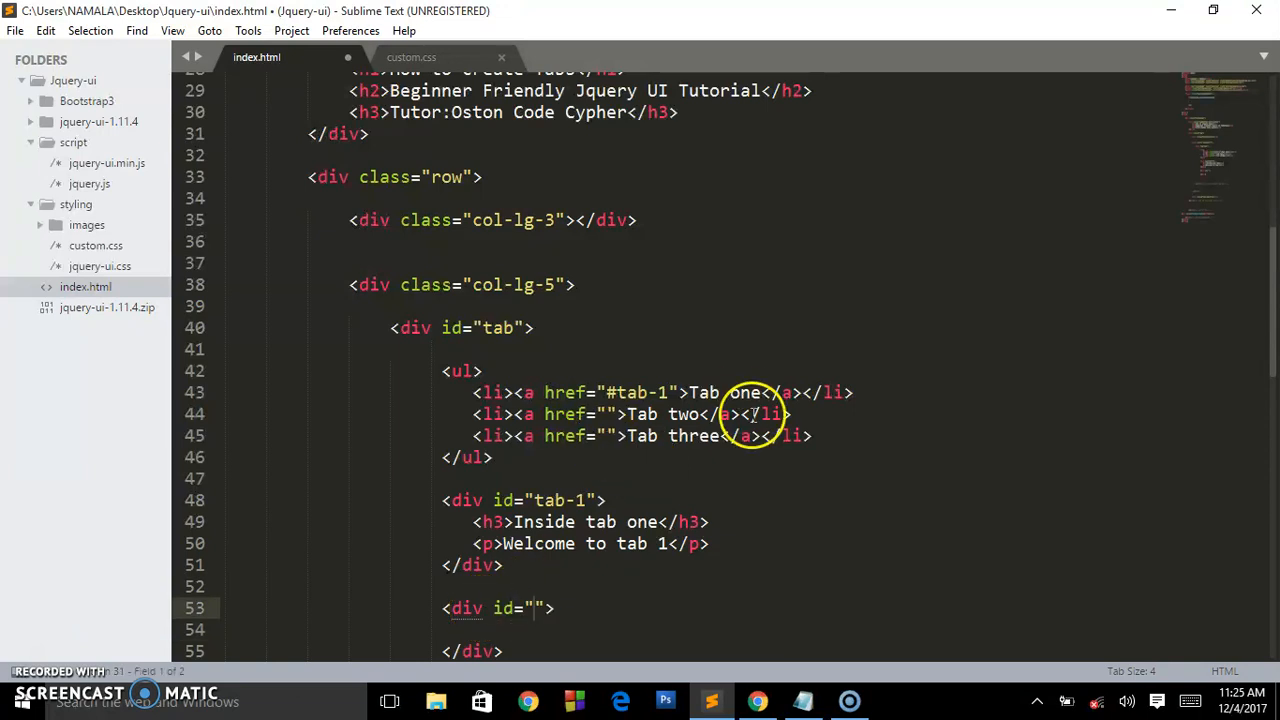
{"action": "scroll", "scroll_direction": "down", "scroll_amount": 3}
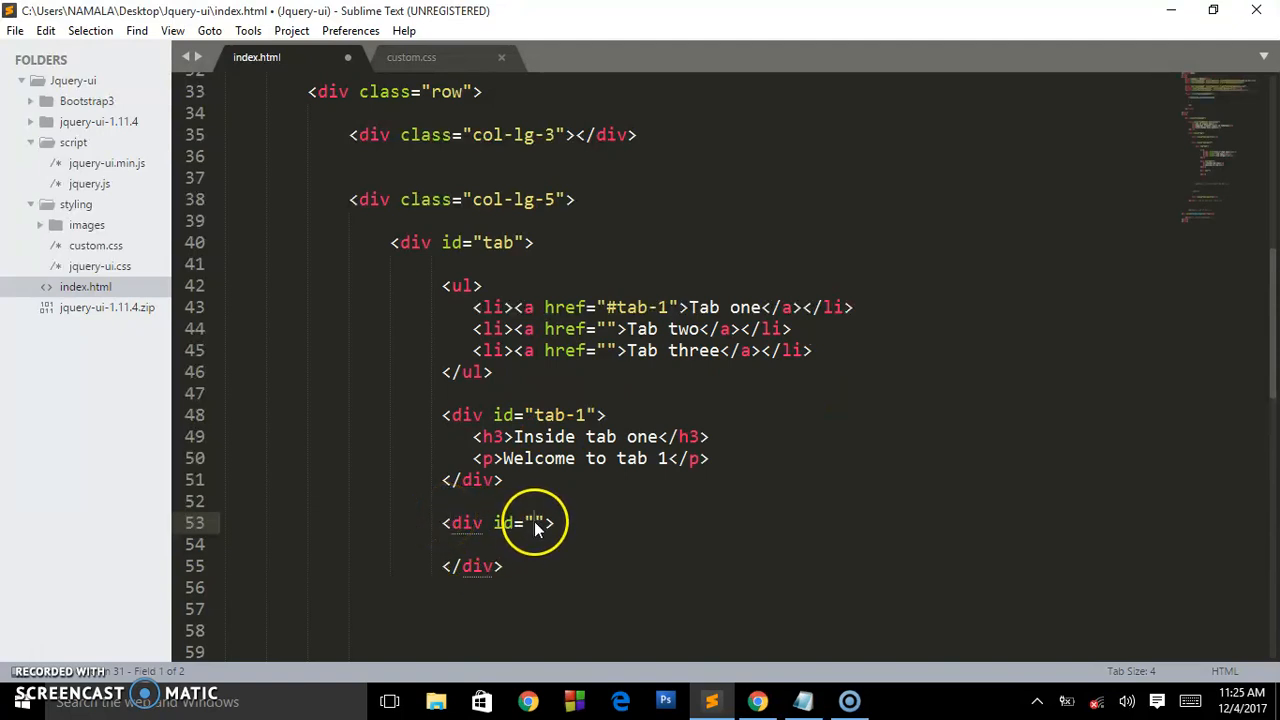
{"action": "type", "text": "tab-2"}
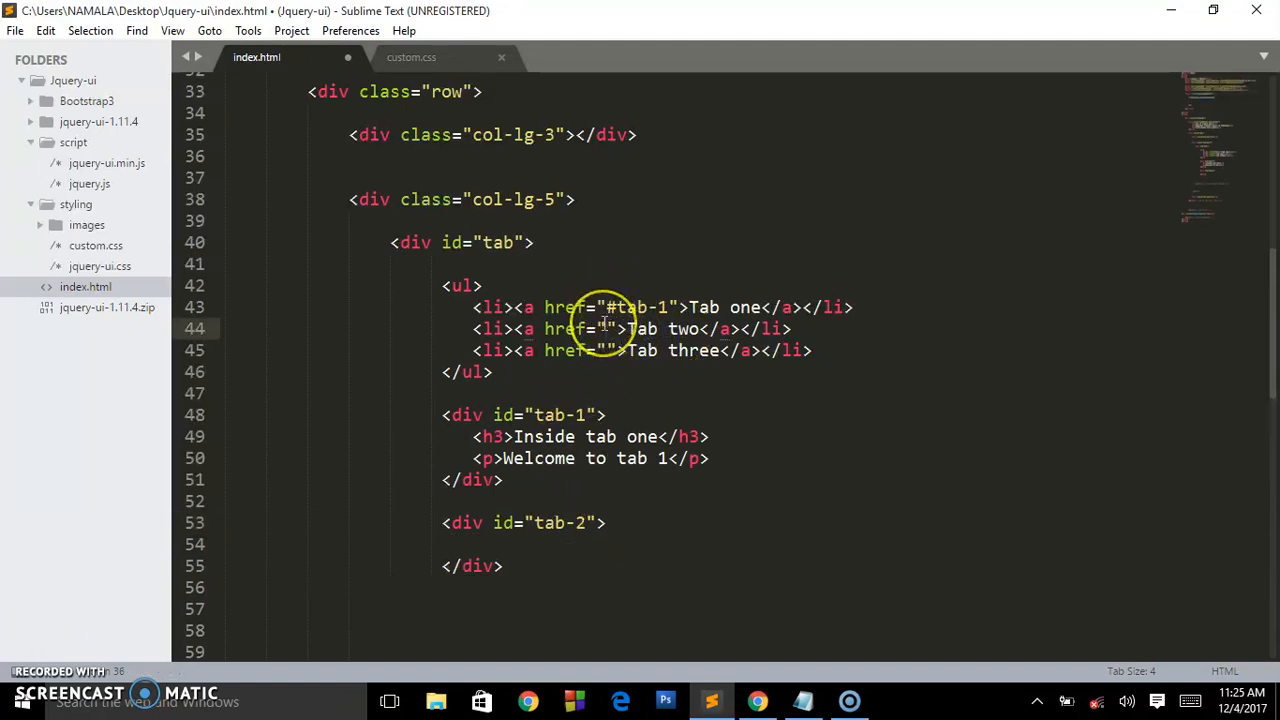
{"action": "type", "text": "#tab-2"}
{"action": "left_click", "coordinate": [705, 545]}
{"action": "type", "text": "<"}
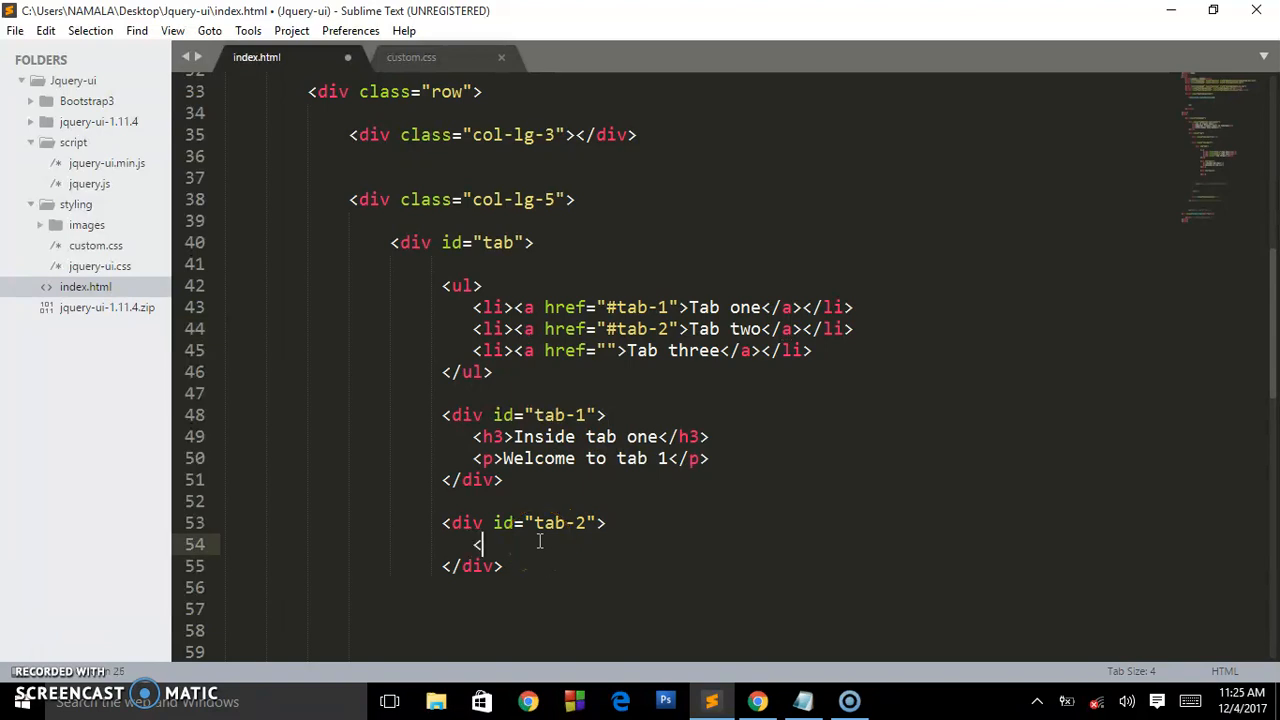
{"action": "type", "text": "h3>Inside tab t</h3>"}
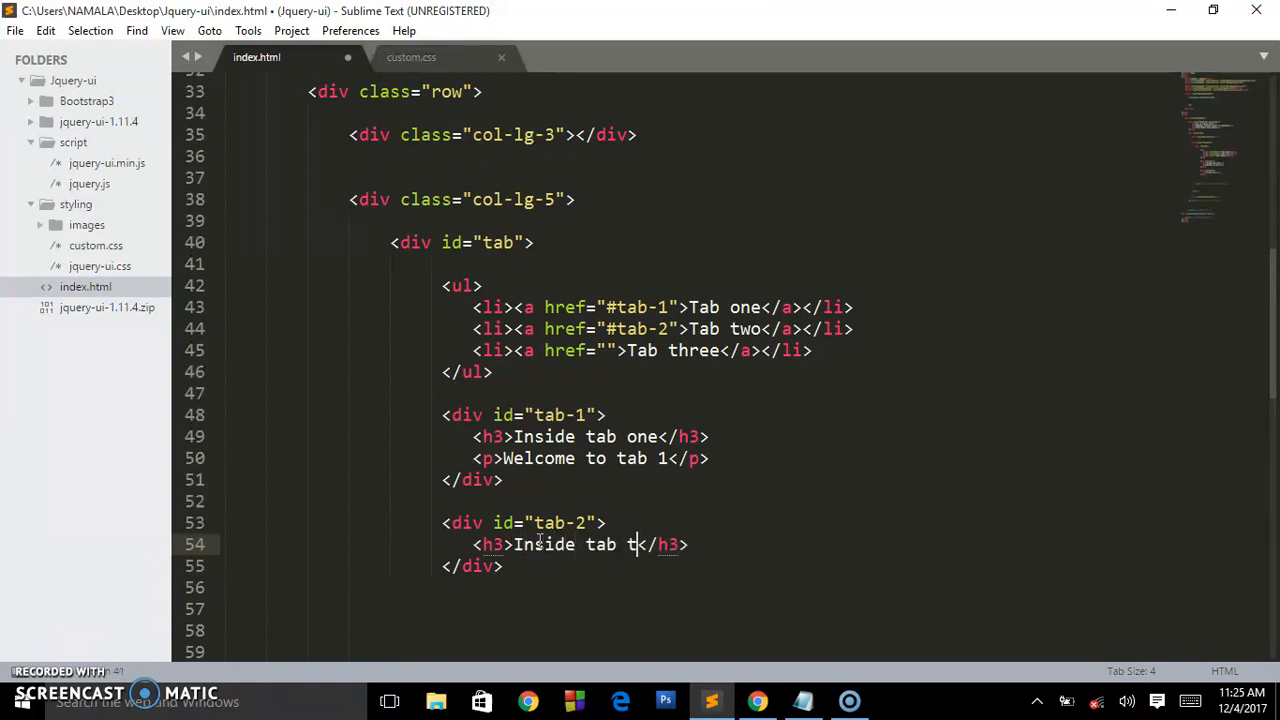
{"action": "type", "text": "wo"}
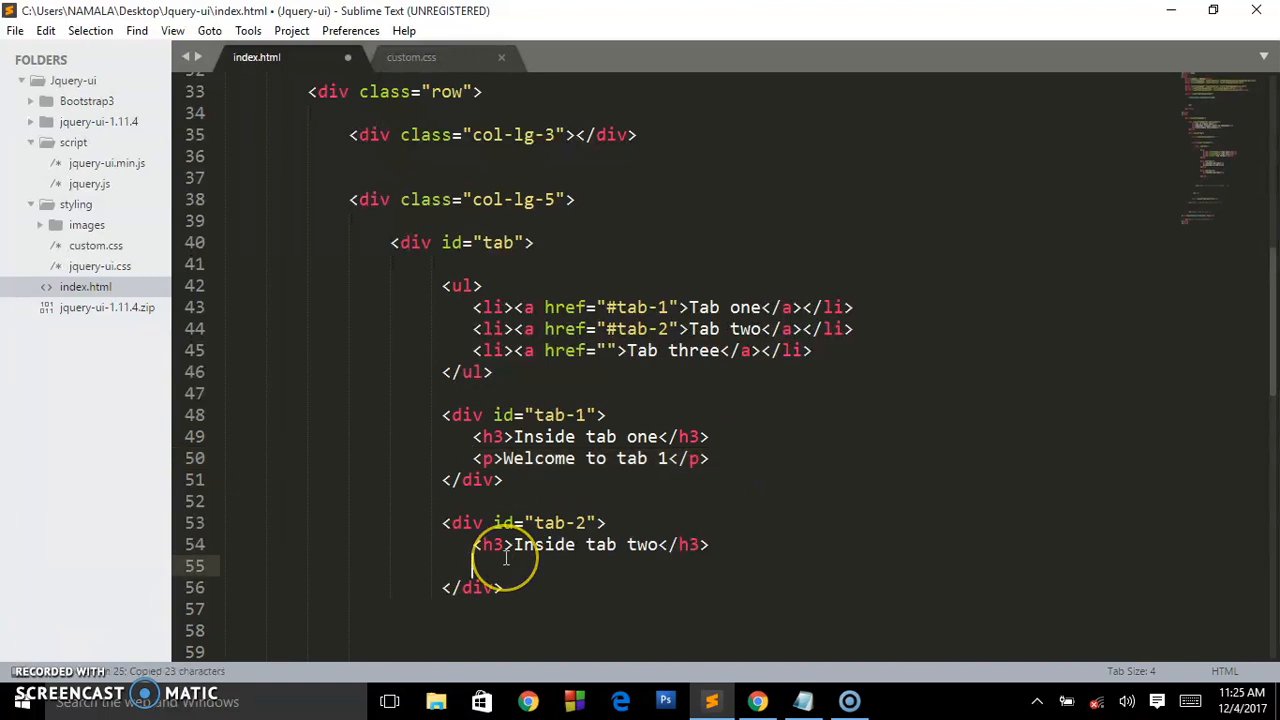
{"action": "type", "text": "<p>Welcome to tab 1</p>"}
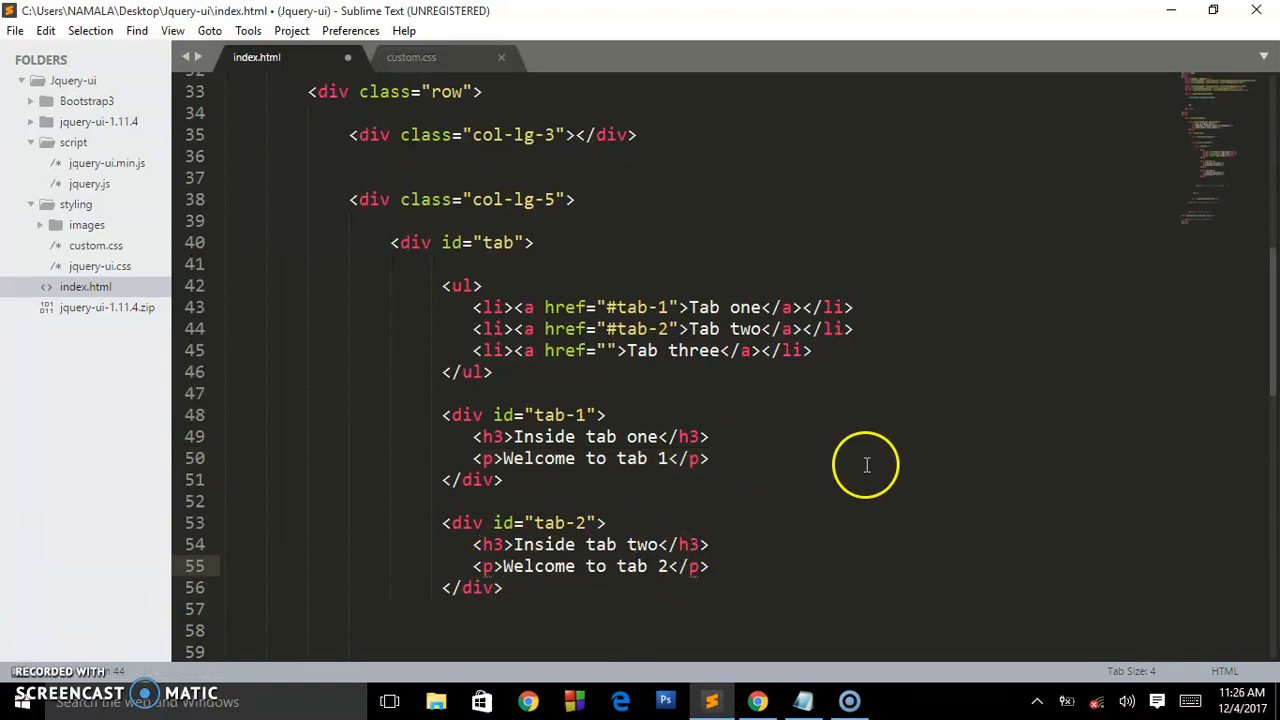
{"action": "scroll", "scroll_direction": "down", "scroll_amount": 3}
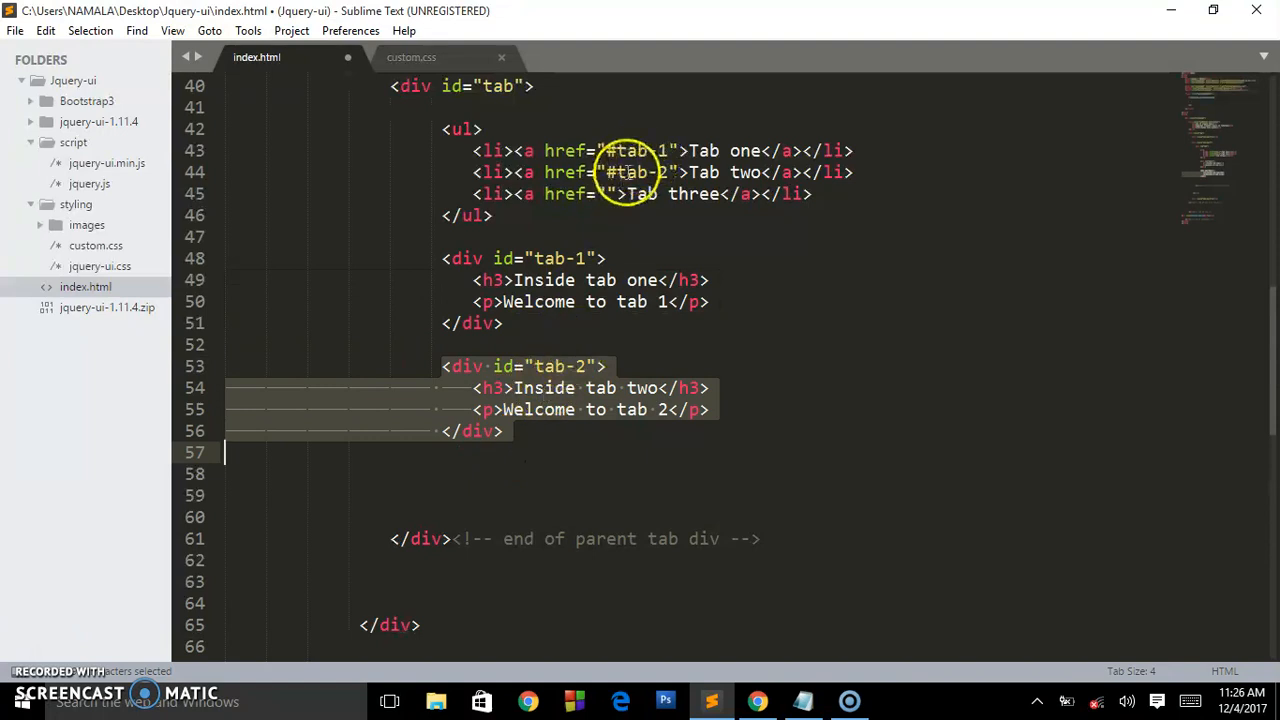
{"action": "mouse_move", "coordinate": [535, 360]}
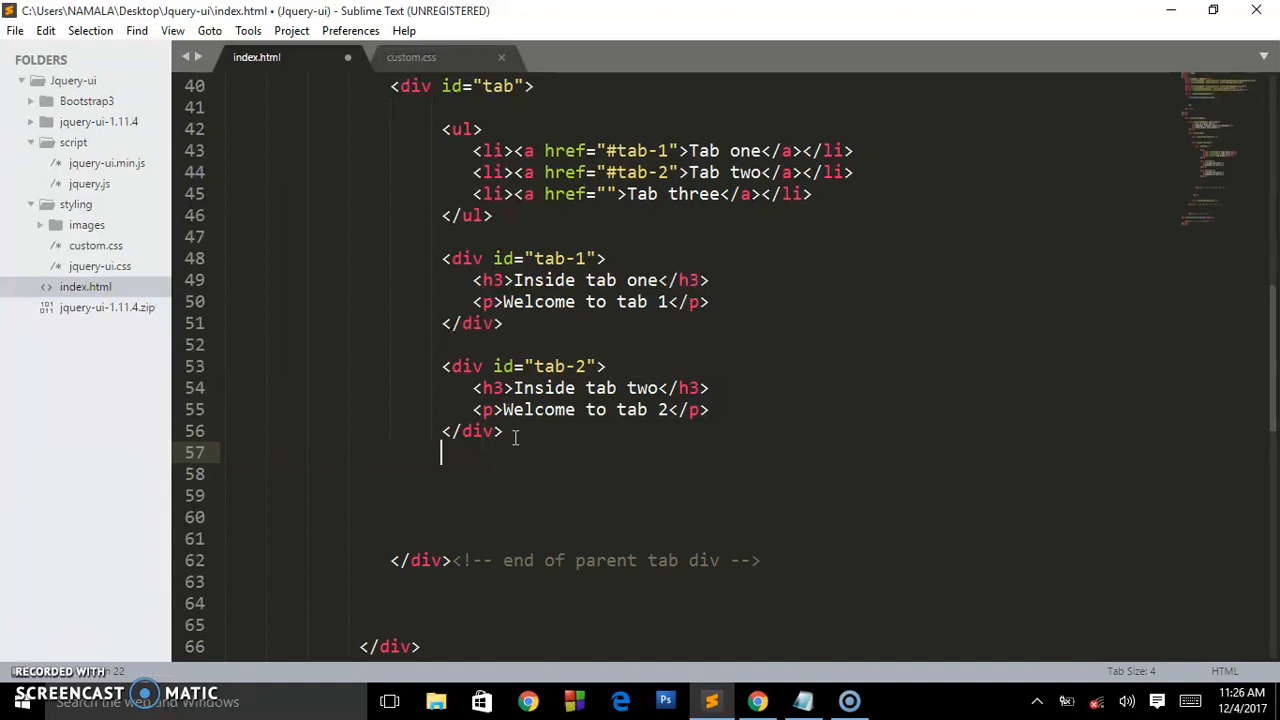
Create the div id="tab-3" and set the third link's href to #tab-3
{"action": "type", "text": ",di"}
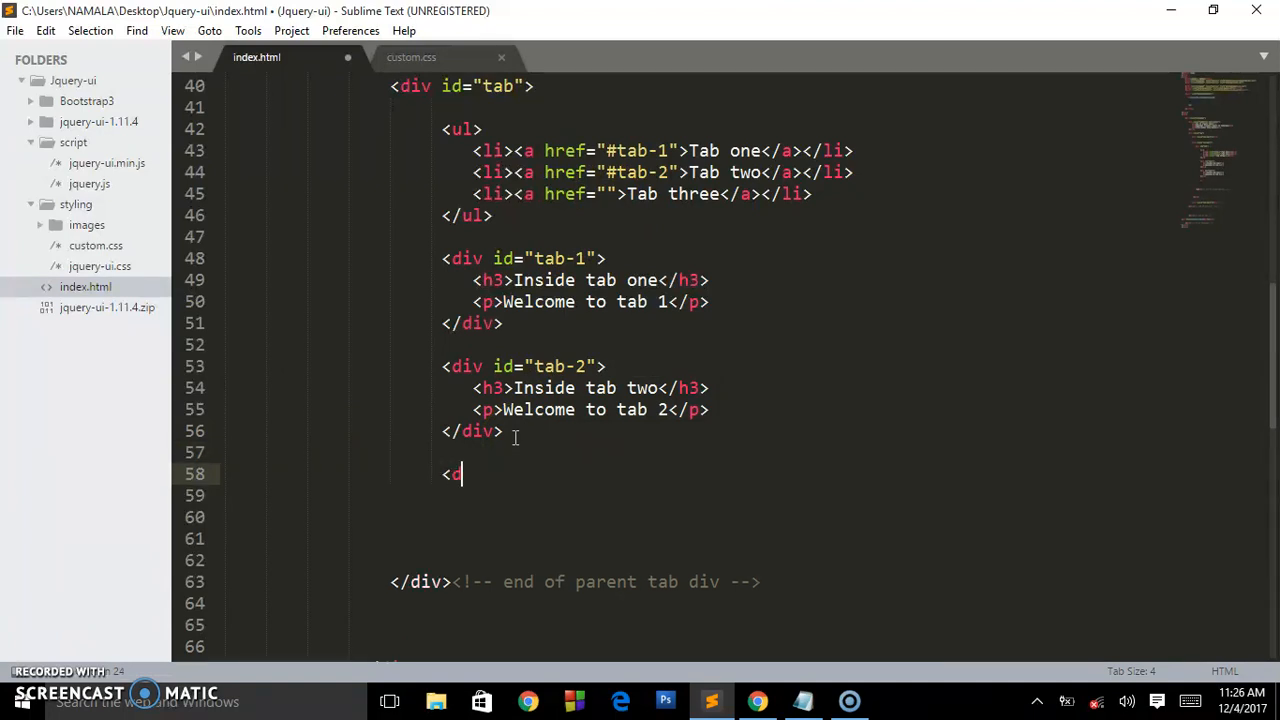
{"action": "type", "text": "iv>"}
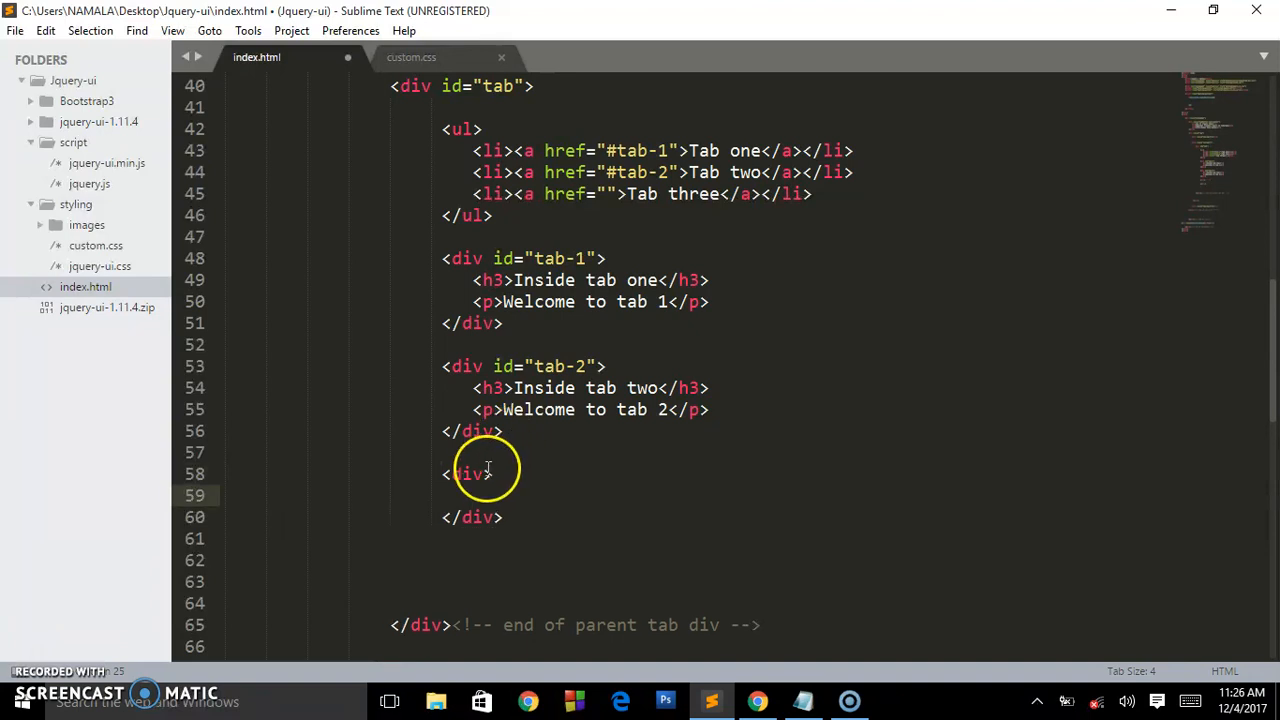
{"action": "type", "text": "u"}
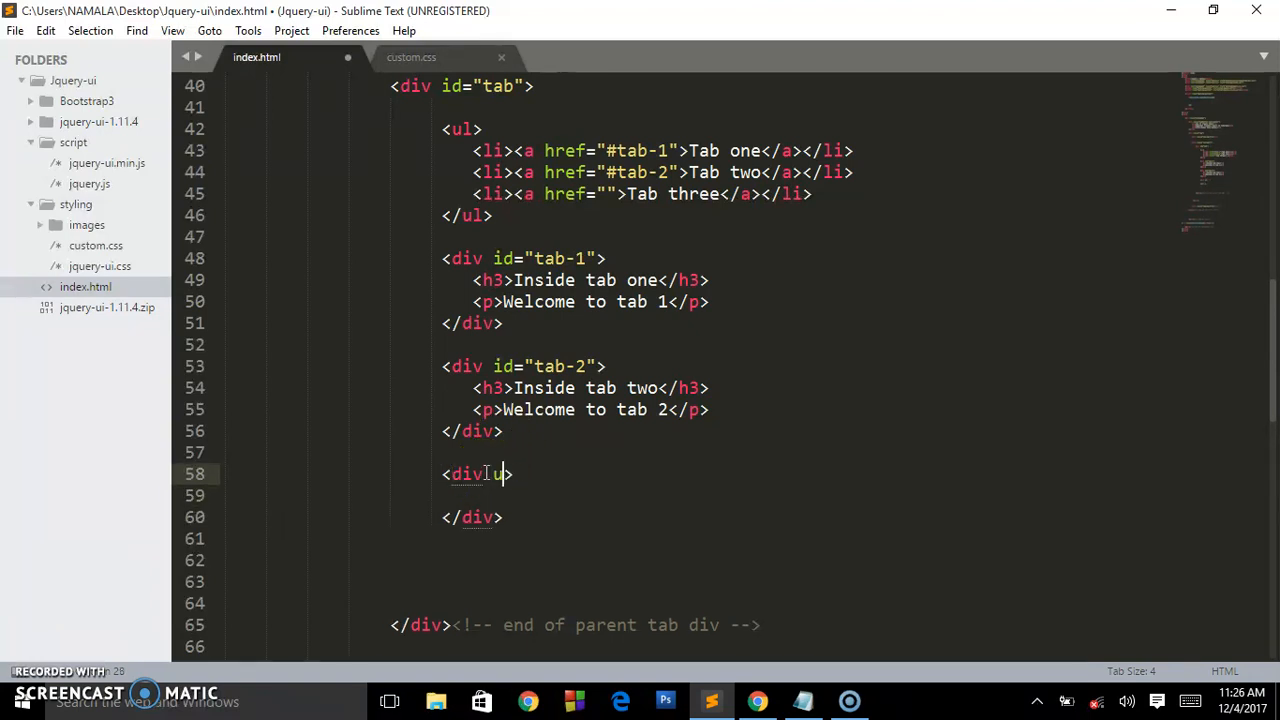
{"action": "type", "text": "id=\"\""}
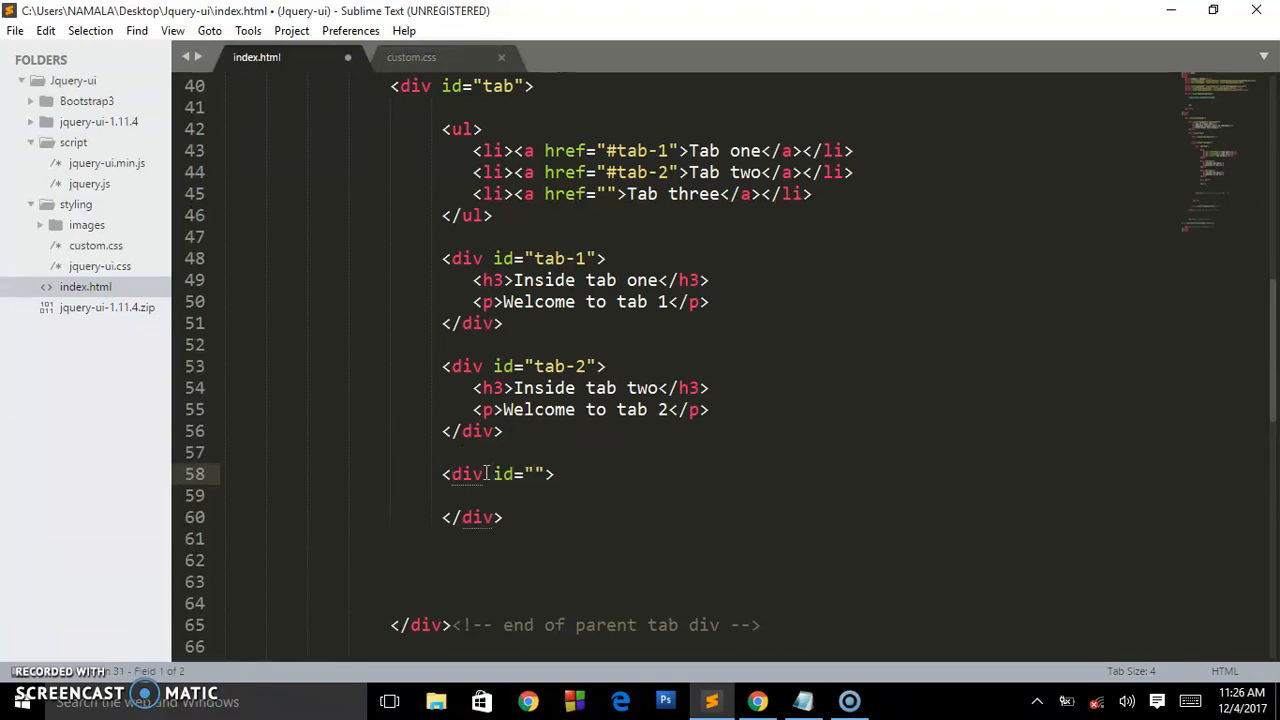
{"action": "type", "text": "tab"}
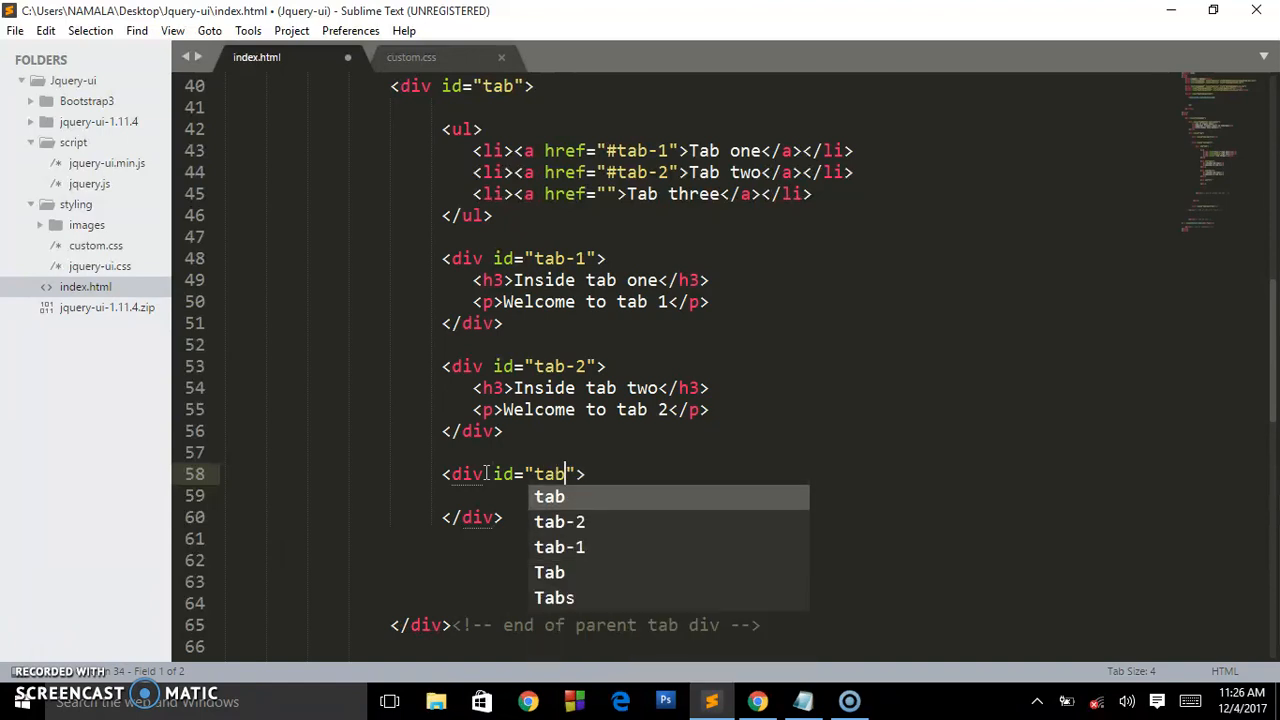
{"action": "type", "text": "-3"}
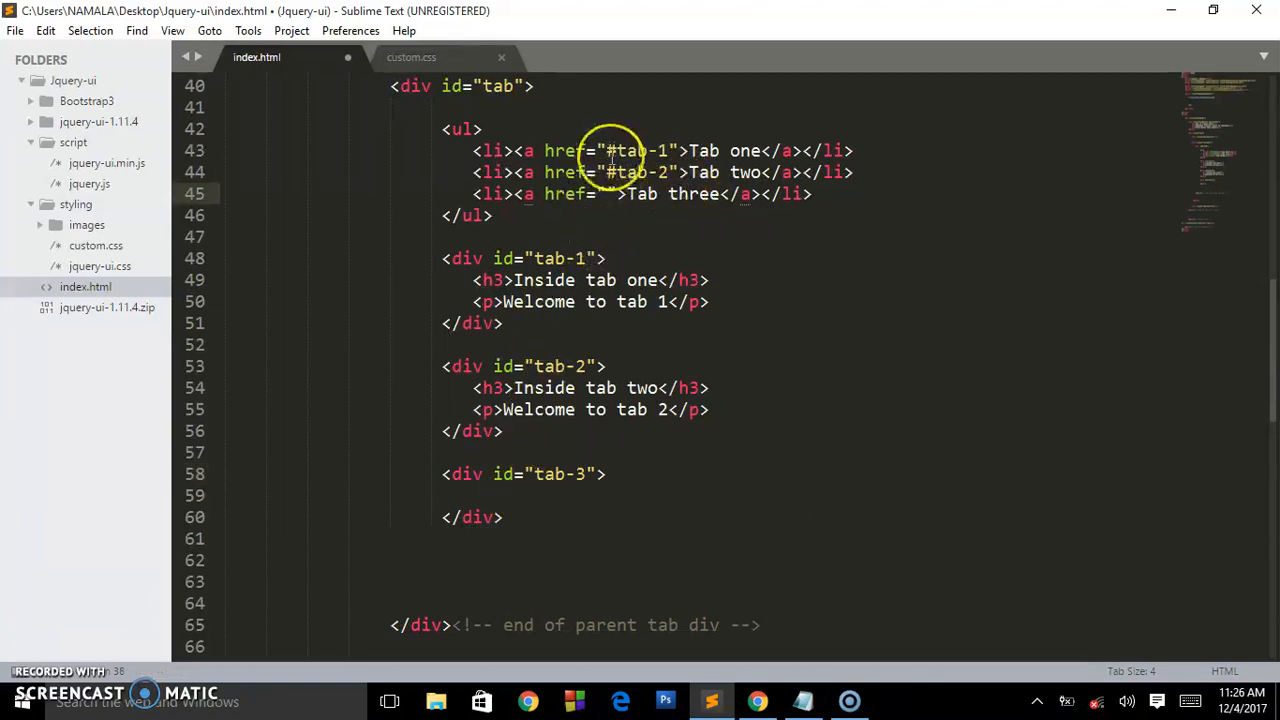
{"action": "type", "text": "tab-3"}
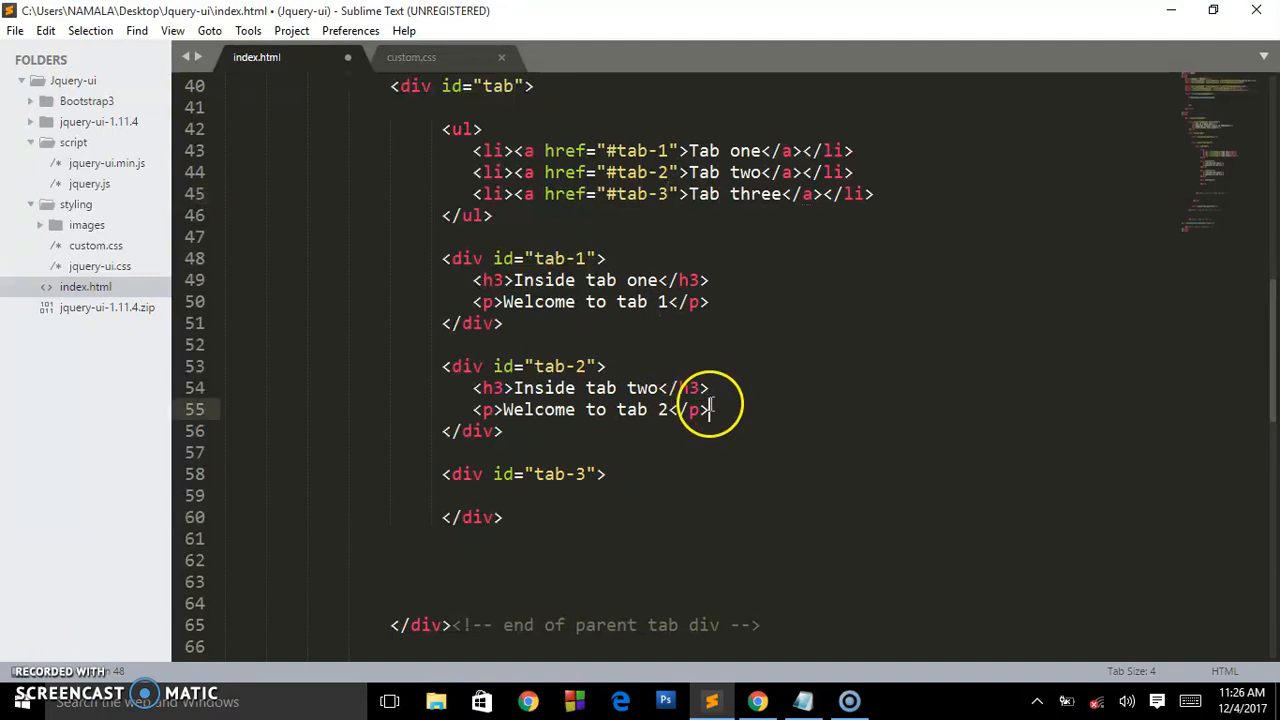
Copy the tab-2 heading and paragraph into tab-3 and change them to tab three
{"action": "left_click_drag", "start_coordinate": [708, 409], "coordinate": [475, 388]}
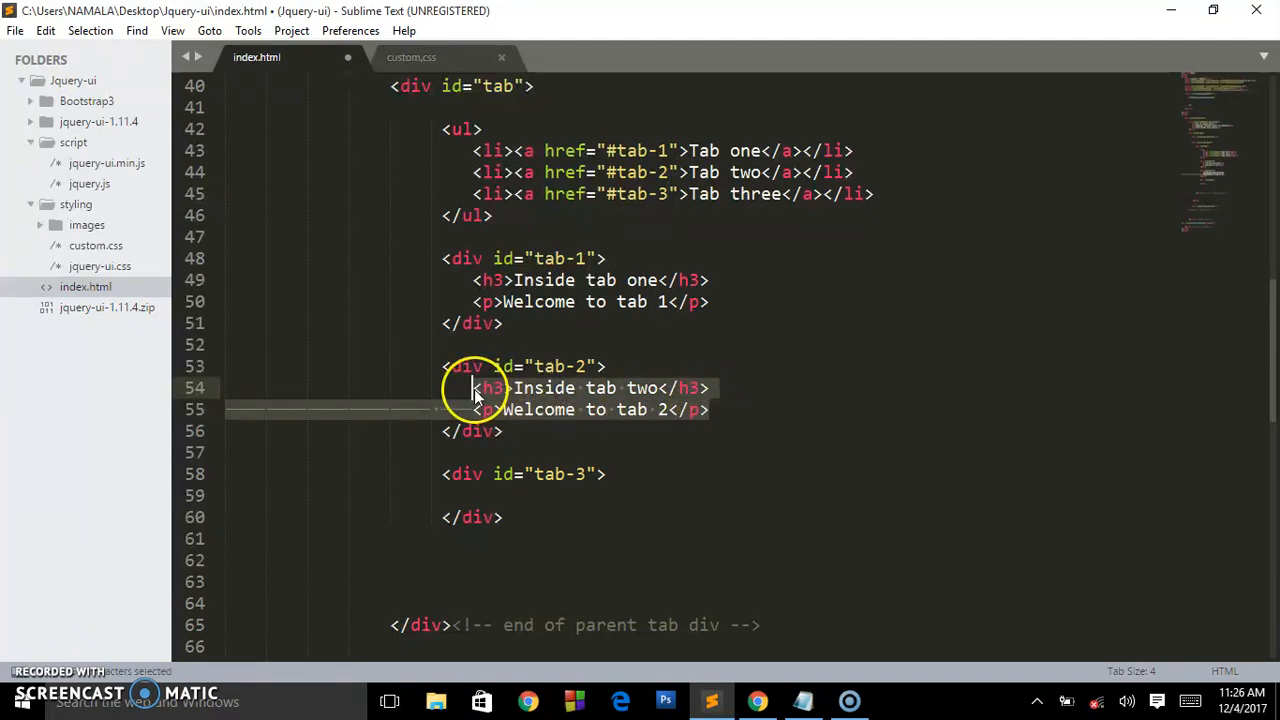
{"action": "key", "text": "ctrl+v"}
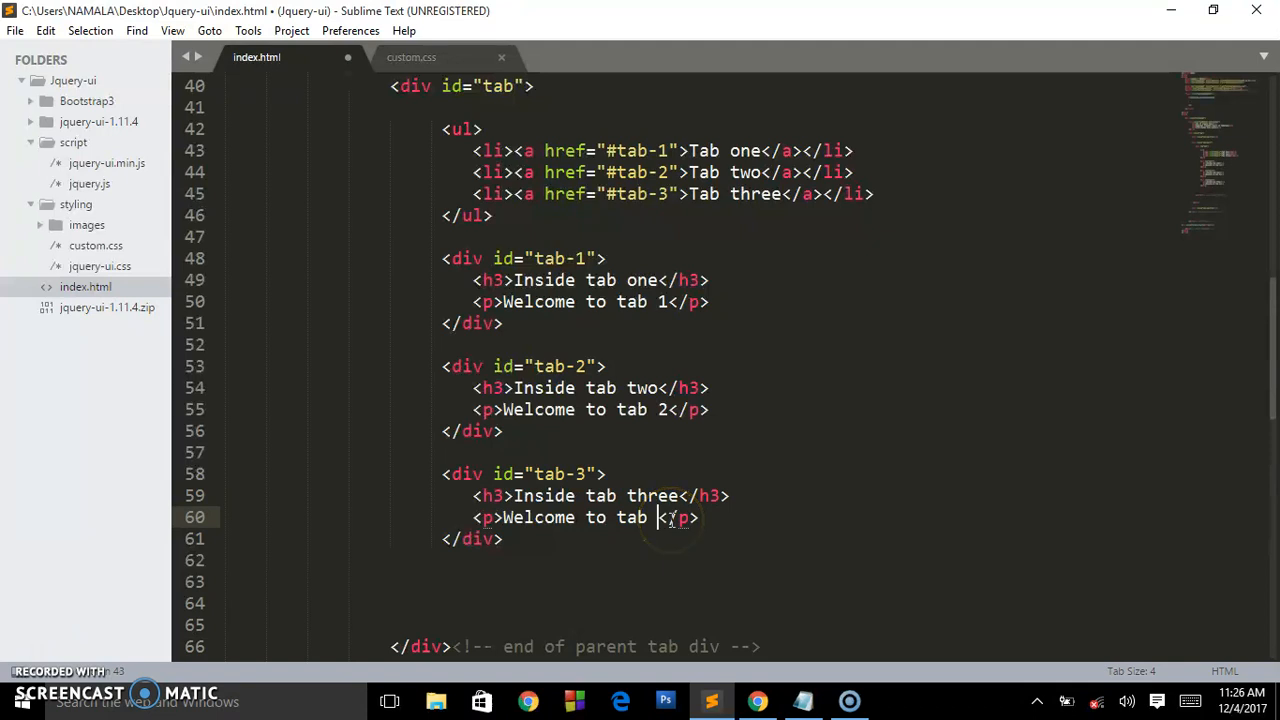
{"action": "type", "text": "3"}
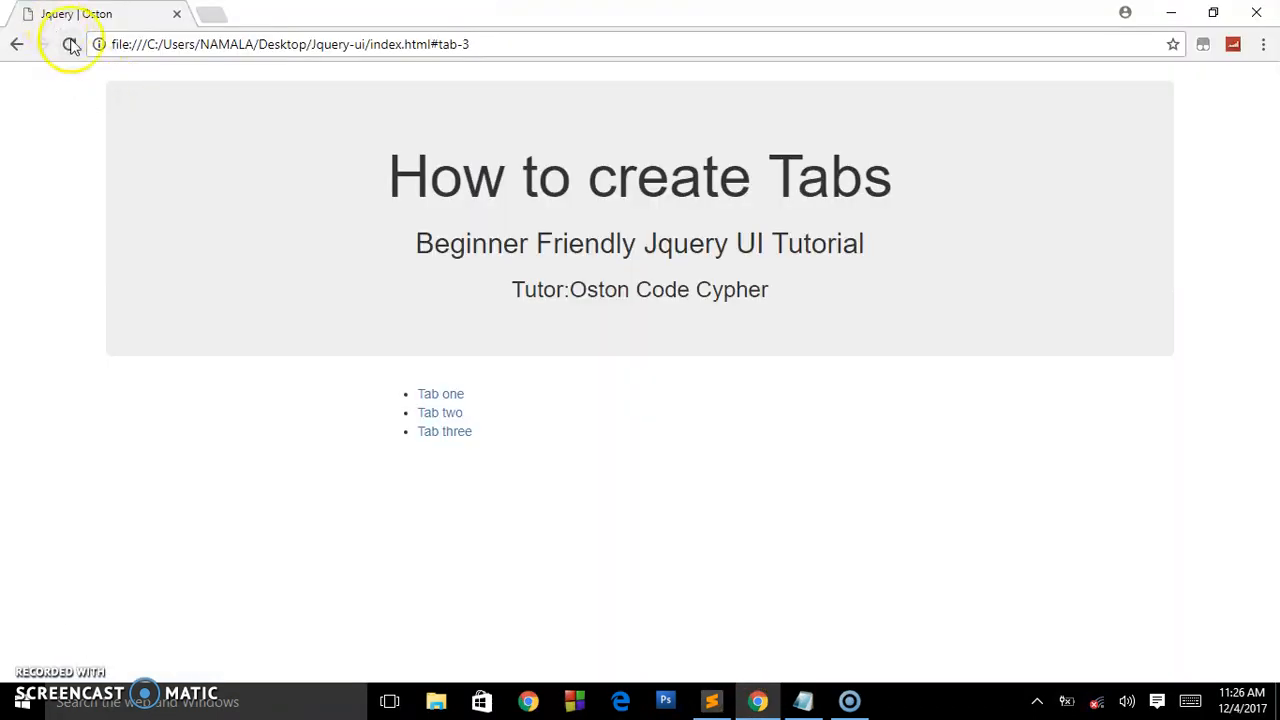
Reload Chrome to show the three tab links and all three panel headings and paragraphs
{"action": "left_click", "coordinate": [70, 44]}
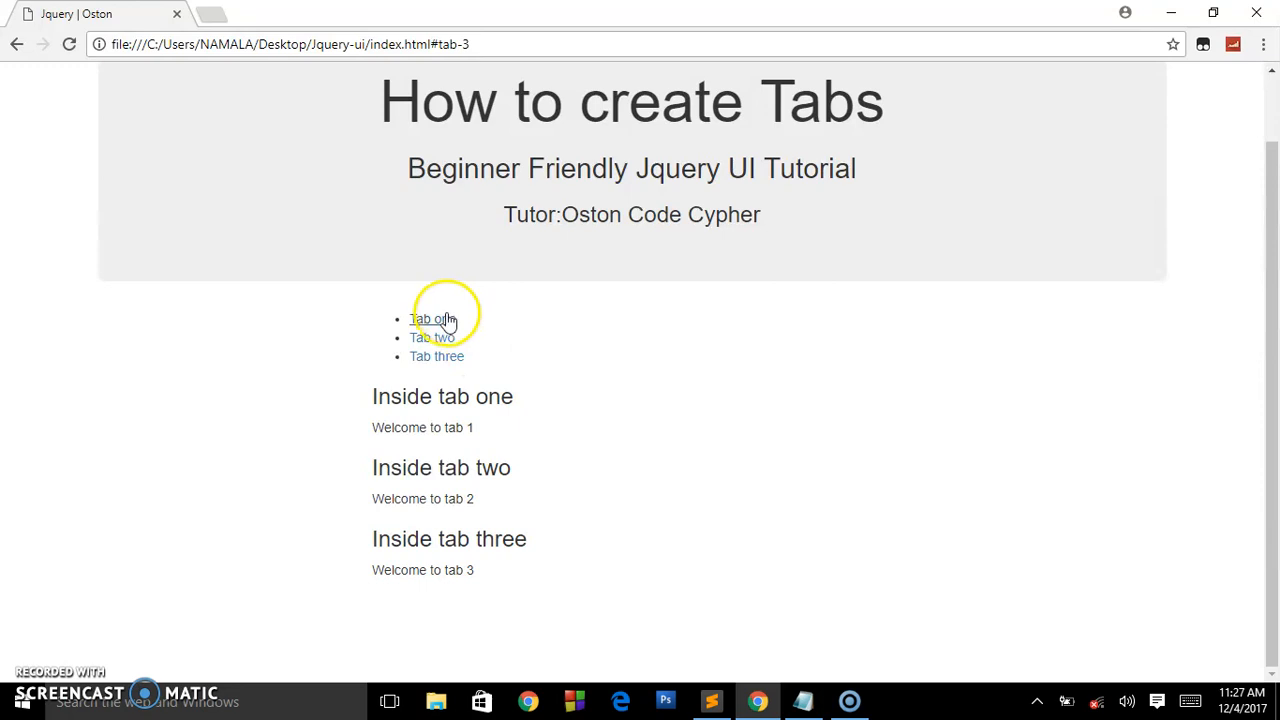
{"action": "mouse_move", "coordinate": [800, 695]}
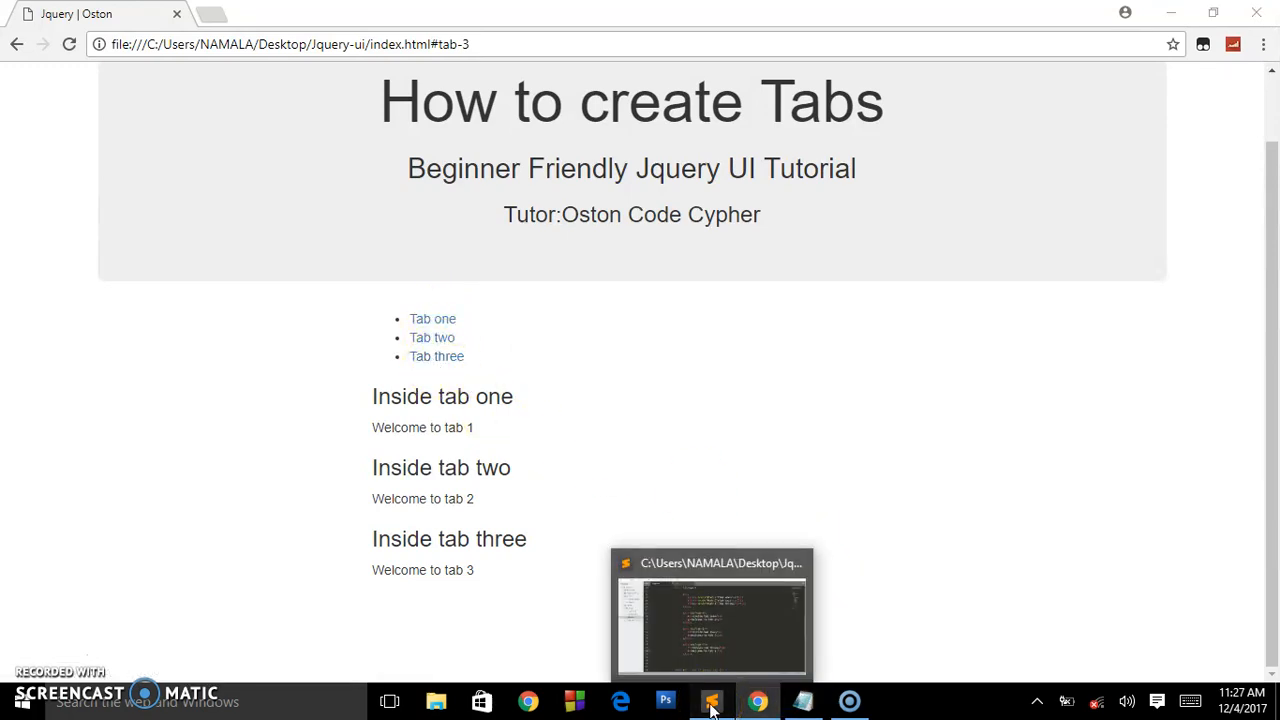
Back in Sublime Text, delete the blank lines between the tab-3 panel and the closing comment
{"action": "left_click", "coordinate": [711, 700]}
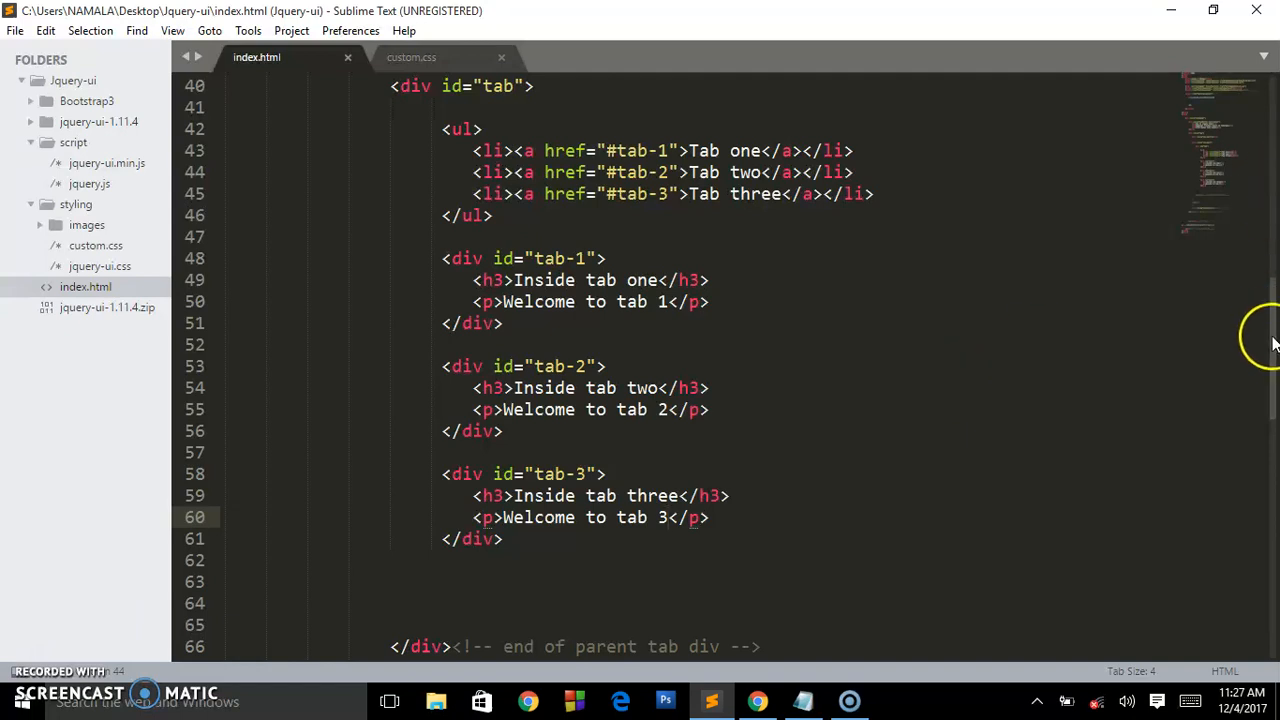
{"action": "scroll", "scroll_direction": "down", "scroll_amount": 3}
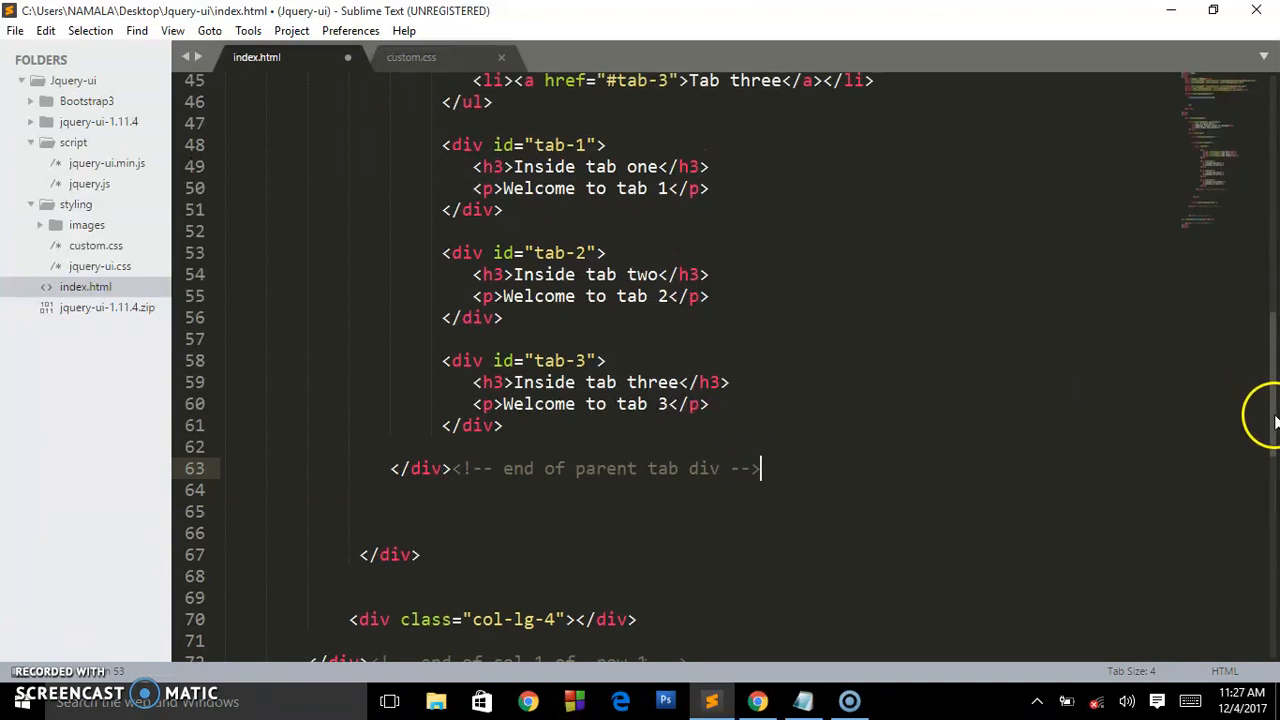
{"action": "scroll", "scroll_direction": "down", "scroll_amount": 3}
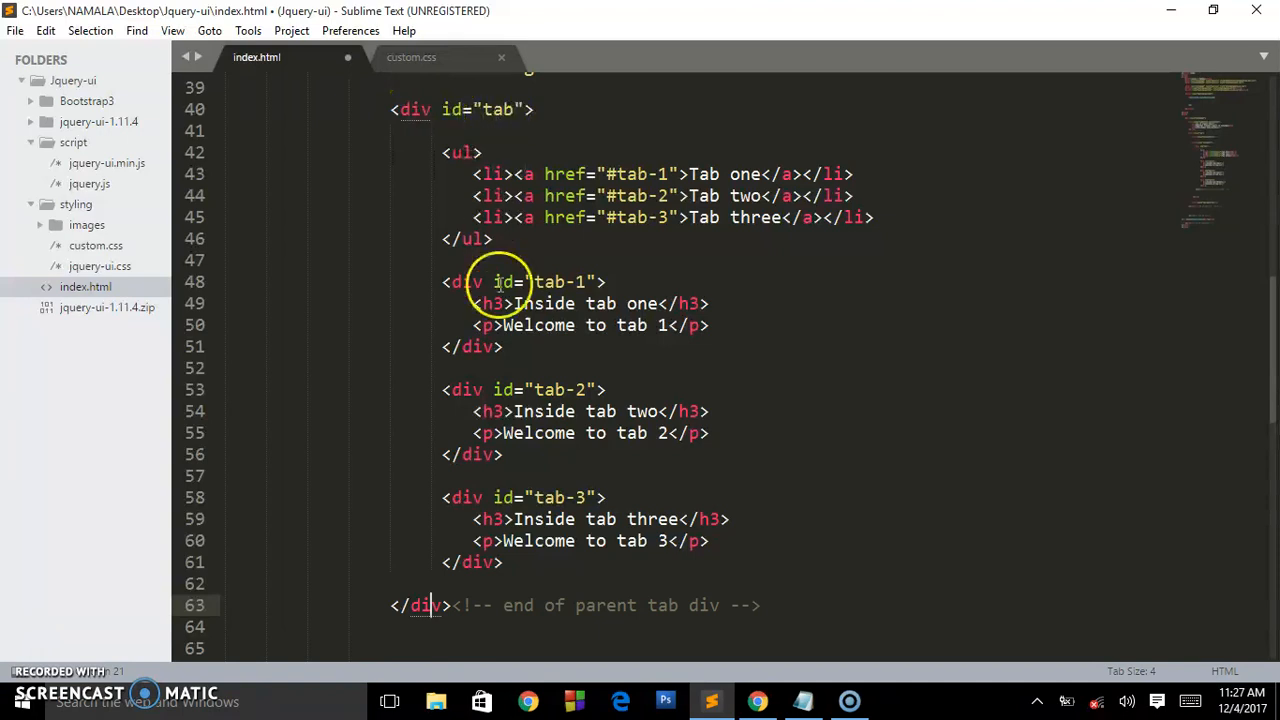
{"action": "mouse_move", "coordinate": [450, 238]}
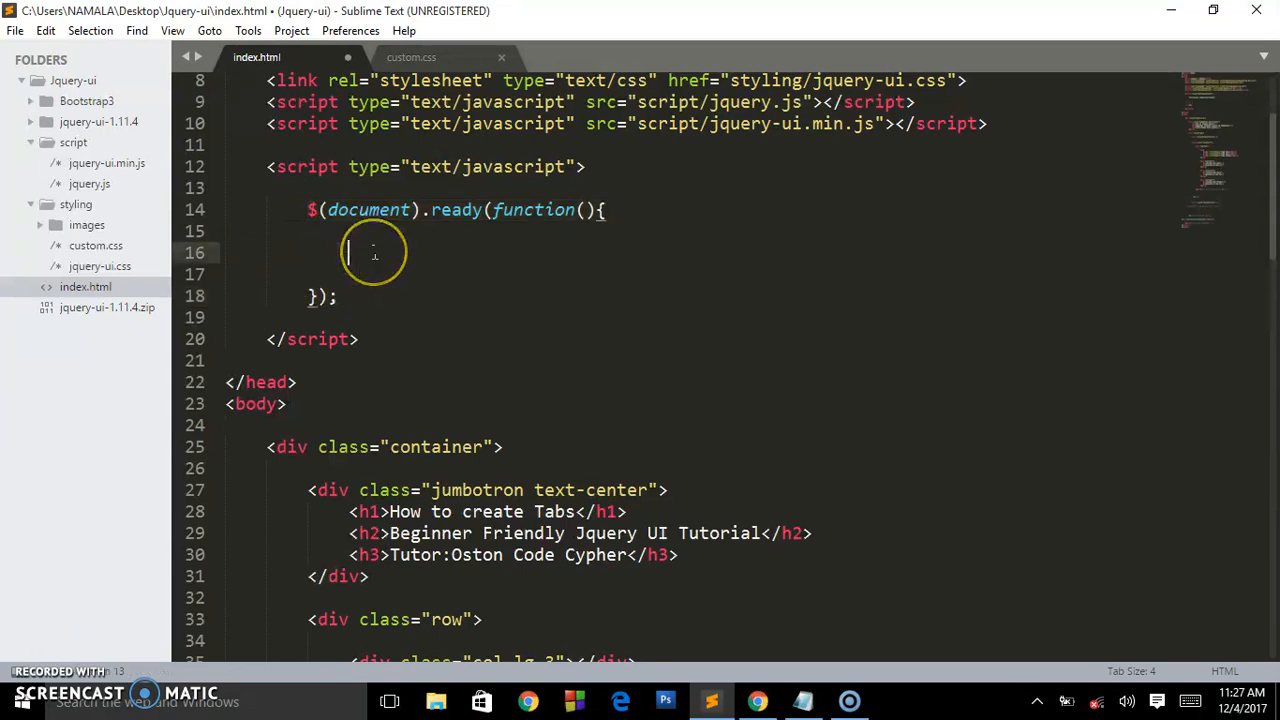
Add $("#tab").tabs(); to the ready handler on line 16 and save index.html
{"action": "type", "text": "$"}
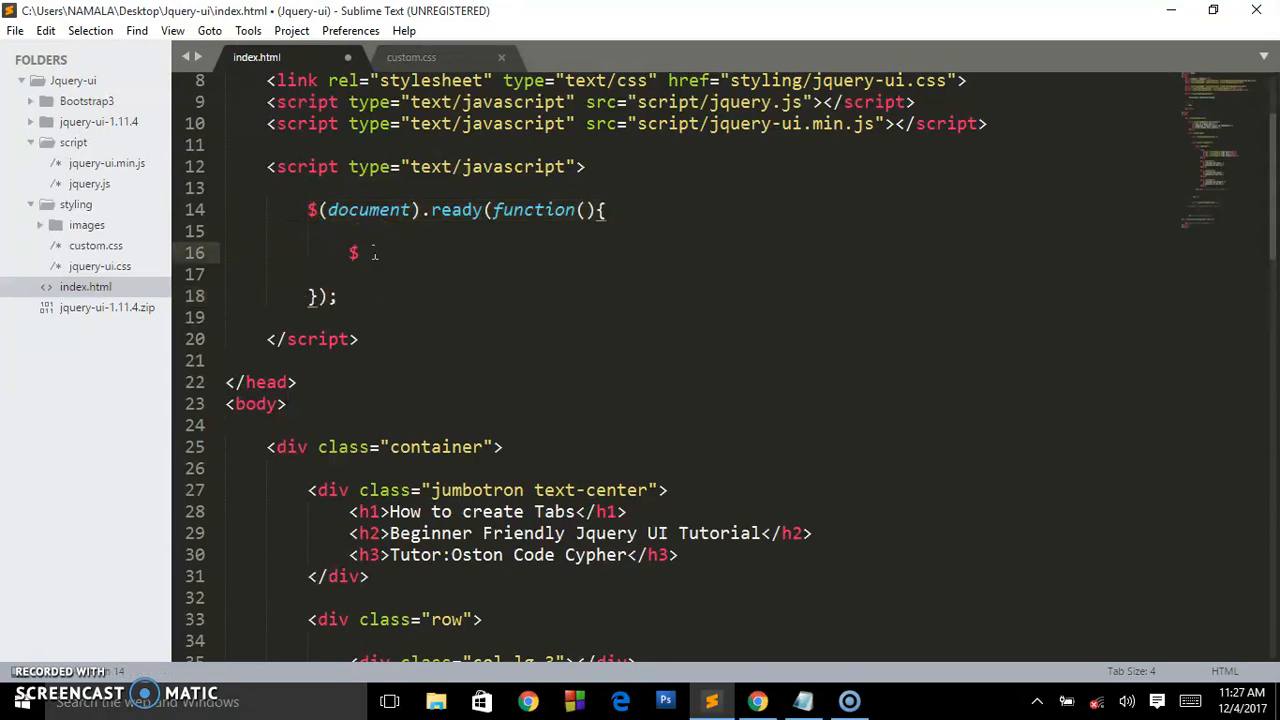
{"action": "type", "text": "()"}
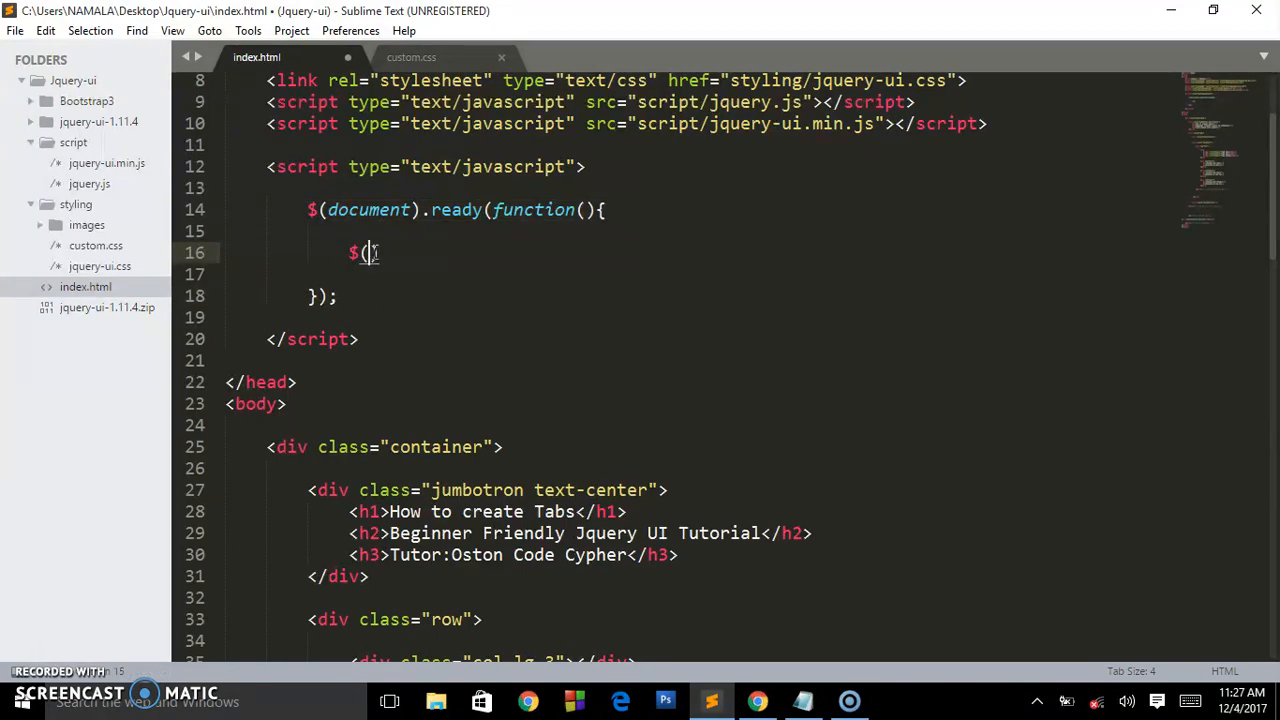
{"action": "type", "text": "\"\""}
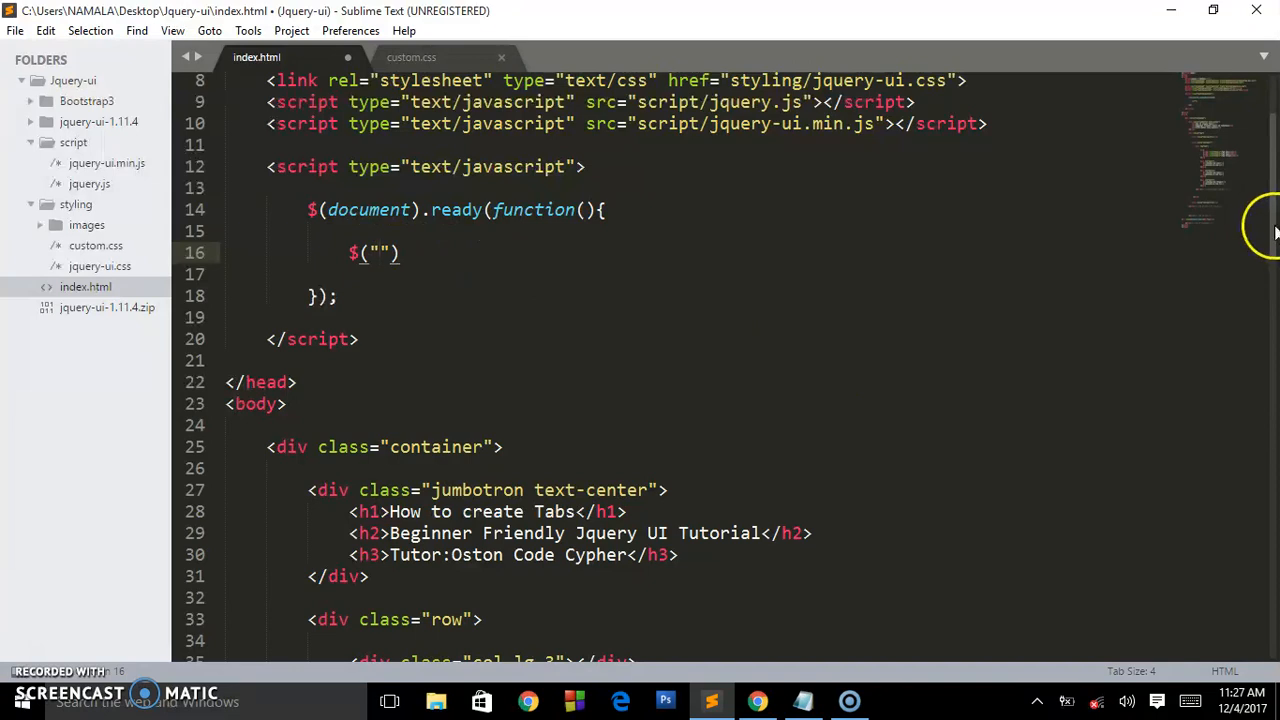
{"action": "scroll", "scroll_direction": "down", "scroll_amount": 3}
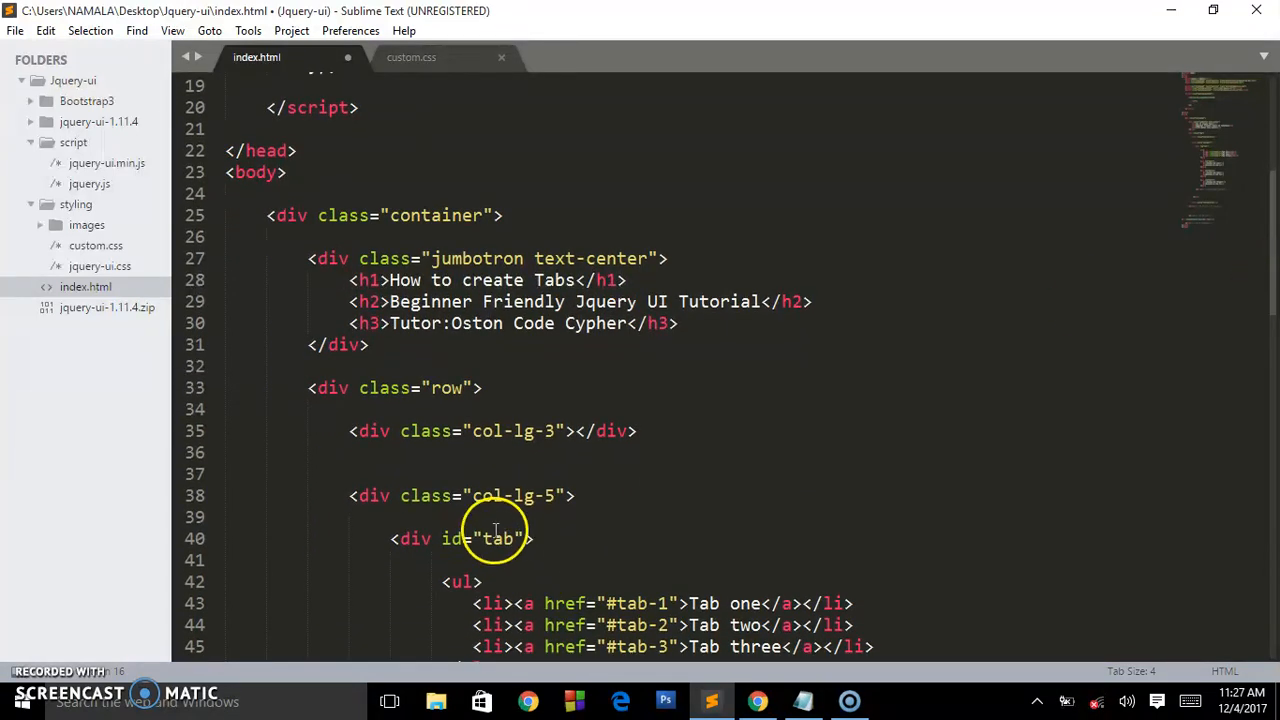
{"action": "mouse_move", "coordinate": [1270, 280]}
{"action": "type", "text": "$(\""}
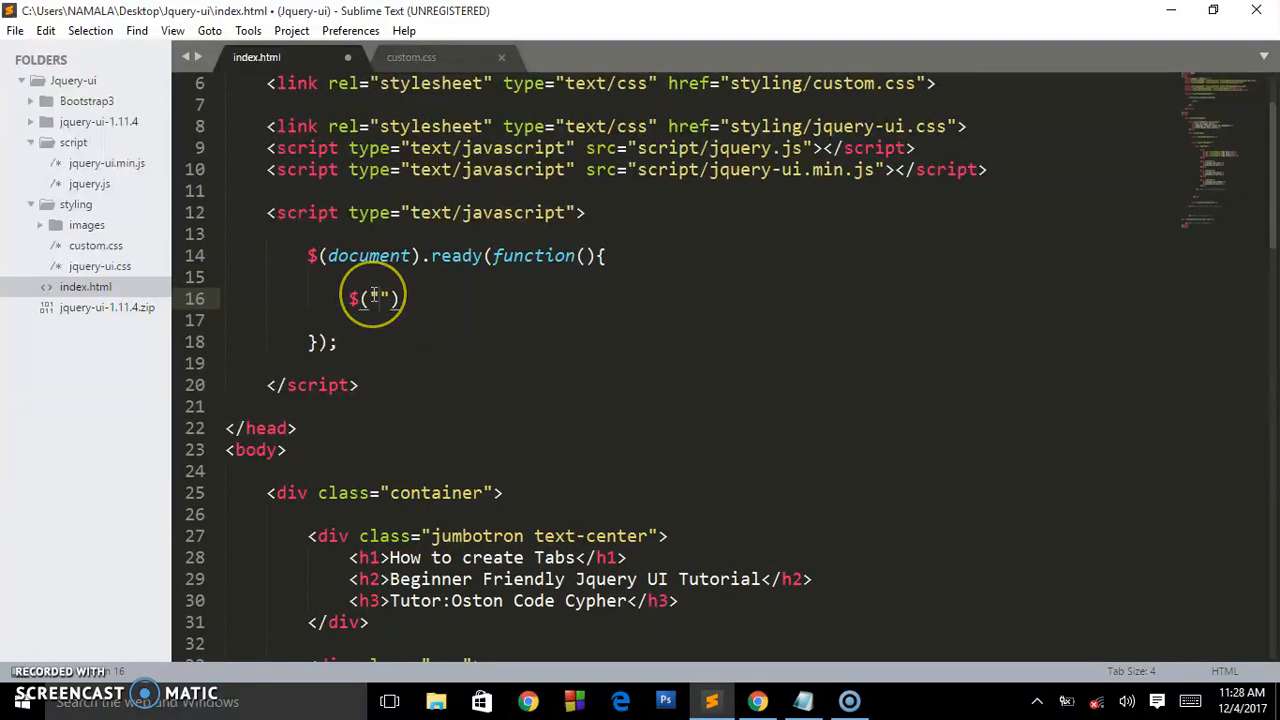
{"action": "type", "text": "#tab"}
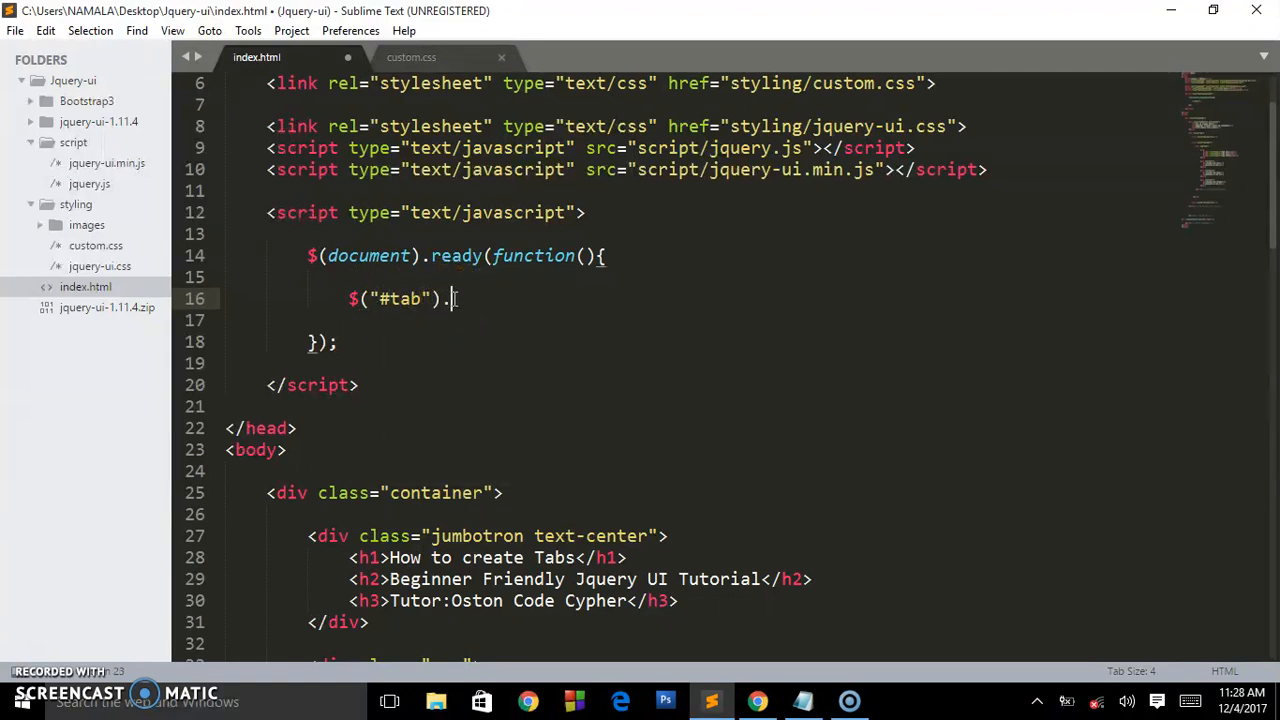
{"action": "type", "text": "tabs("}
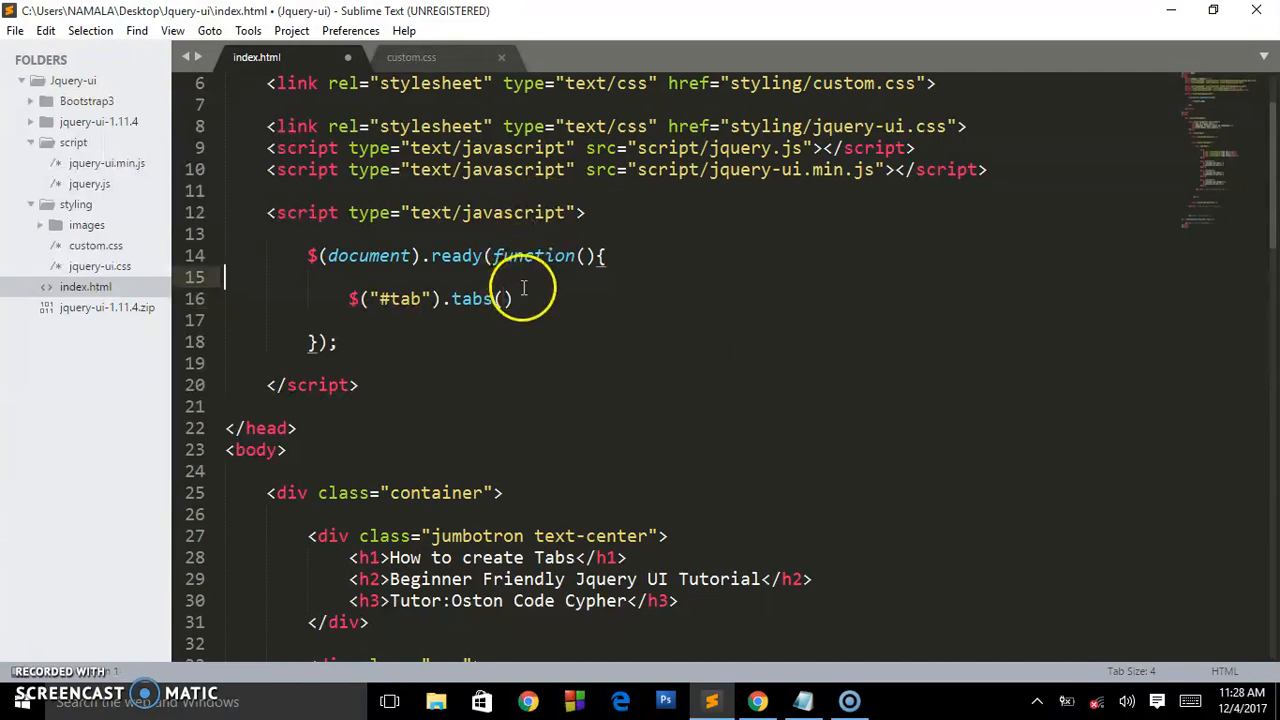
{"action": "type", "text": ";"}
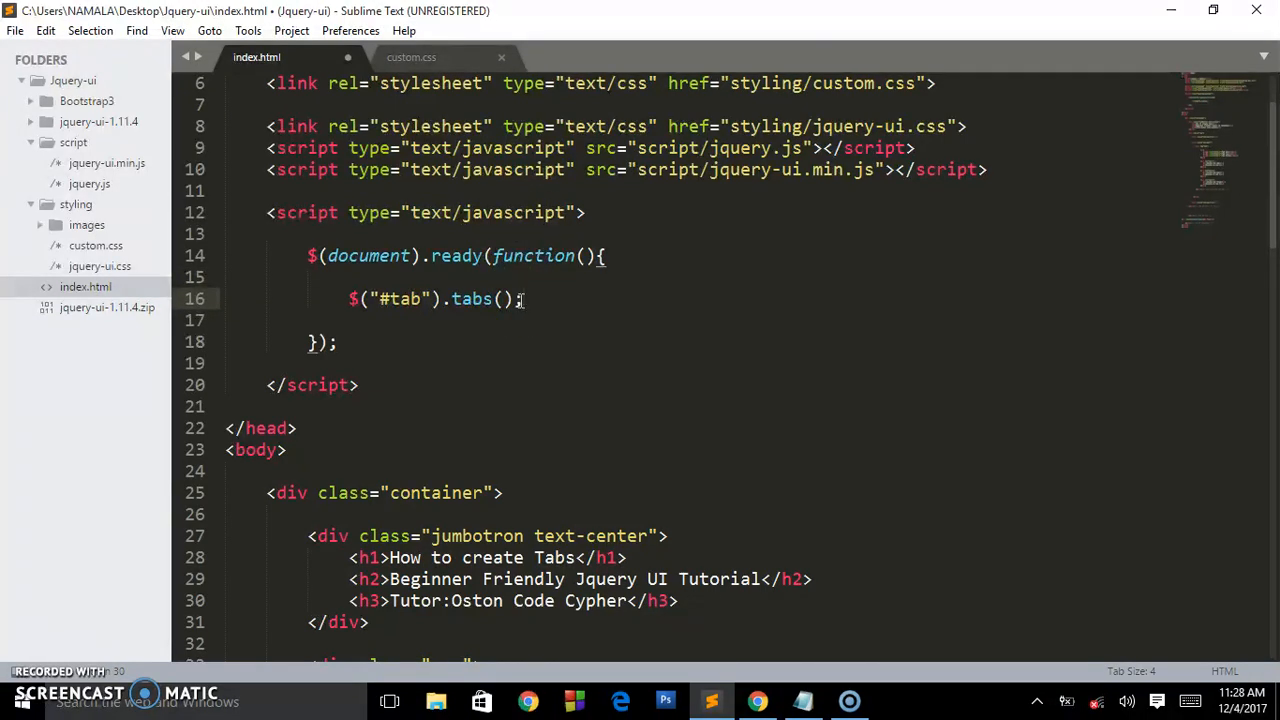
{"action": "key", "text": "ctrl+s"}
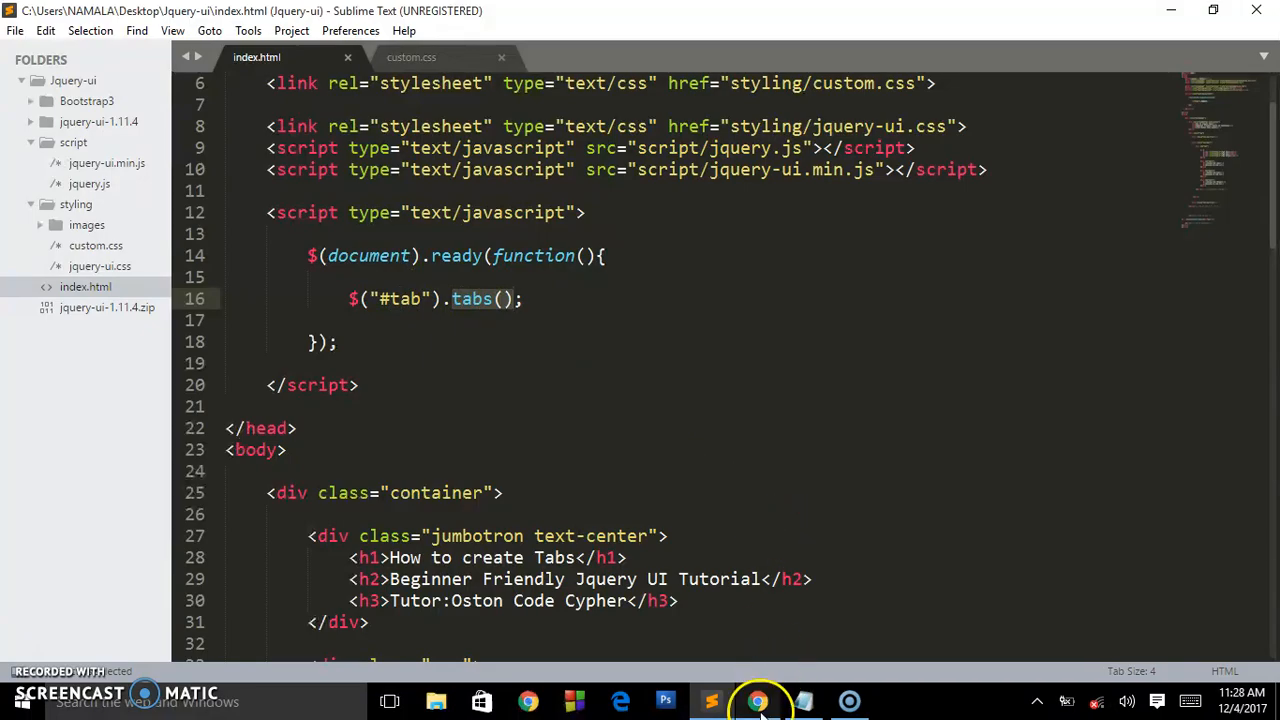
Reload index.html in Chrome and test switching between Tab one, Tab two and Tab three
{"action": "left_click", "coordinate": [758, 701]}
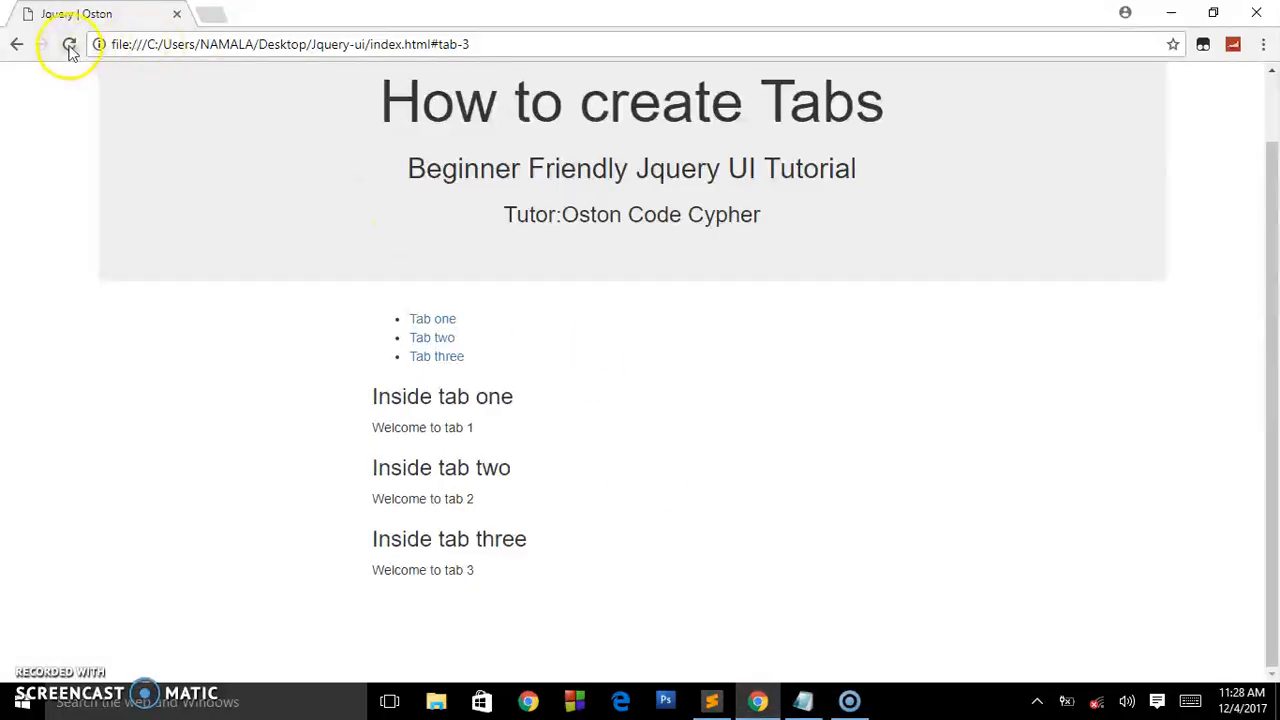
{"action": "left_click", "coordinate": [70, 44]}
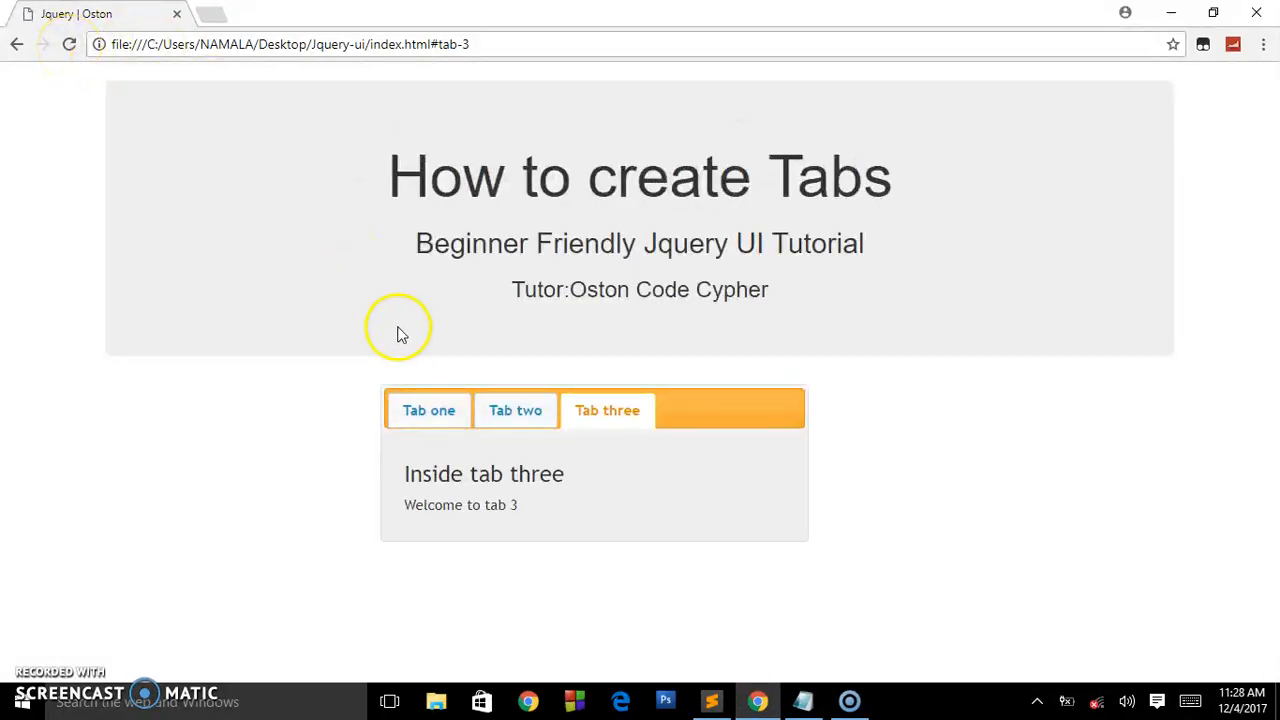
{"action": "left_click", "coordinate": [515, 410]}
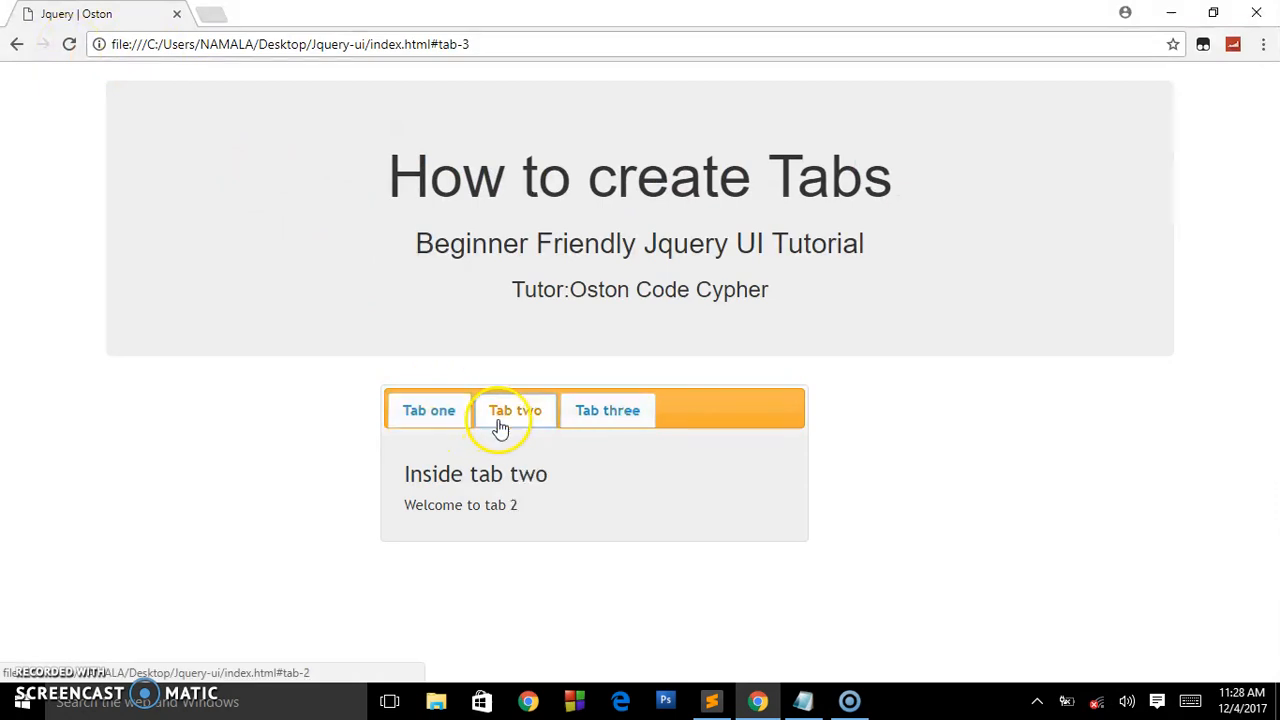
{"action": "left_click", "coordinate": [607, 410]}
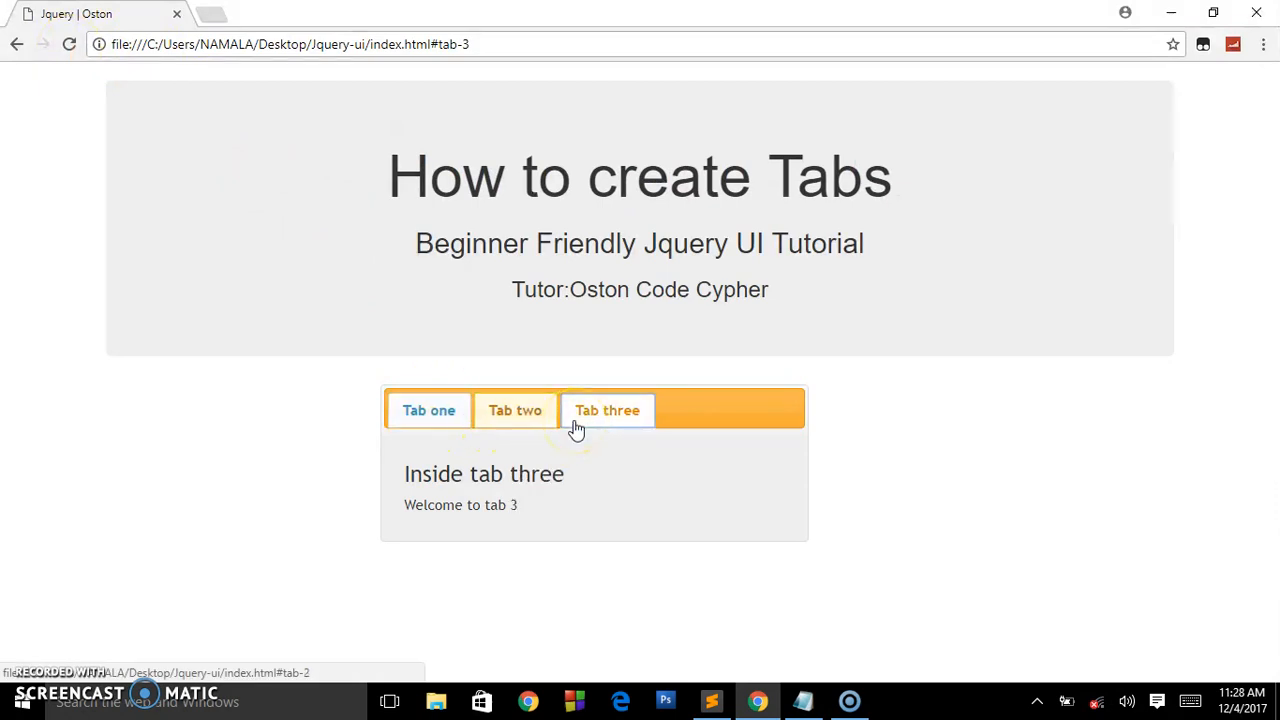
{"action": "left_click", "coordinate": [515, 410]}
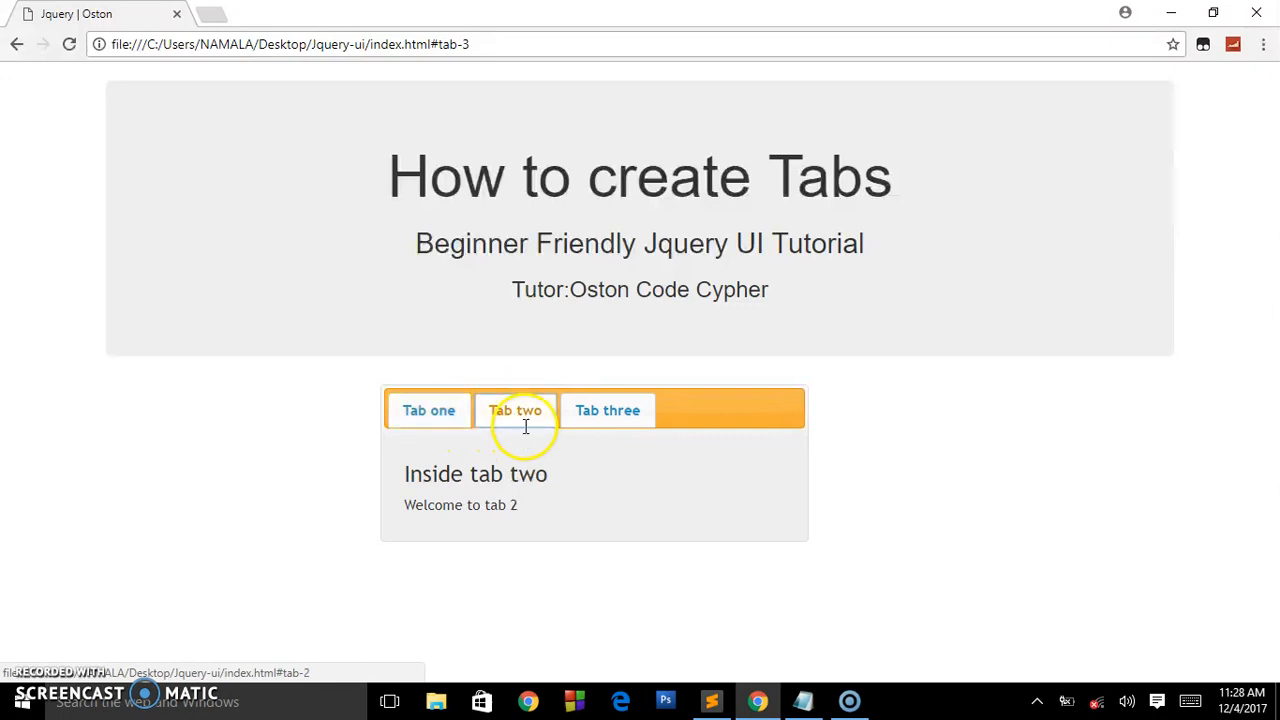
{"action": "left_click", "coordinate": [428, 410]}
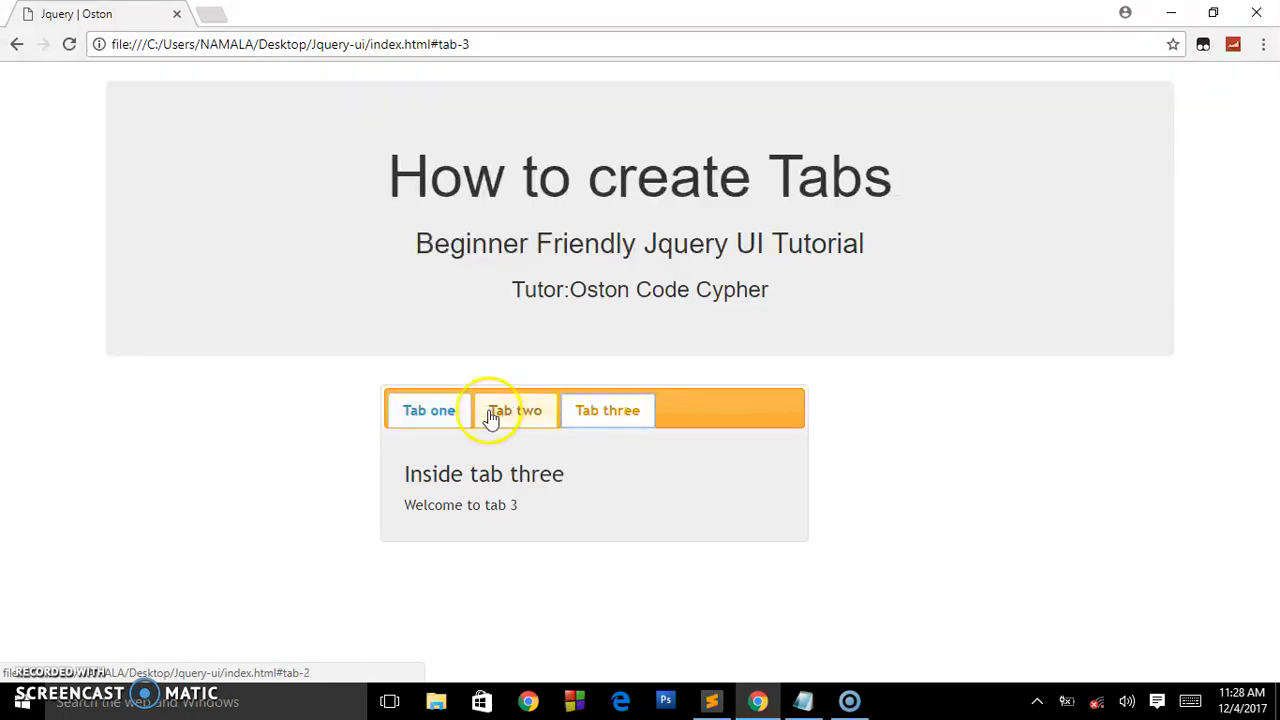
{"action": "left_click", "coordinate": [428, 410]}
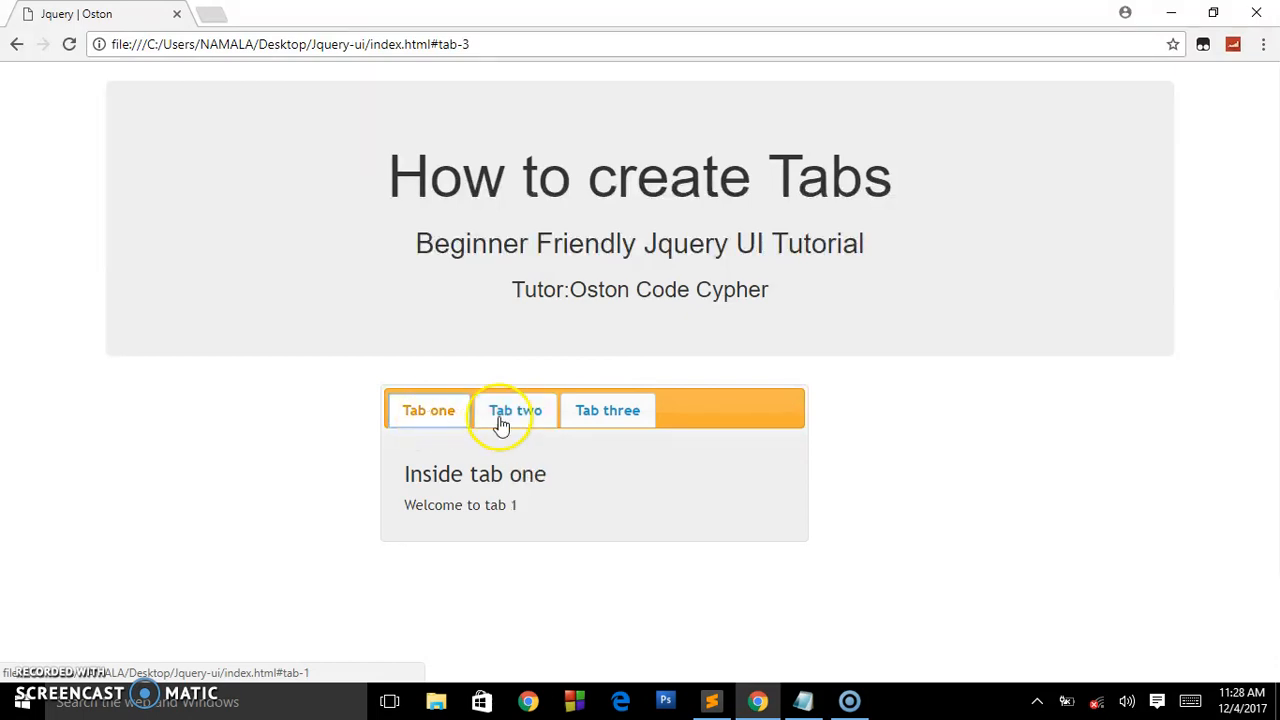
{"action": "left_click", "coordinate": [514, 410]}
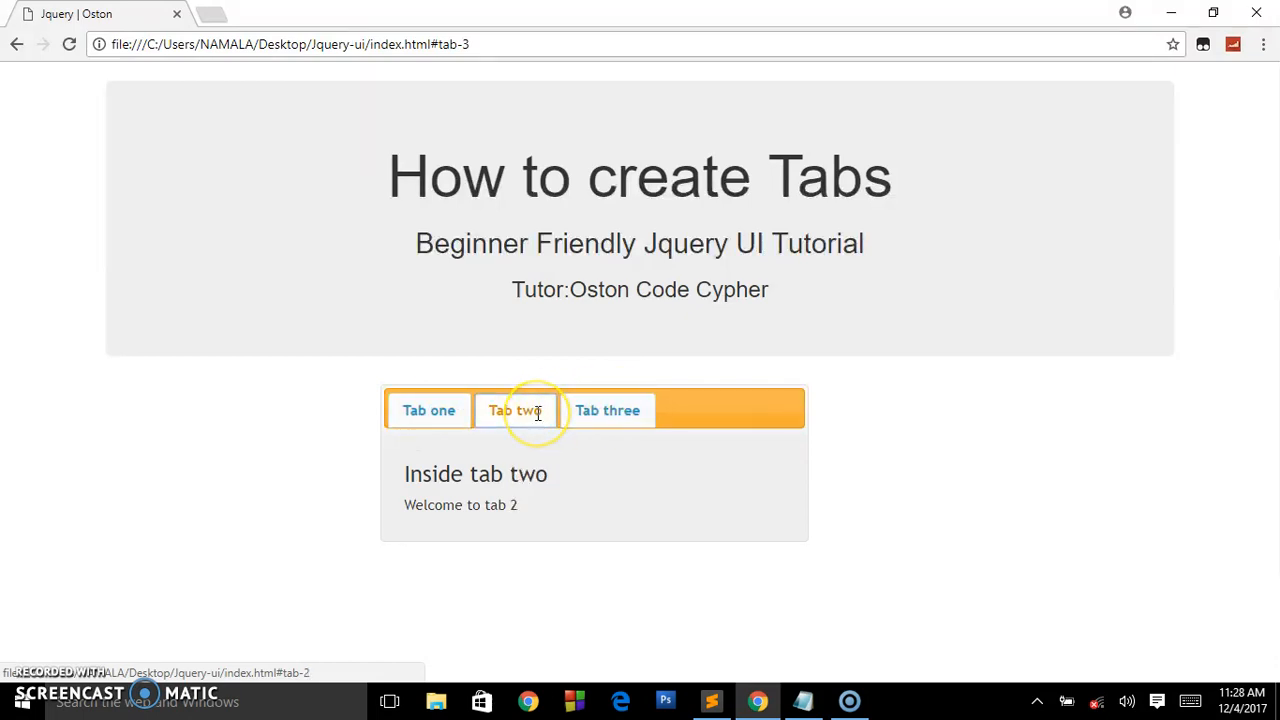
{"action": "left_click", "coordinate": [428, 410]}
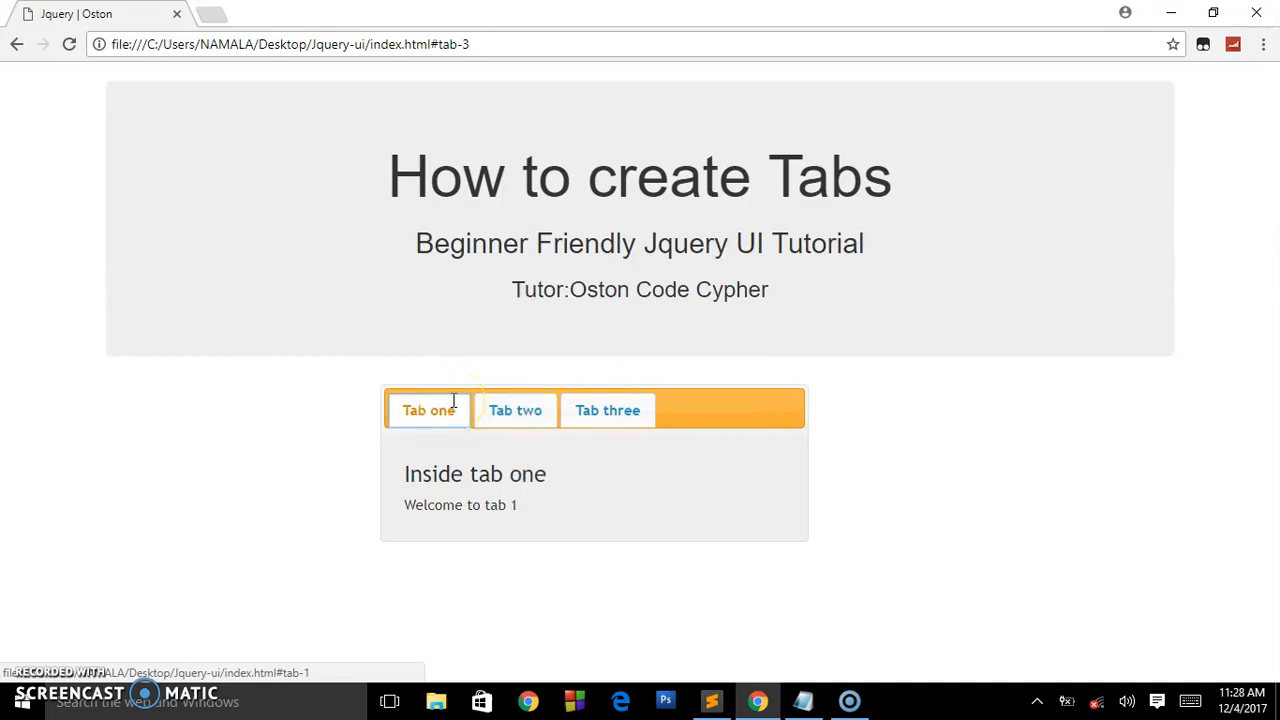
{"action": "mouse_move", "coordinate": [803, 685]}
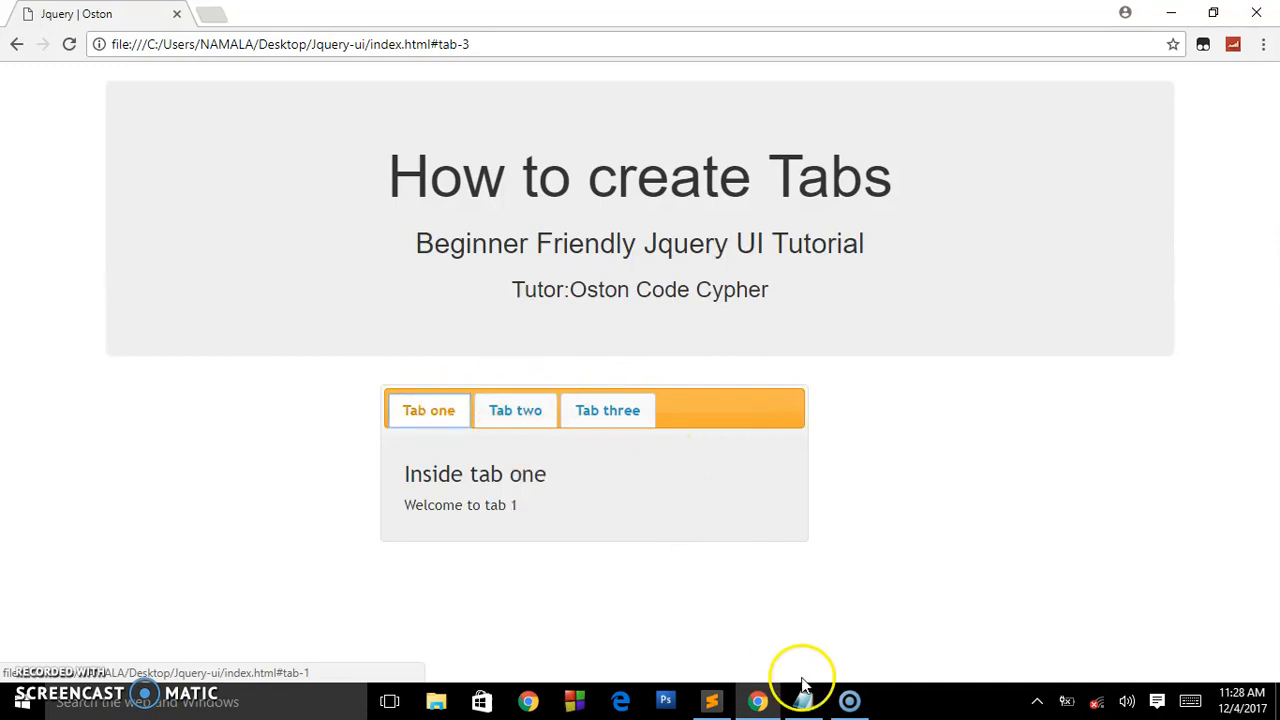
{"action": "left_click", "coordinate": [803, 700]}
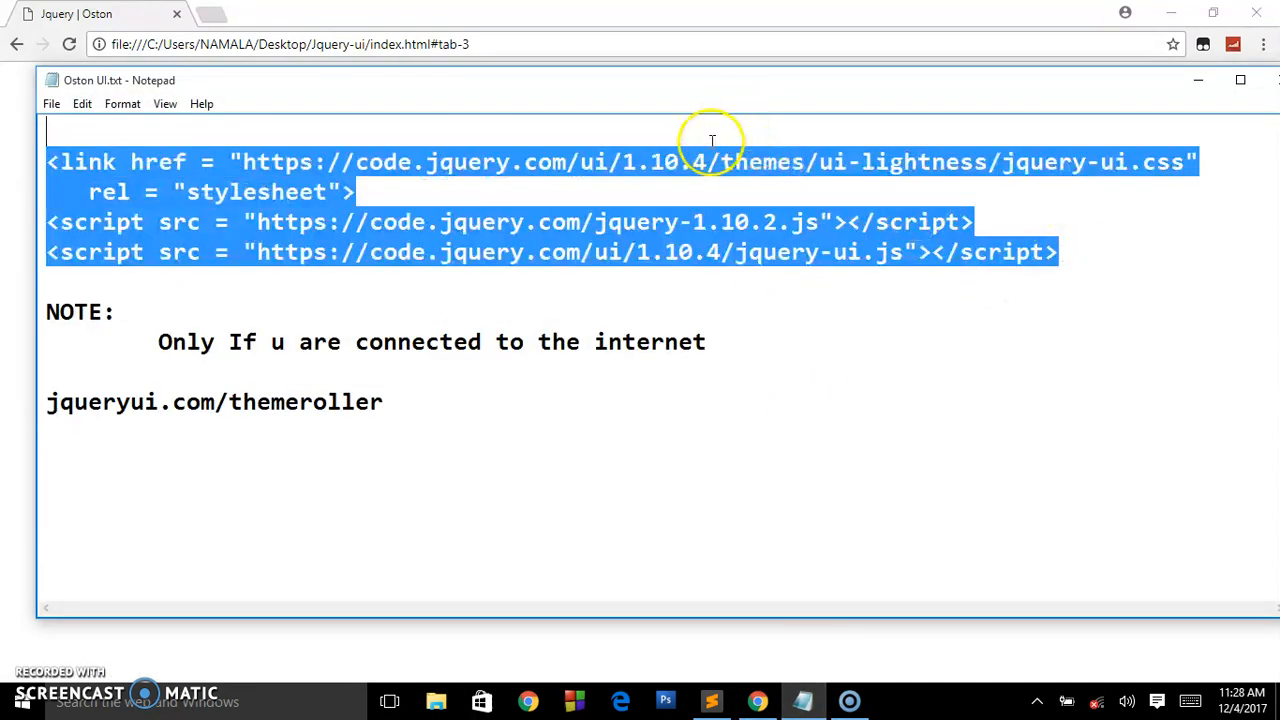
{"action": "double_click", "coordinate": [648, 342]}
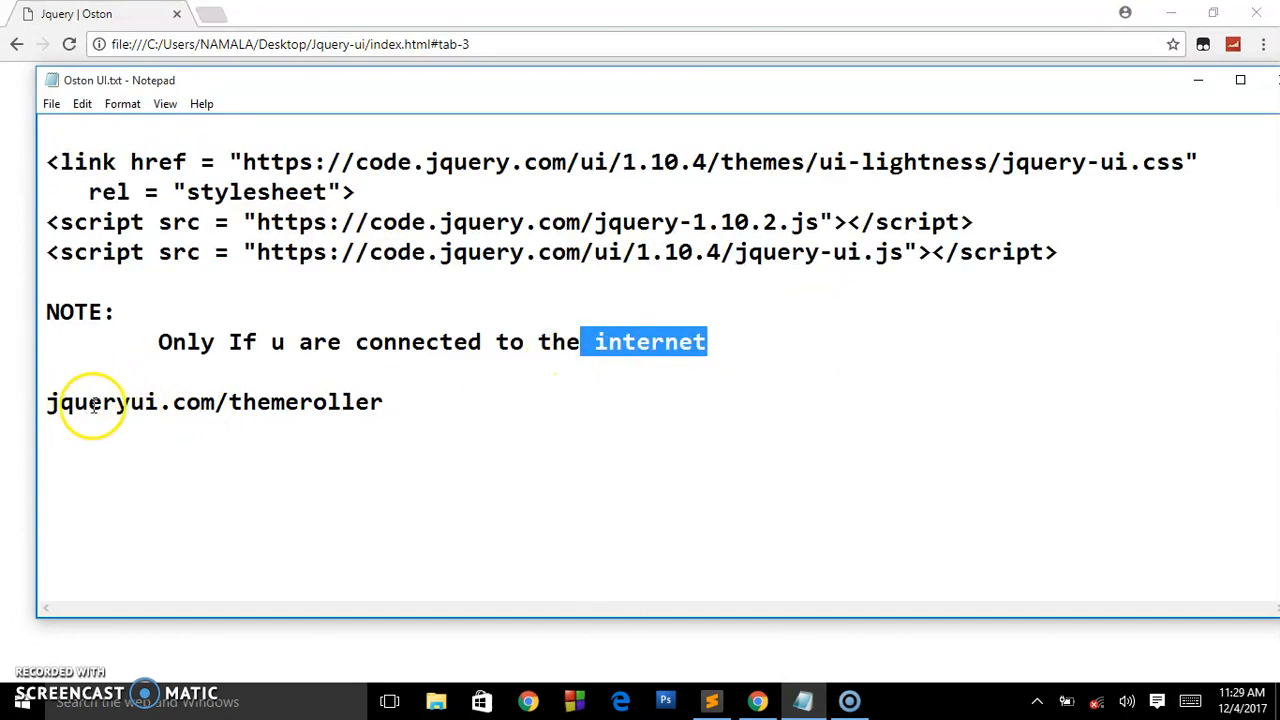
{"action": "mouse_move", "coordinate": [238, 393]}
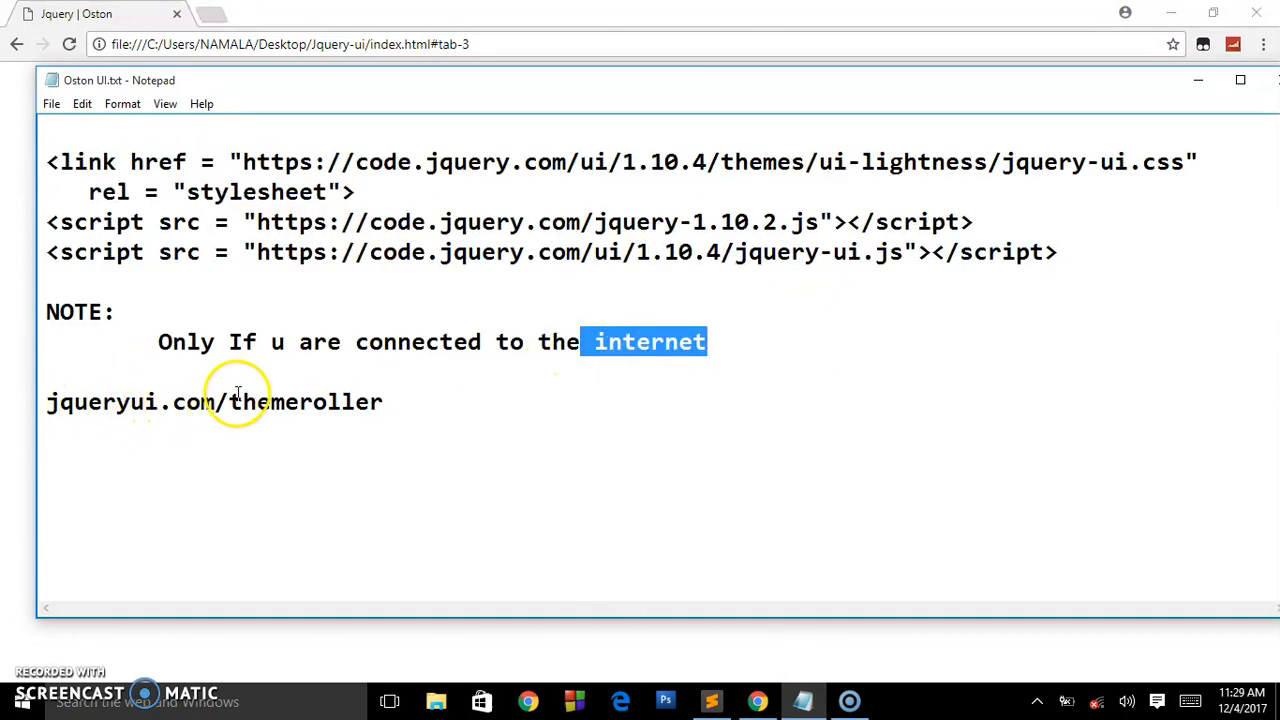
{"action": "mouse_move", "coordinate": [405, 390]}
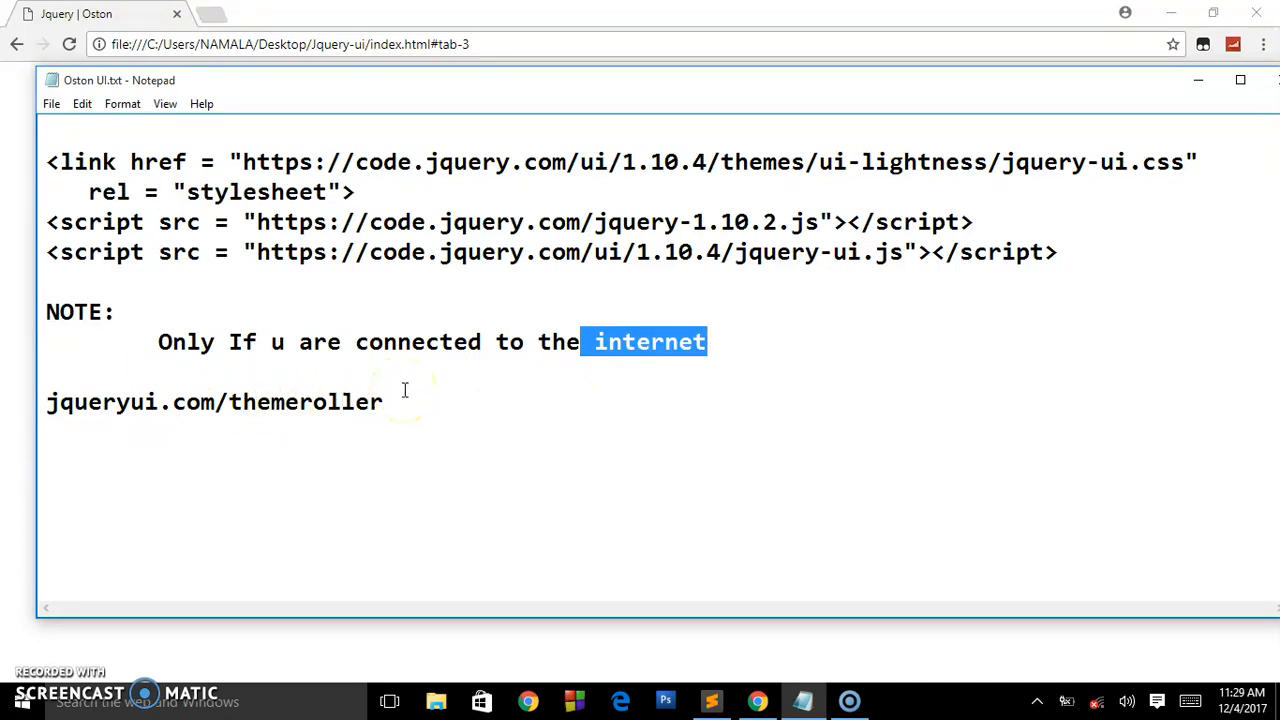
{"action": "mouse_move", "coordinate": [712, 645]}
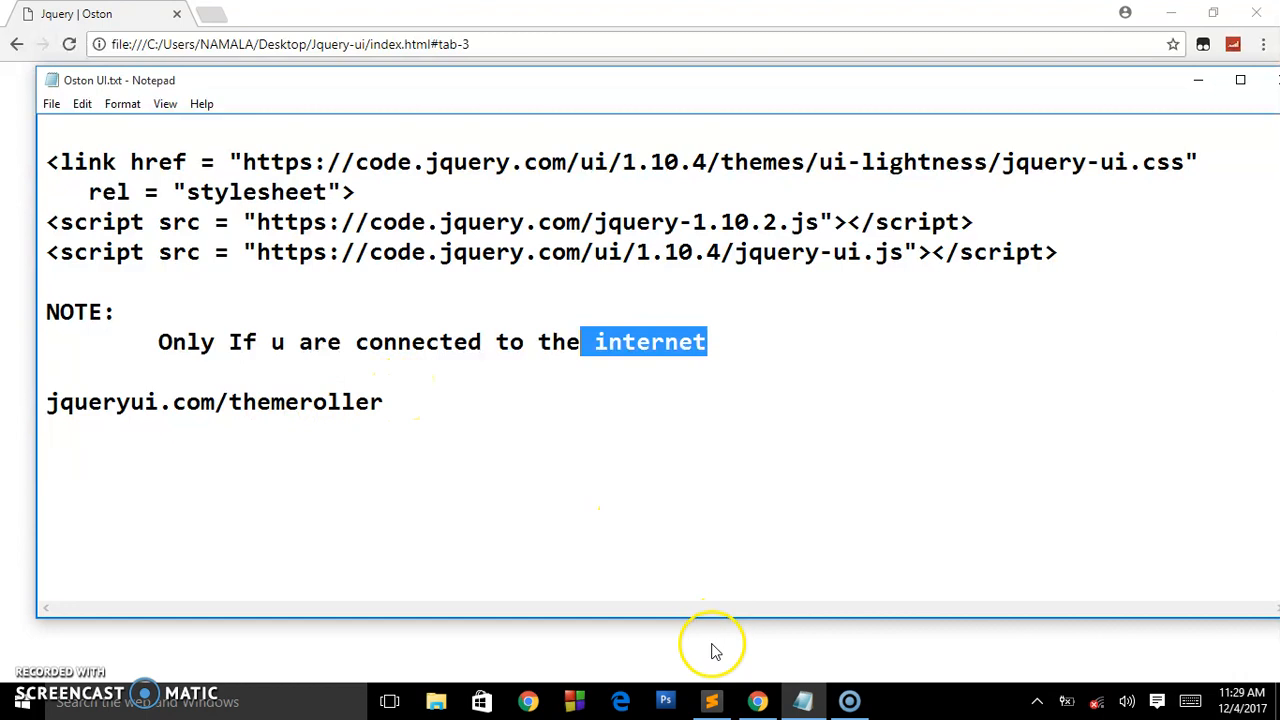
Back in Chrome, cycle the widget through Tab three and Tab two, ending on Tab one
{"action": "left_click", "coordinate": [757, 700]}
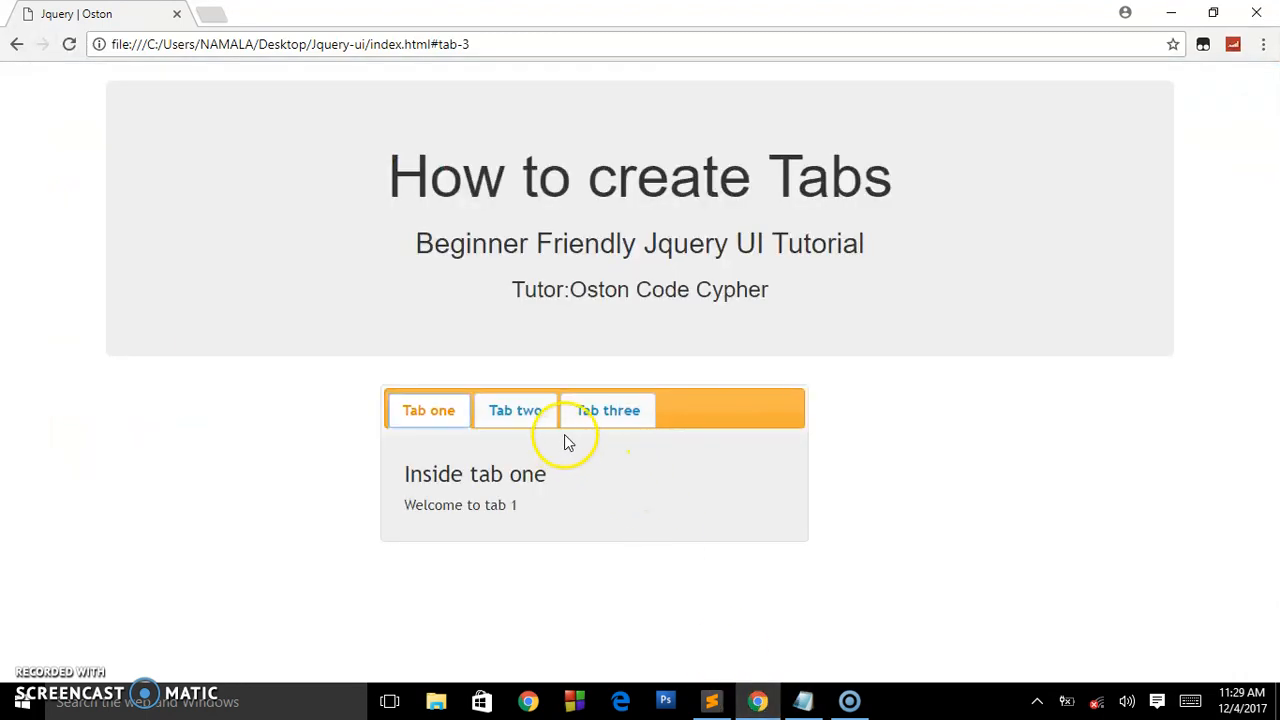
{"action": "left_click", "coordinate": [607, 410]}
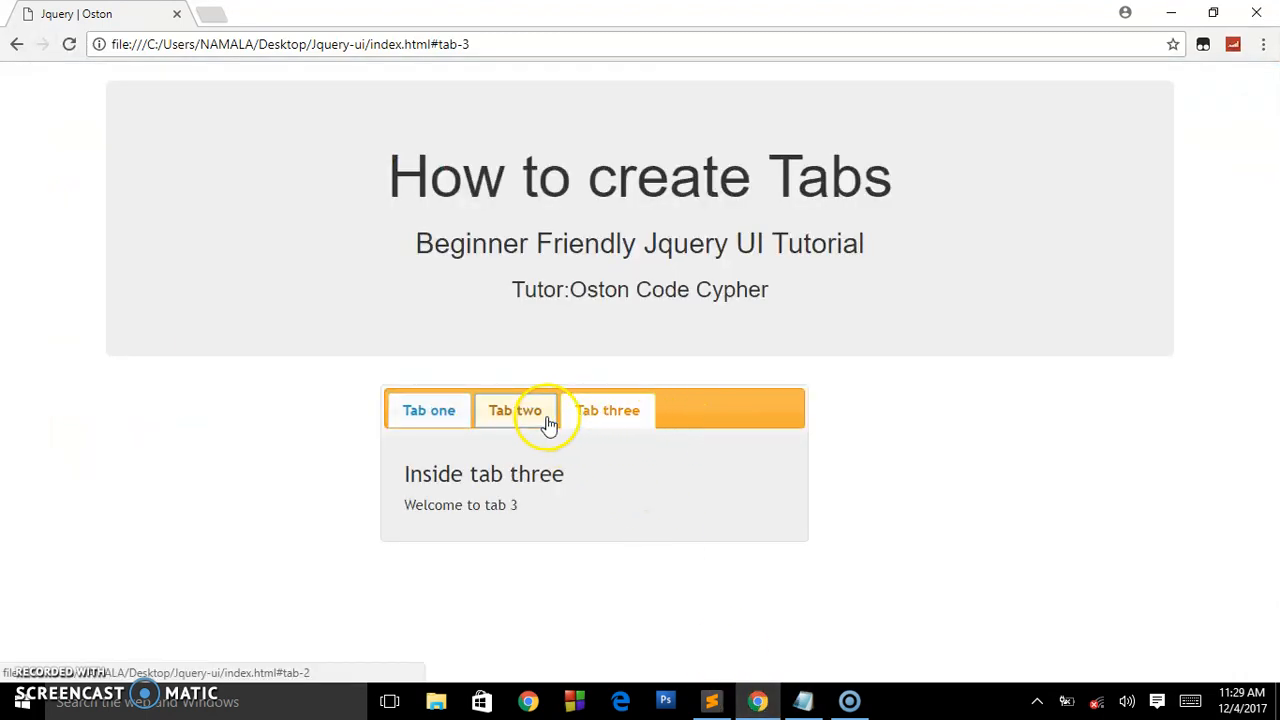
{"action": "left_click", "coordinate": [515, 410]}
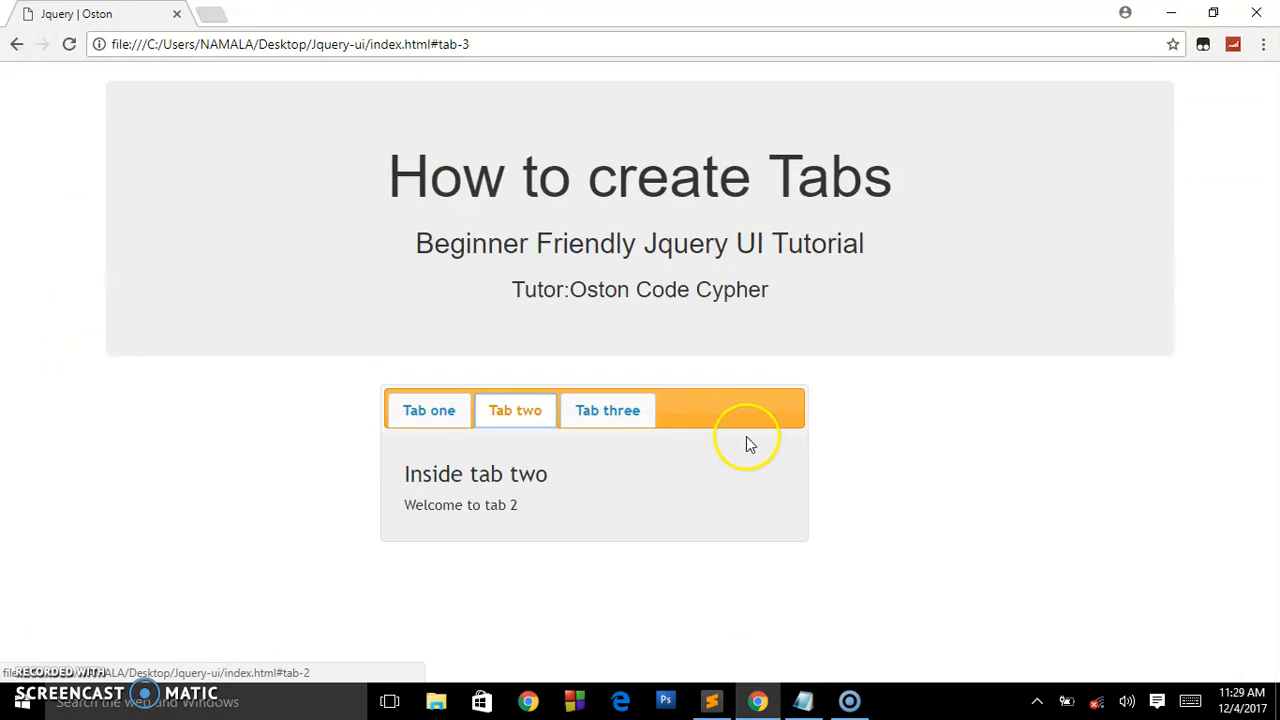
{"action": "mouse_move", "coordinate": [728, 408]}
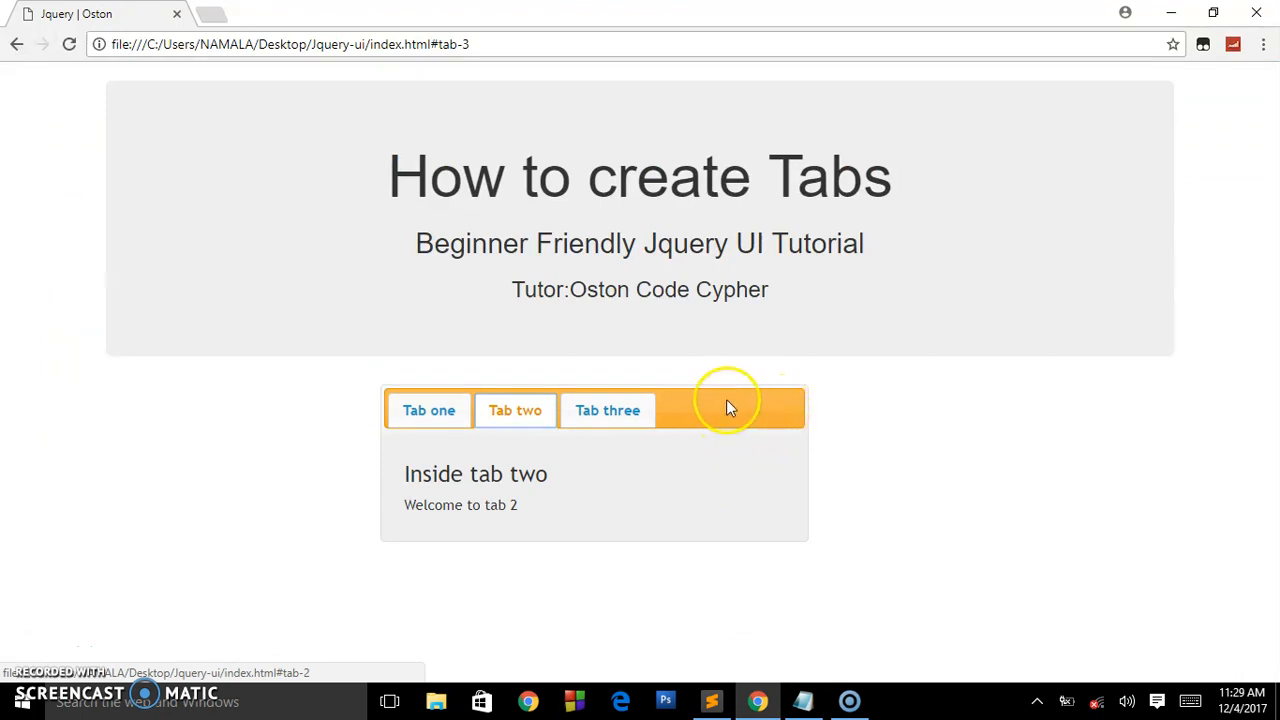
{"action": "mouse_move", "coordinate": [758, 430]}
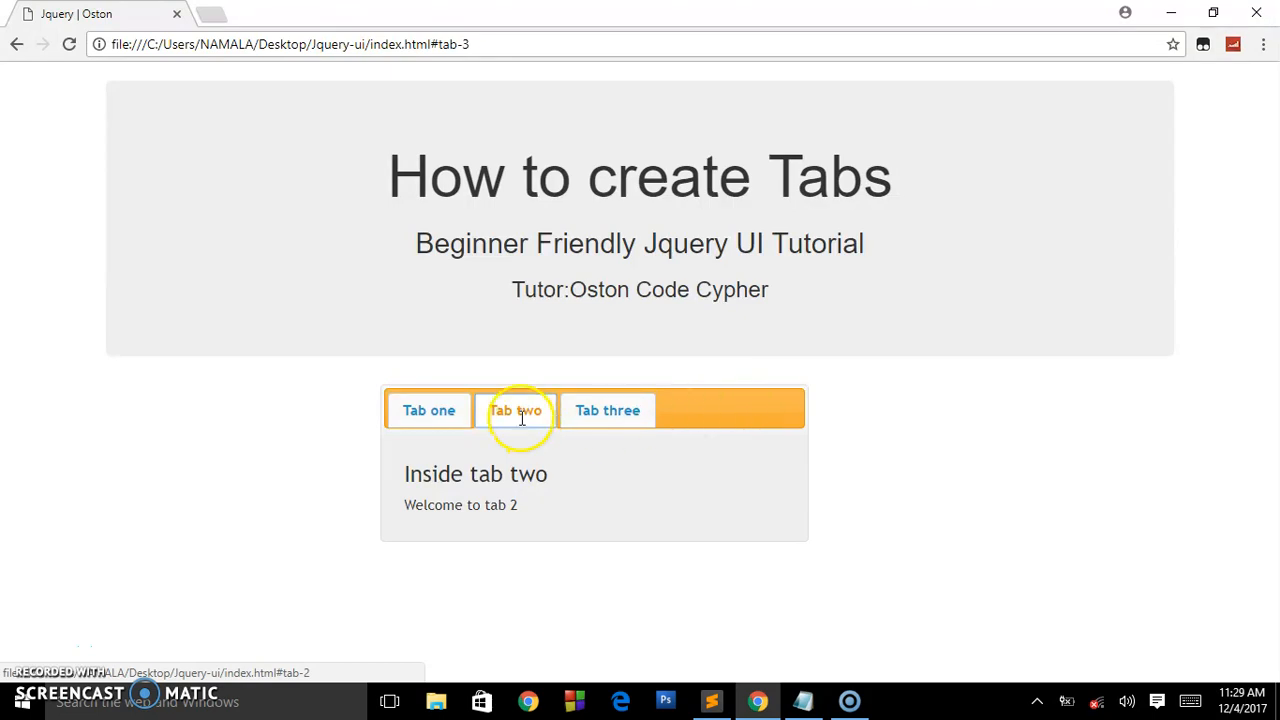
{"action": "left_click", "coordinate": [607, 410]}
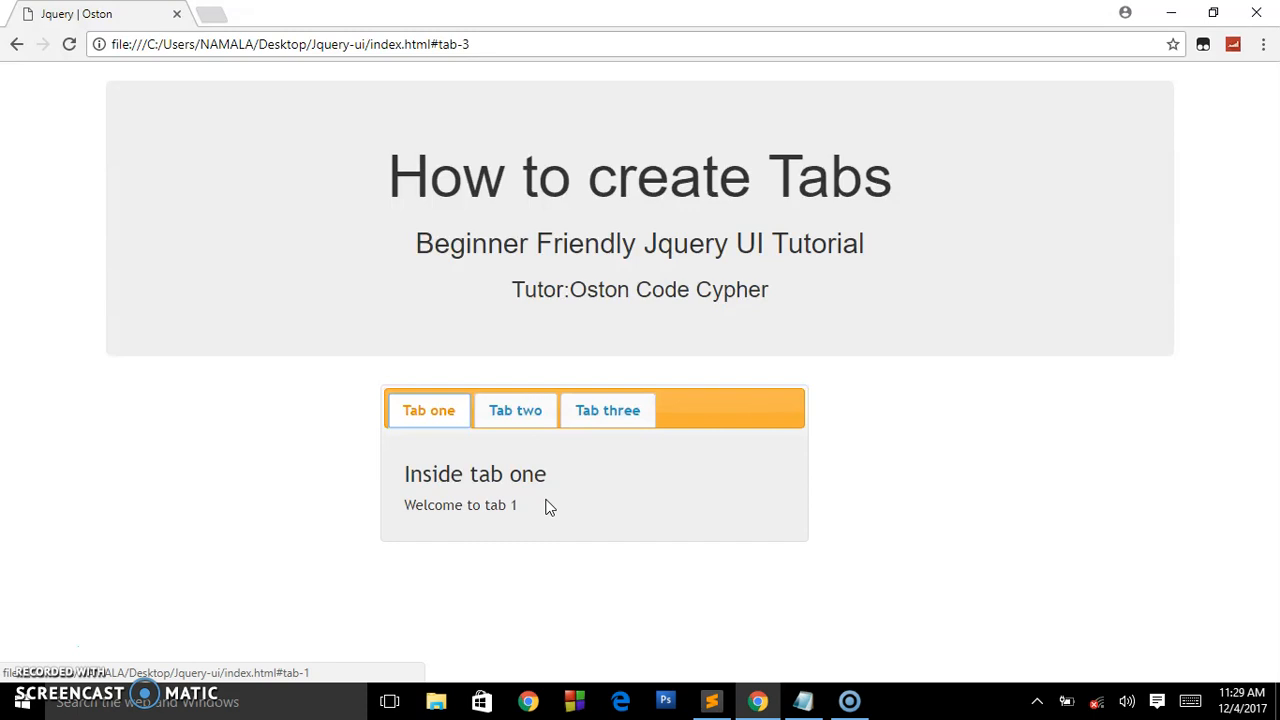
{"action": "left_click", "coordinate": [548, 503]}
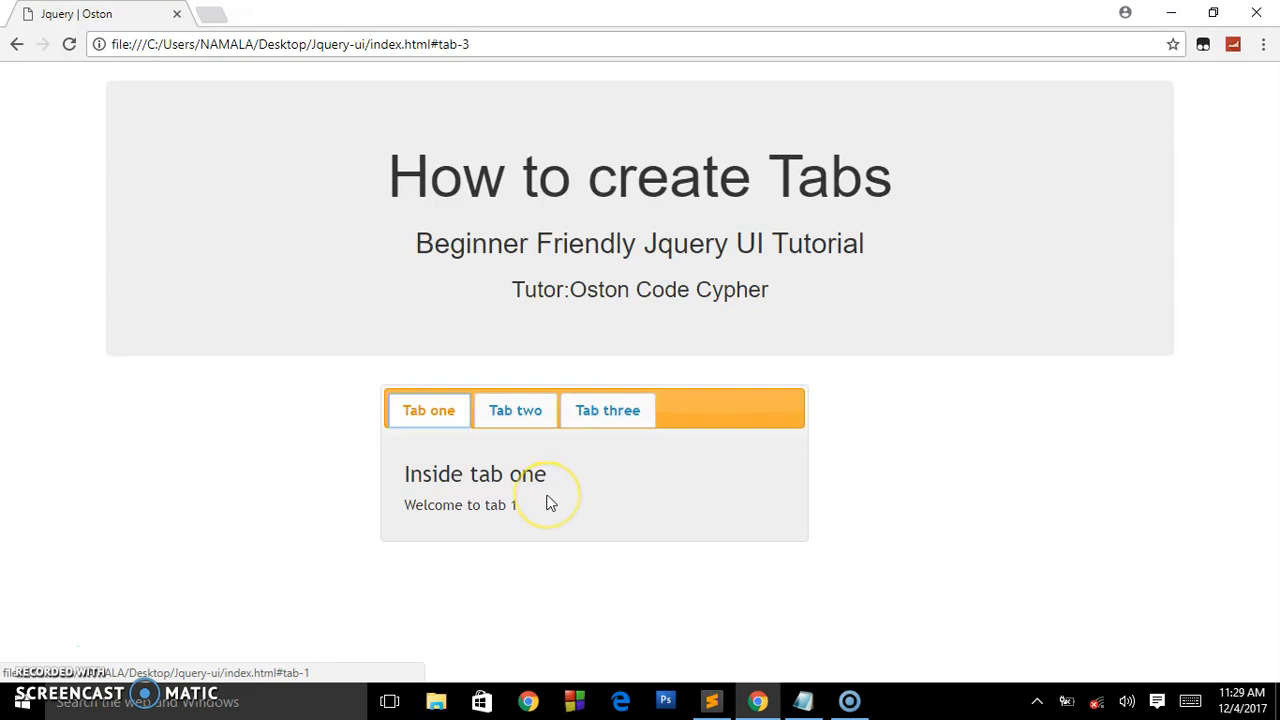